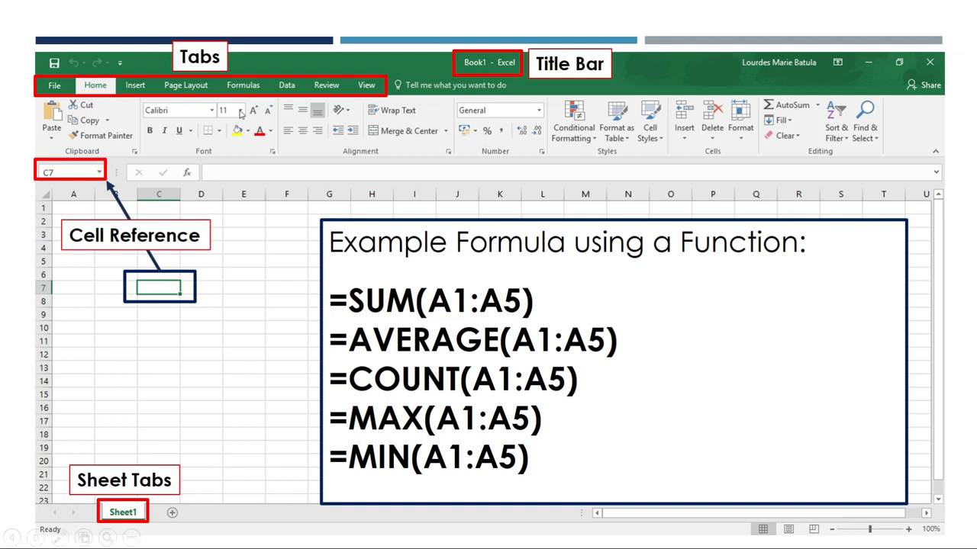
mouse_move(55, 87)
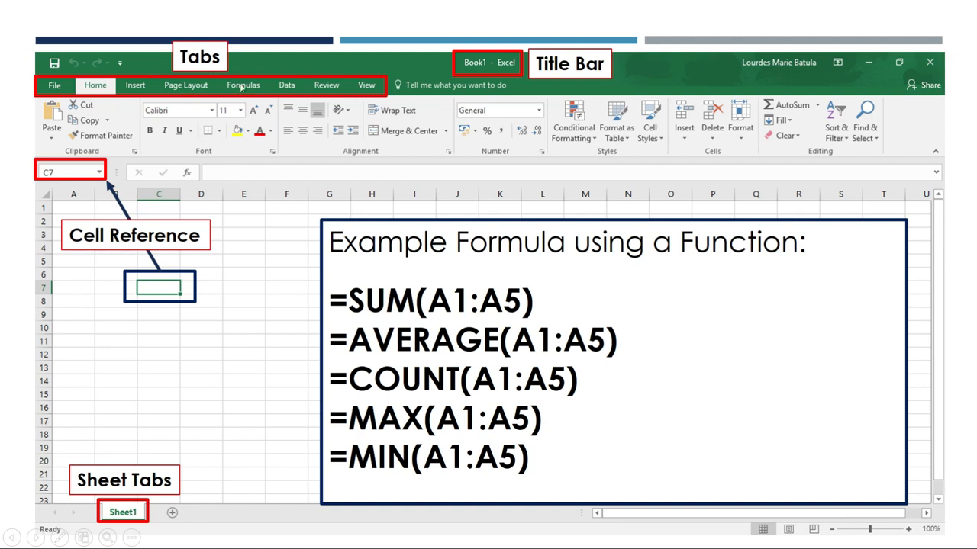
mouse_move(352, 90)
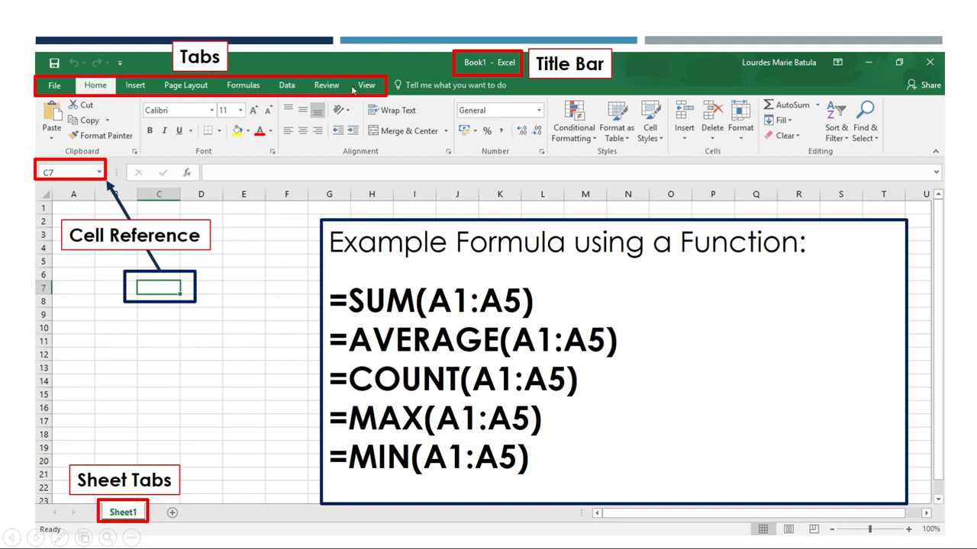
mouse_move(385, 113)
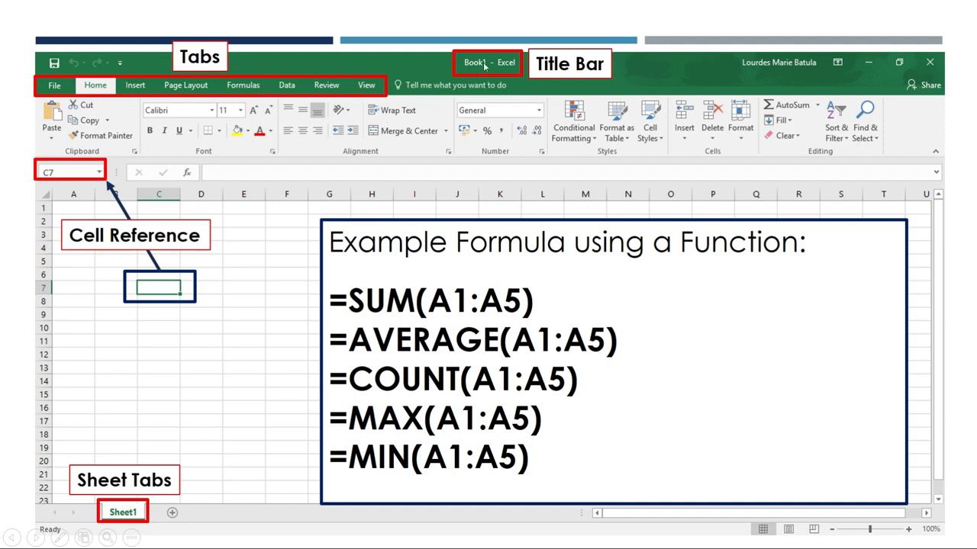
mouse_move(486, 67)
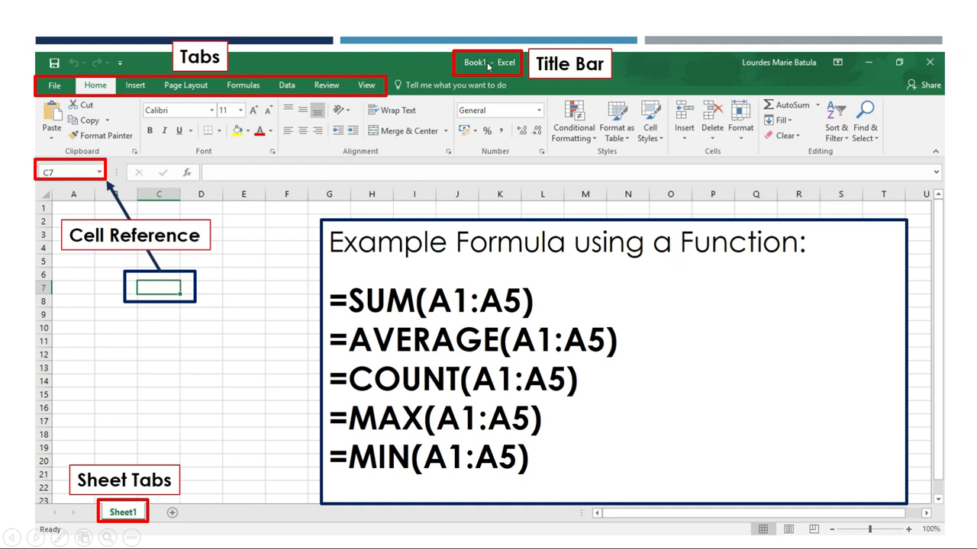
mouse_move(488, 68)
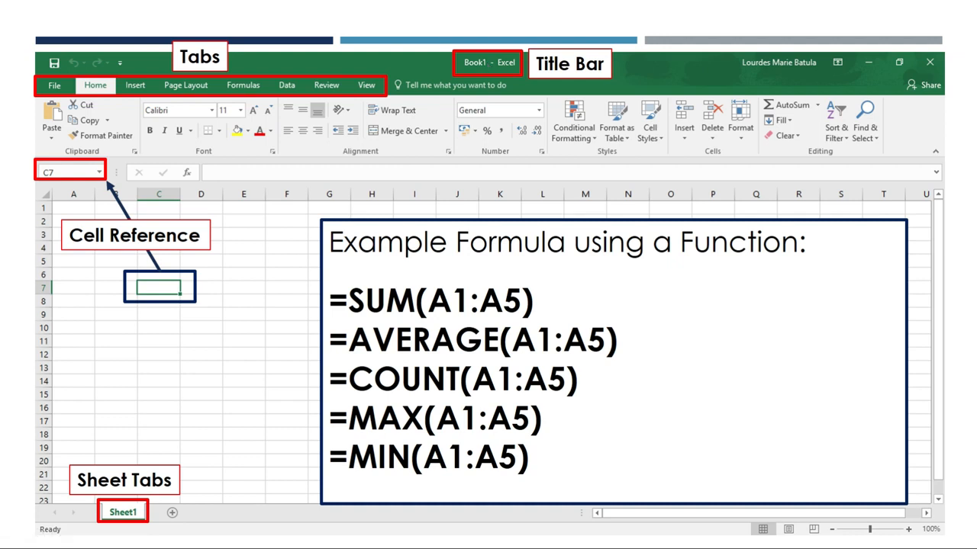
mouse_move(404, 55)
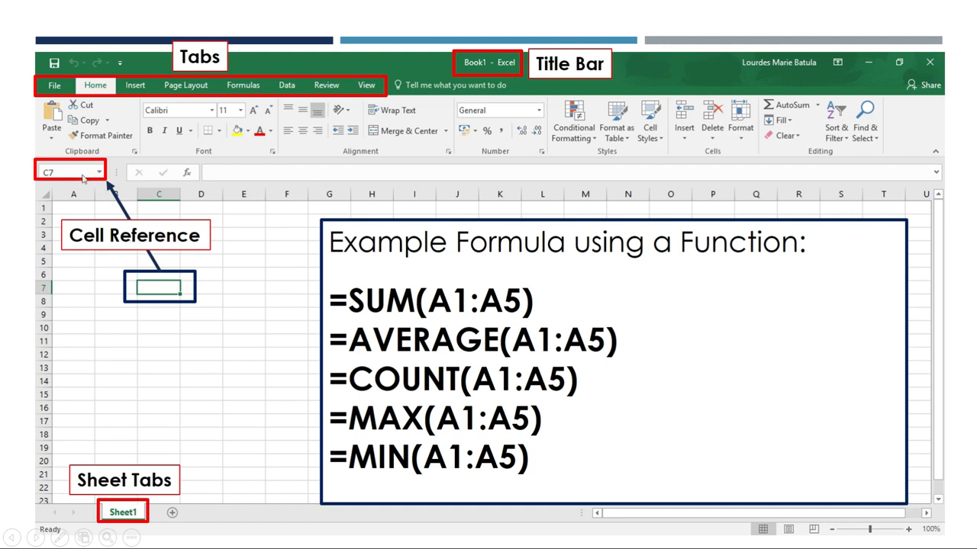
mouse_move(130, 242)
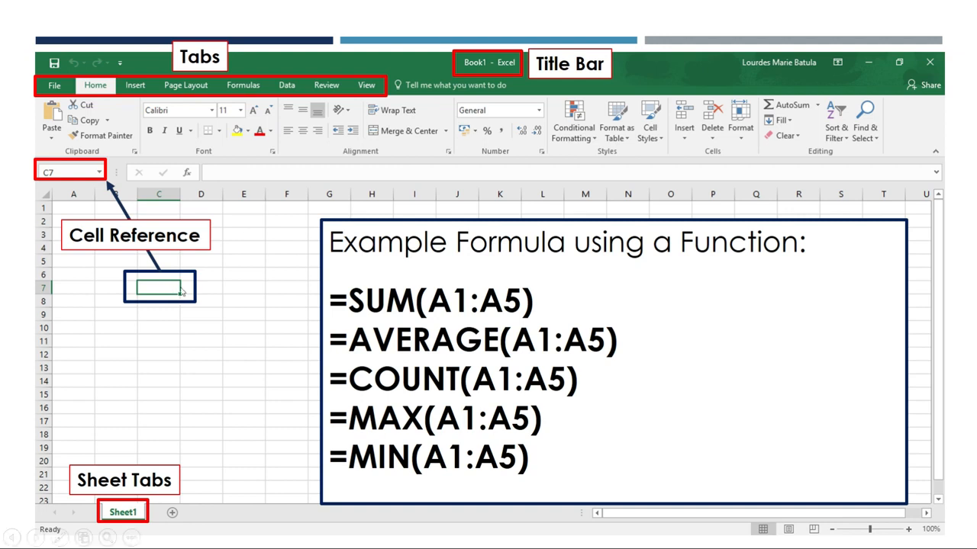
mouse_move(131, 412)
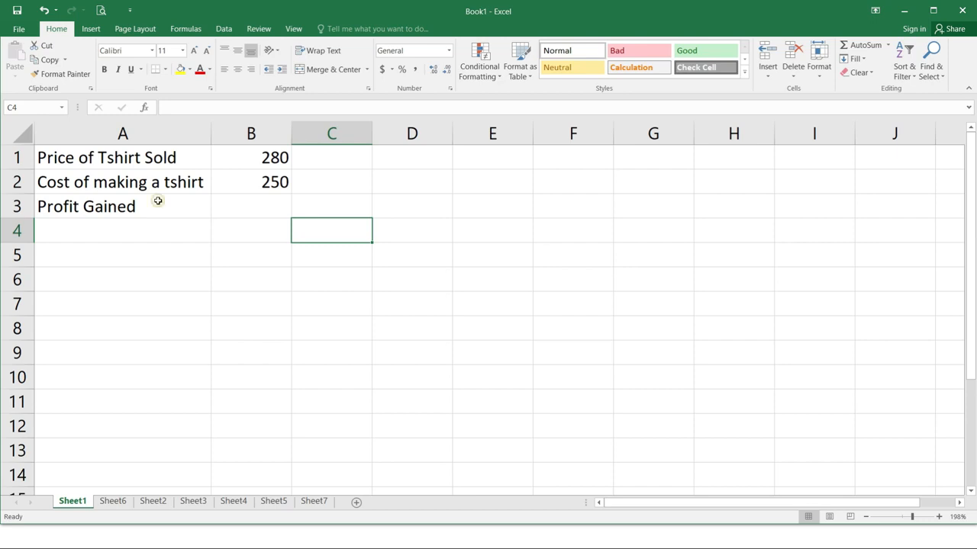
- Look over the t-shirt price, cost and Profit Gained cells before adding a formula
click(332, 206)
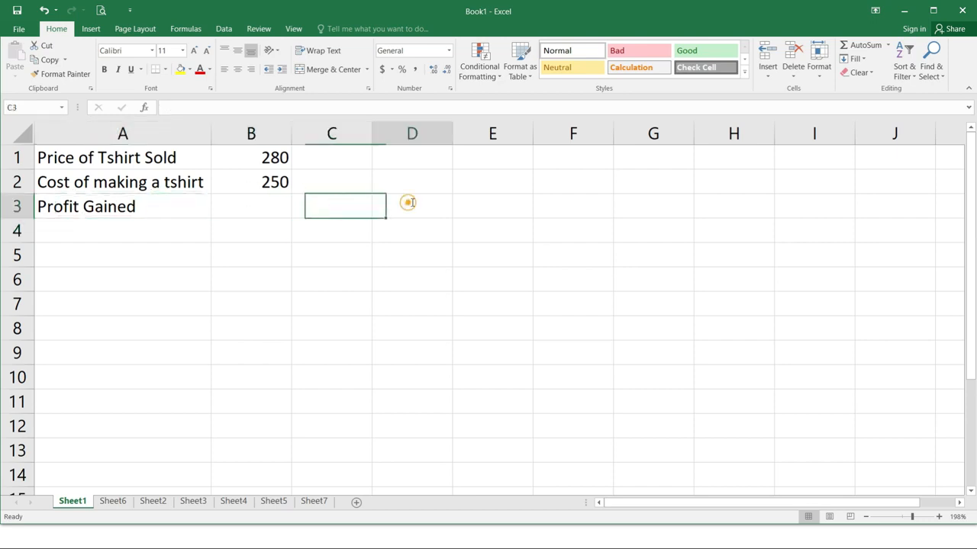
click(572, 206)
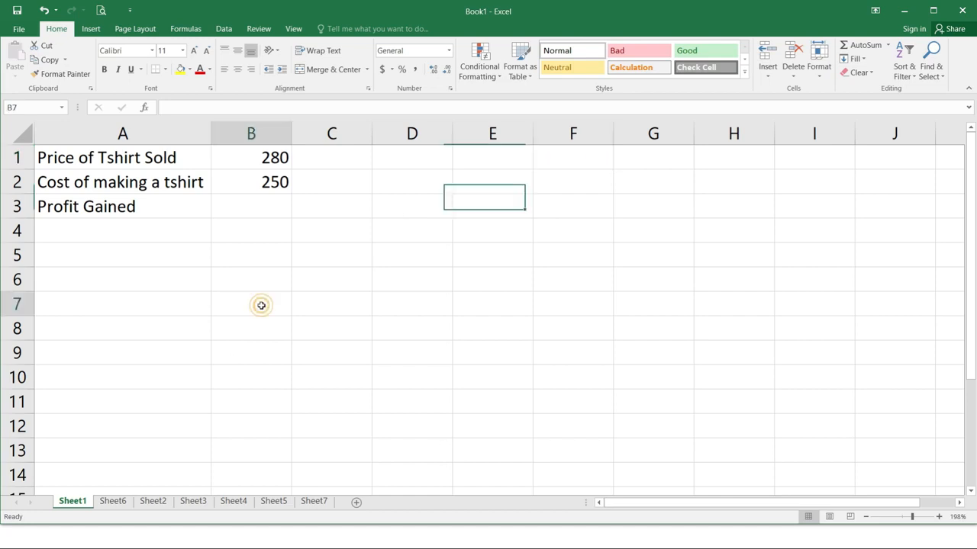
click(251, 304)
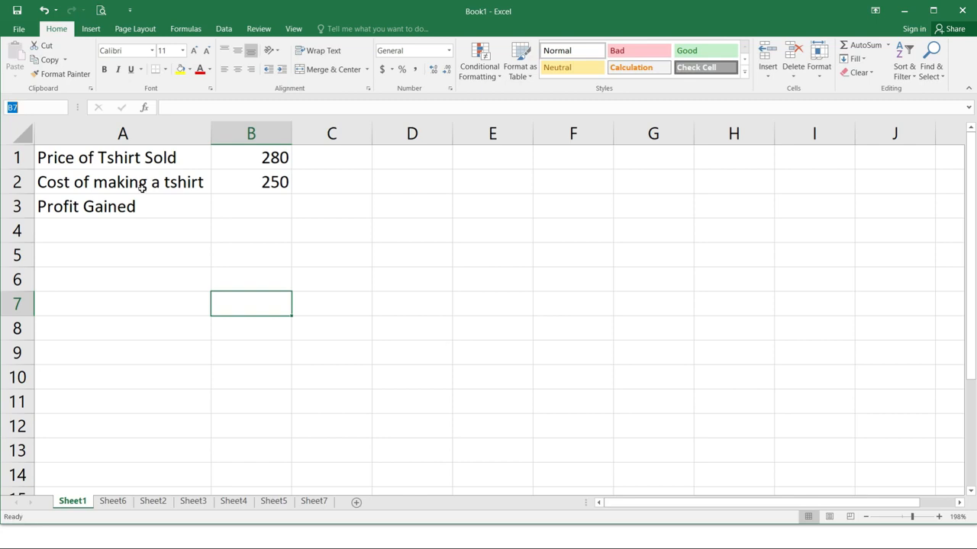
click(251, 132)
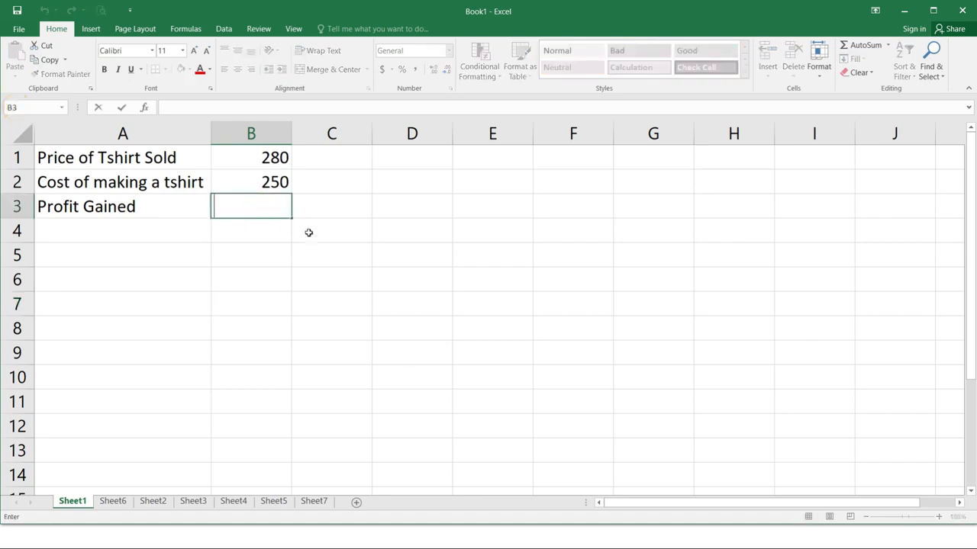
- Enter a Profit Gained formula in B3 as price minus cost (=B1-B2), giving 30
double_click(251, 206)
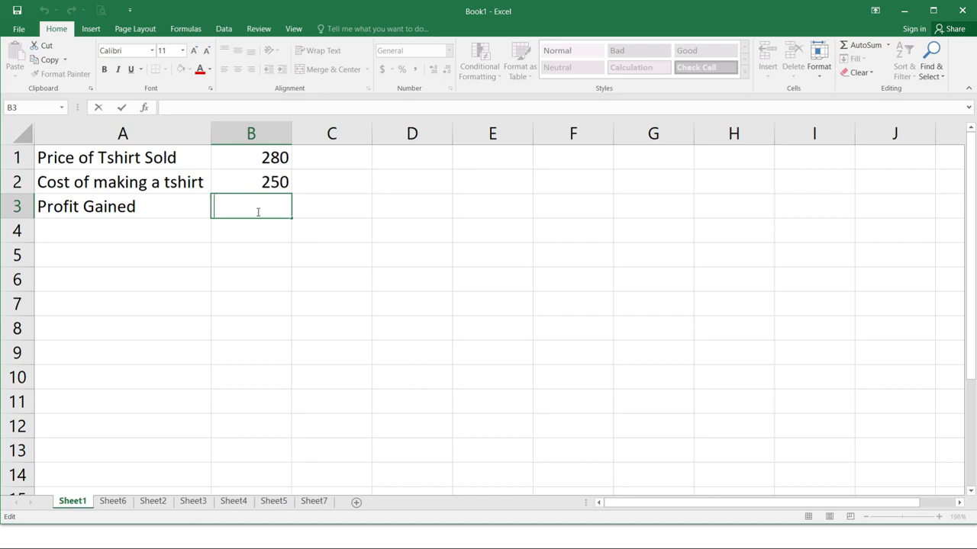
text(=B1)
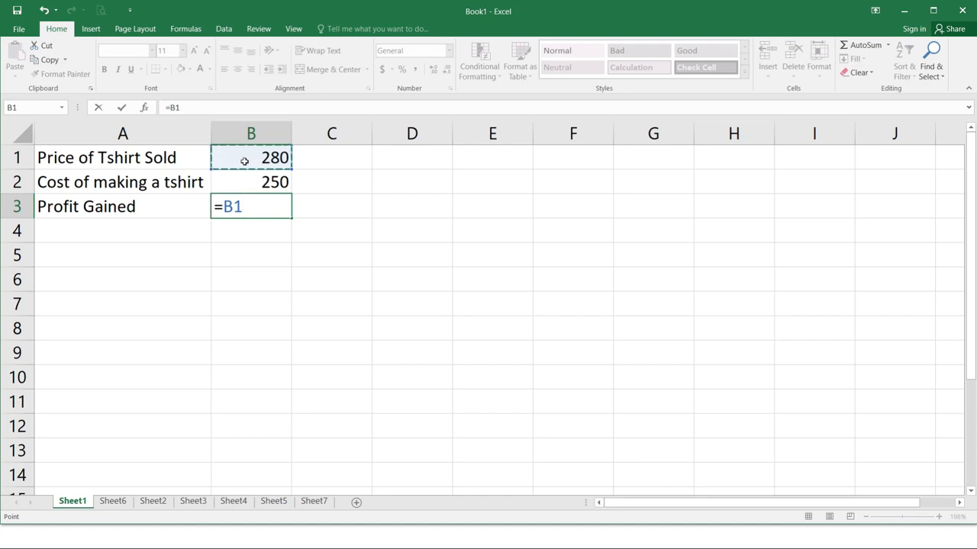
text(-)
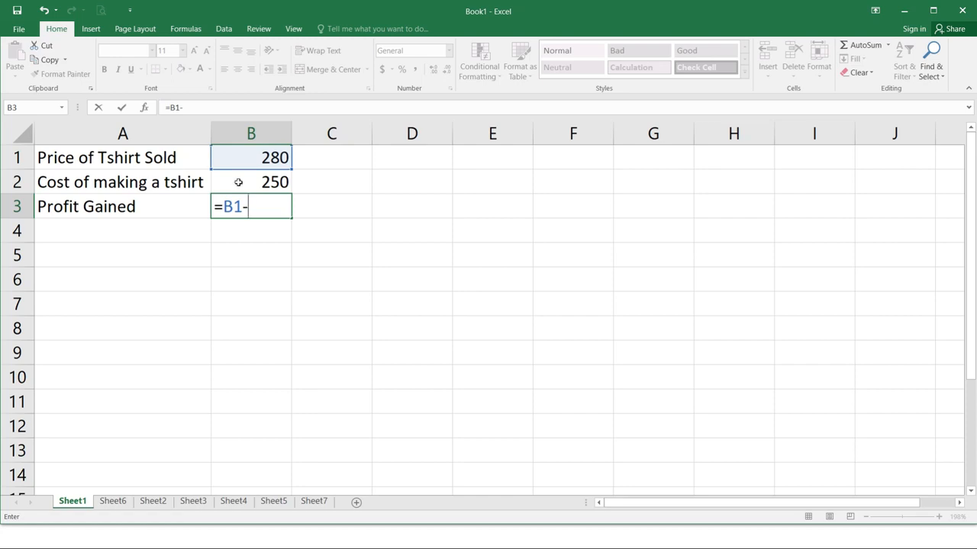
click(251, 182)
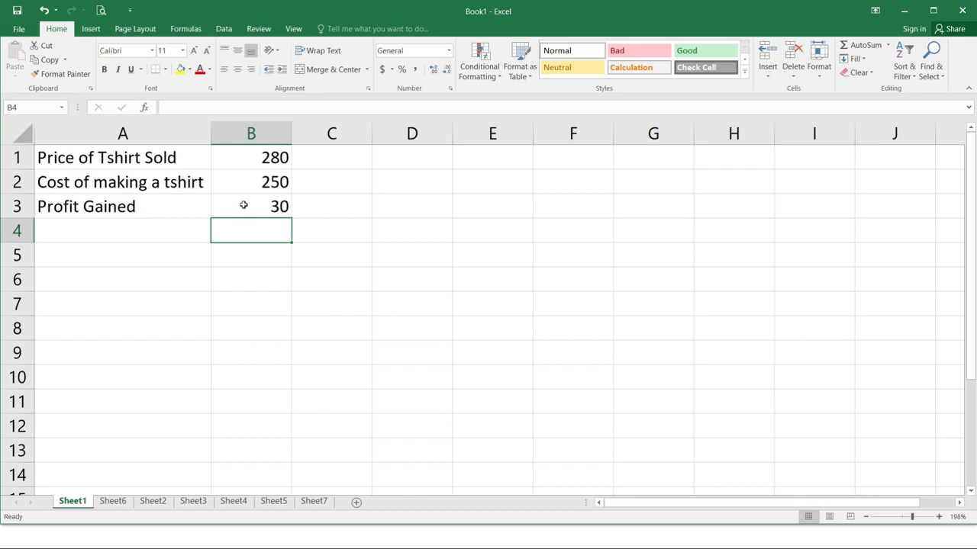
click(251, 206)
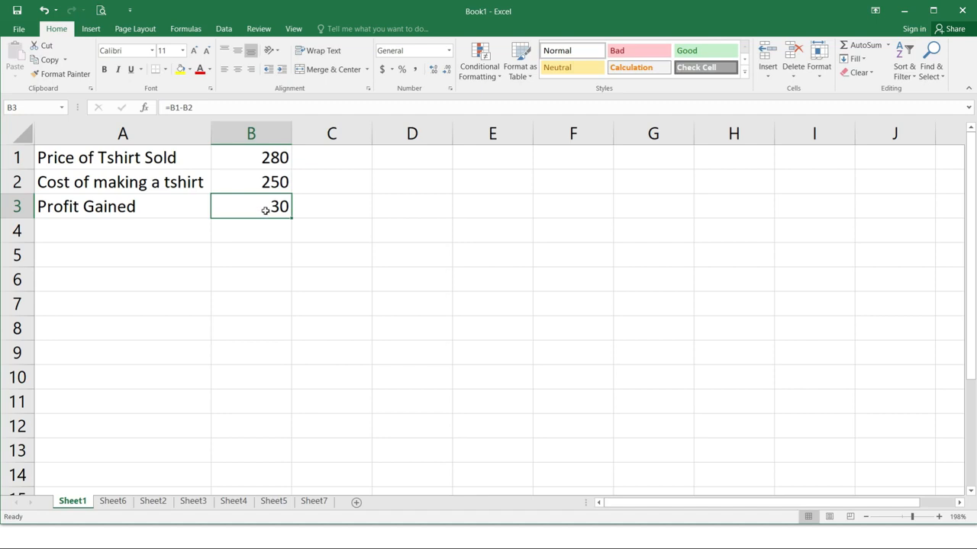
mouse_move(202, 109)
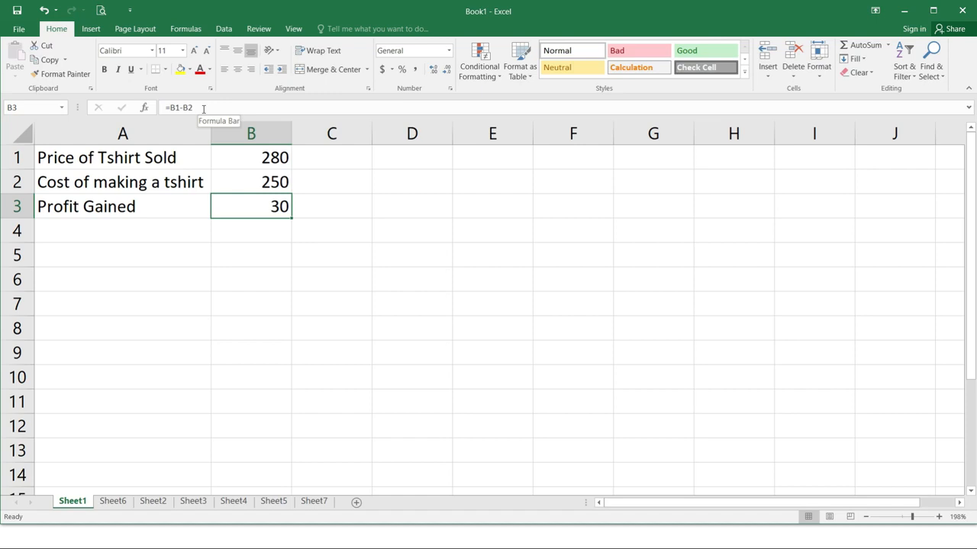
mouse_move(248, 181)
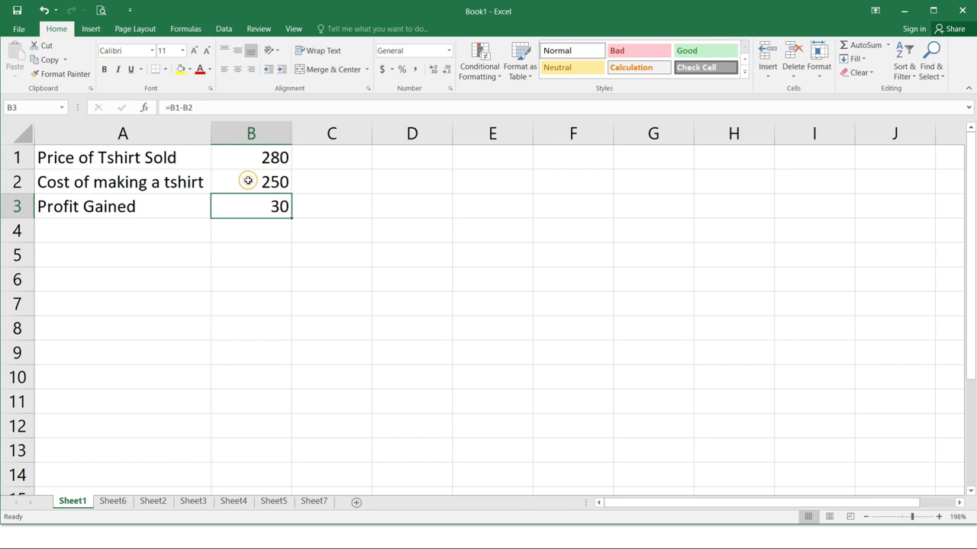
- Change the t-shirt cost to 240 so Profit Gained recalculates to 40
text(240)
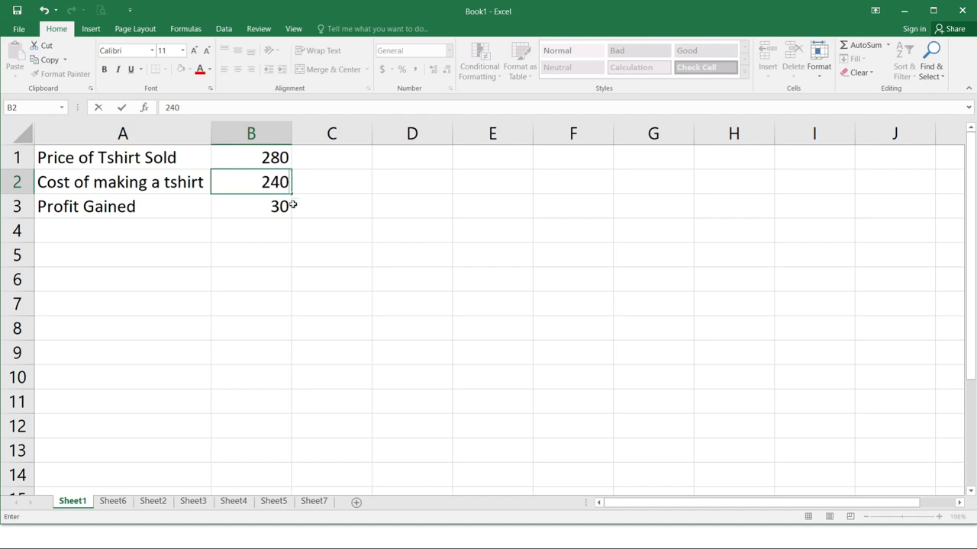
mouse_move(258, 289)
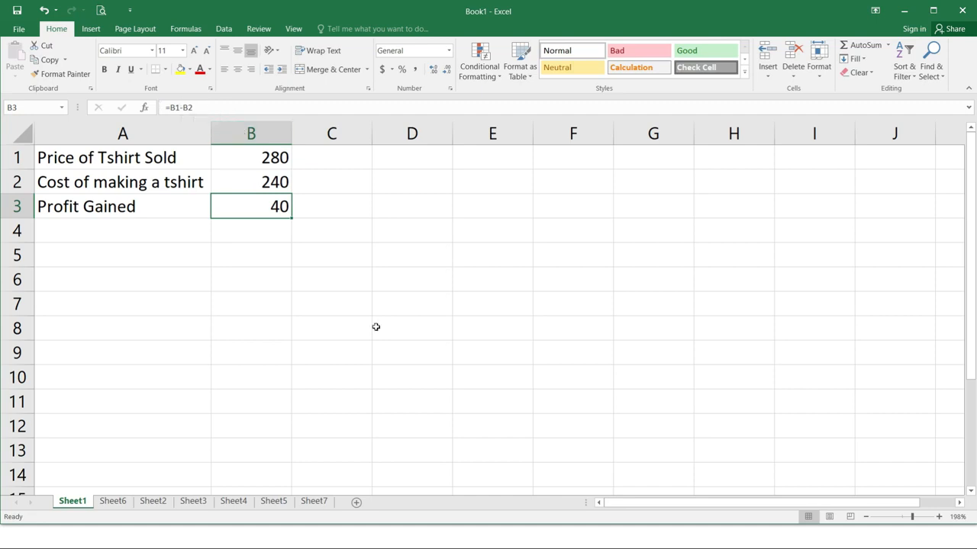
click(251, 328)
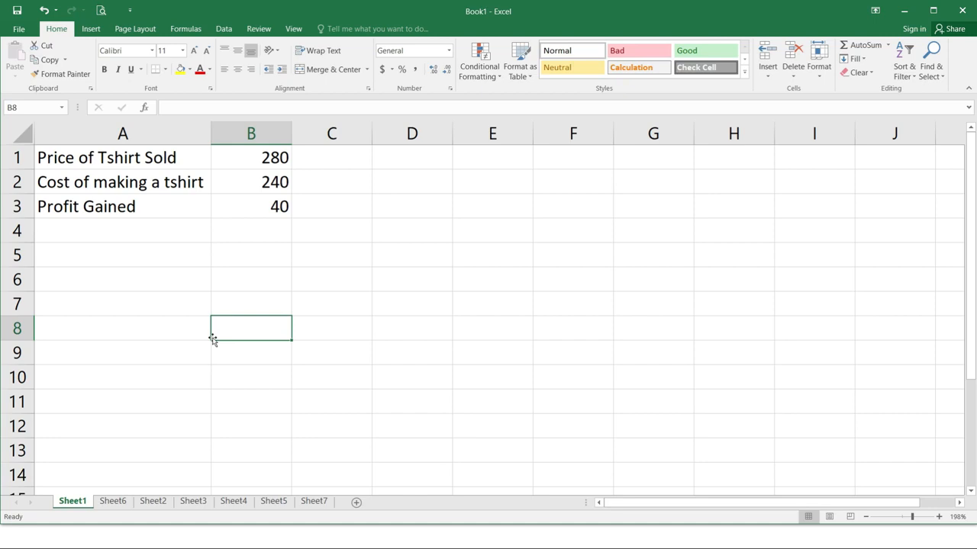
- Enter =SUM(A1:A5) in cell B8
double_click(251, 328)
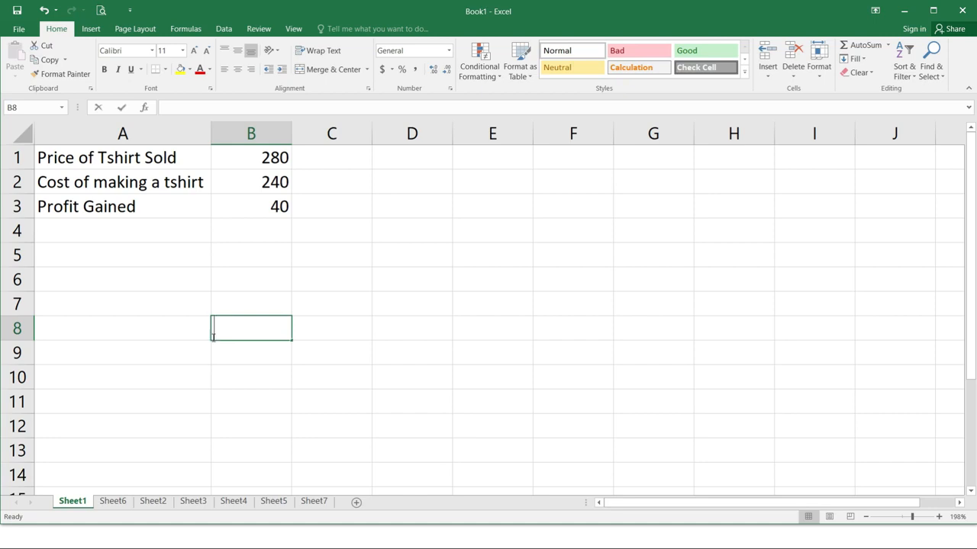
text(=SUM)
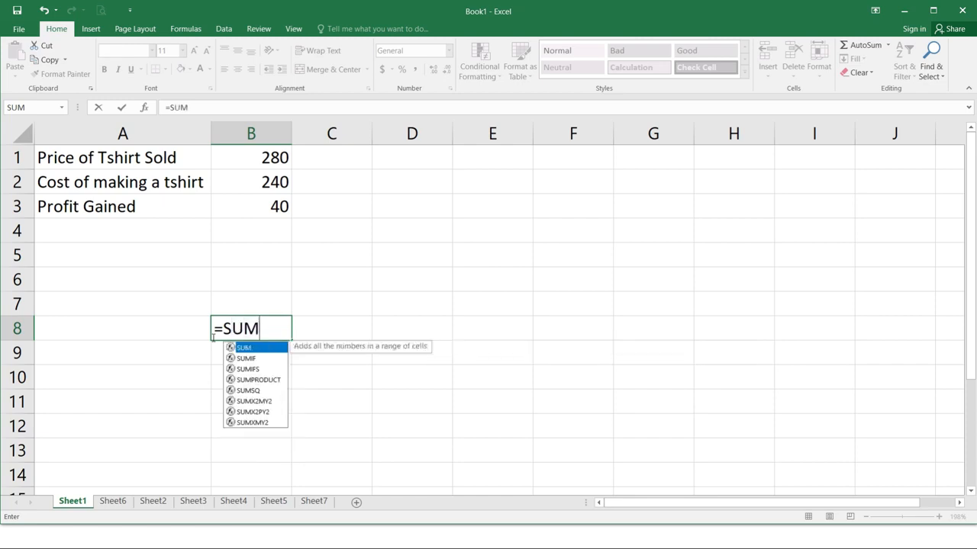
click(122, 157)
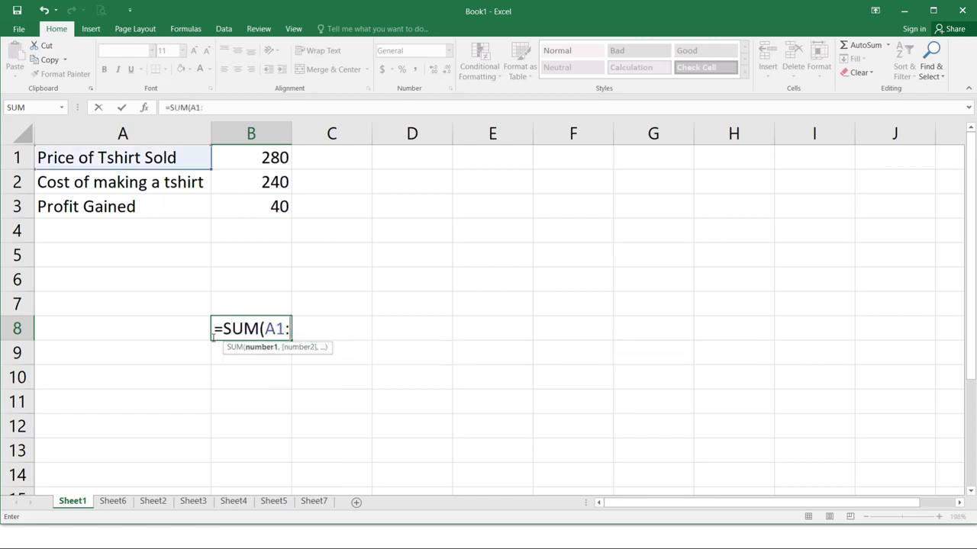
click(122, 255)
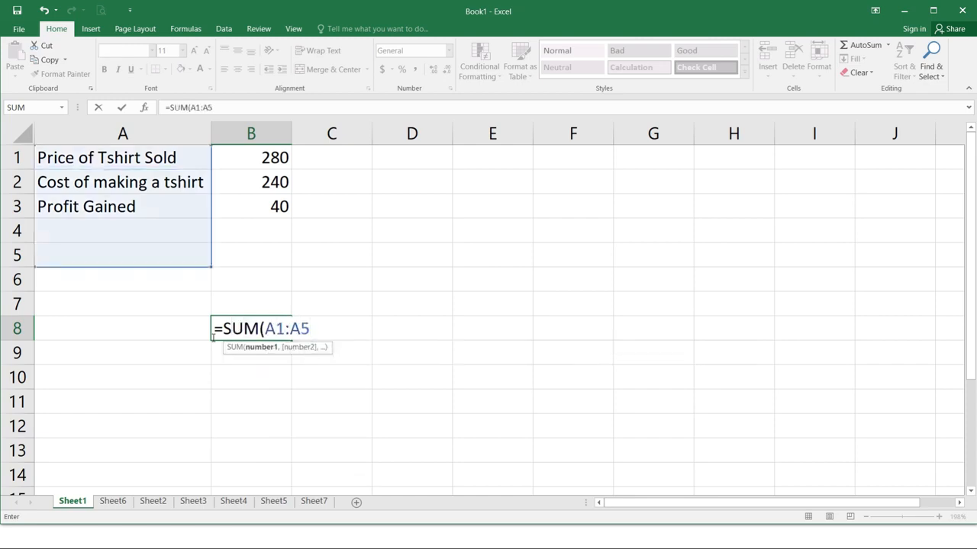
text())
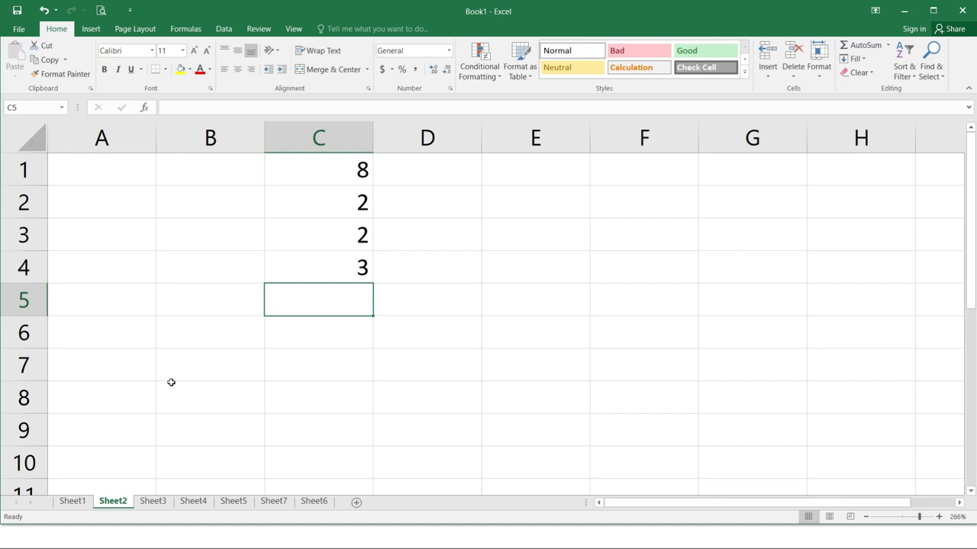
mouse_move(173, 328)
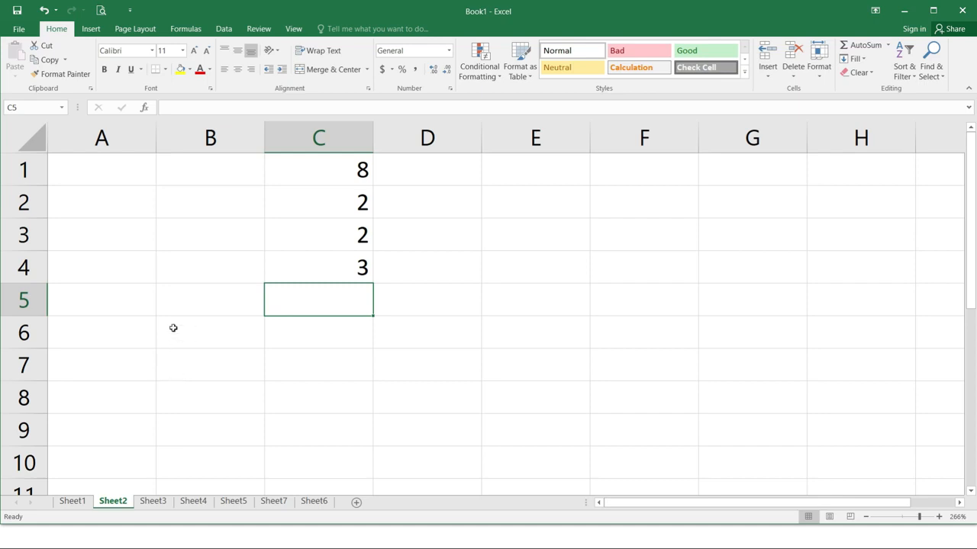
mouse_move(329, 292)
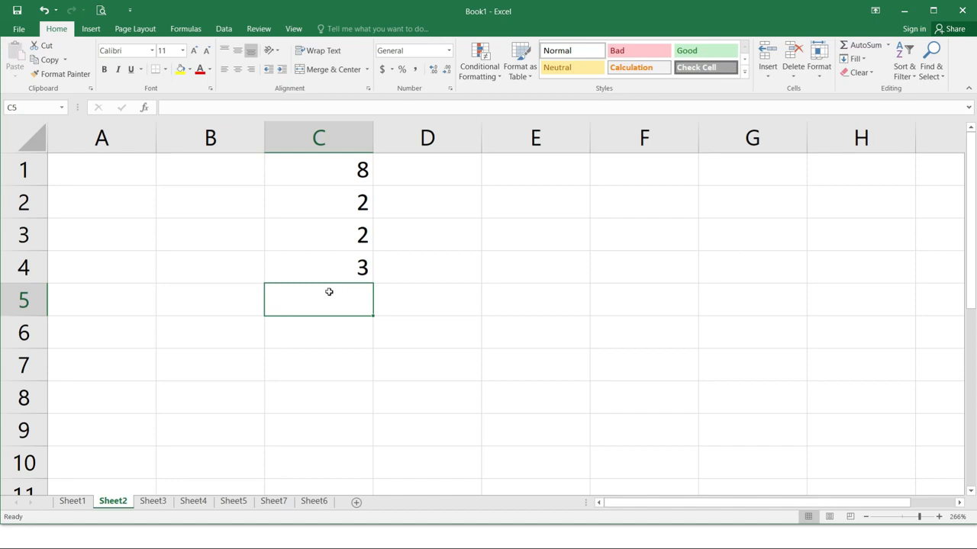
- Enter =SUM(C1:C4) in C5, totalling 15, and verify the formula
text(=)
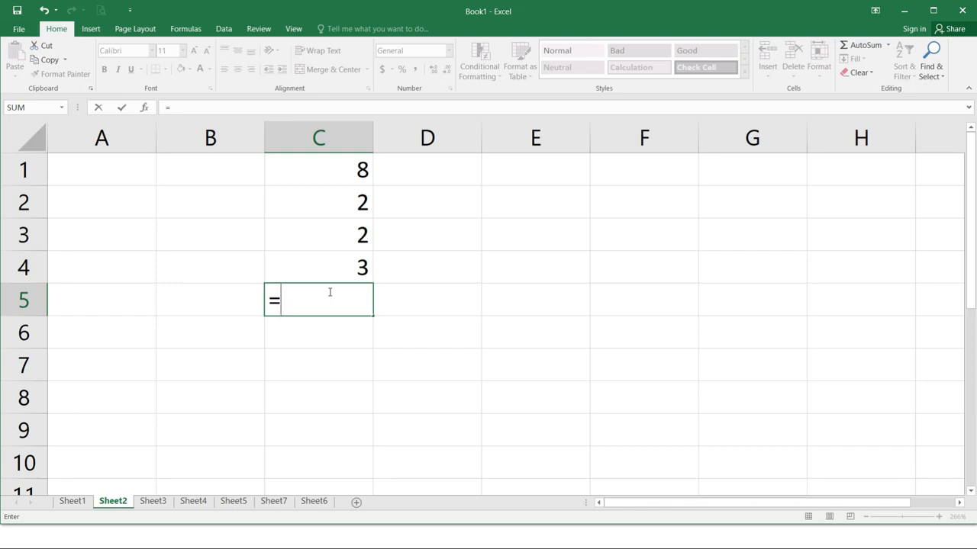
text(SUM)
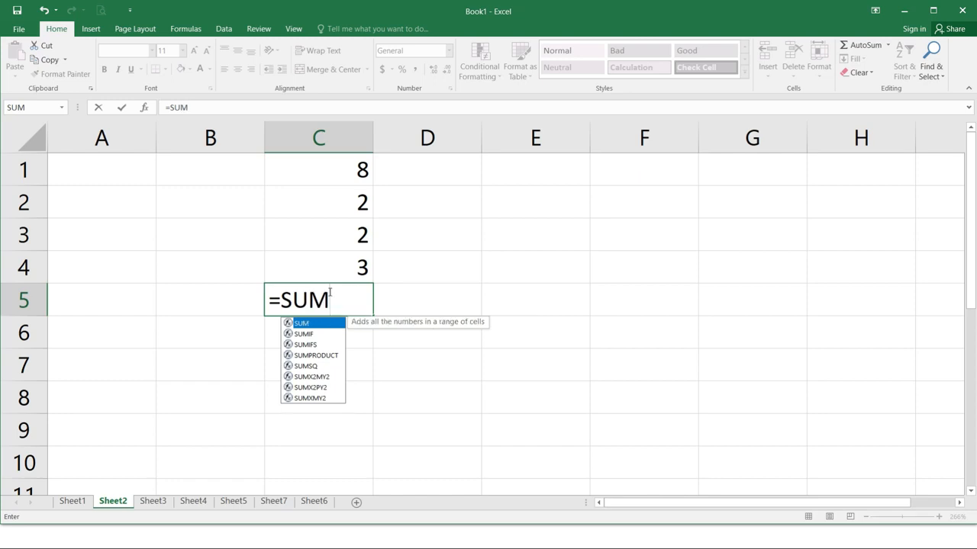
text(()
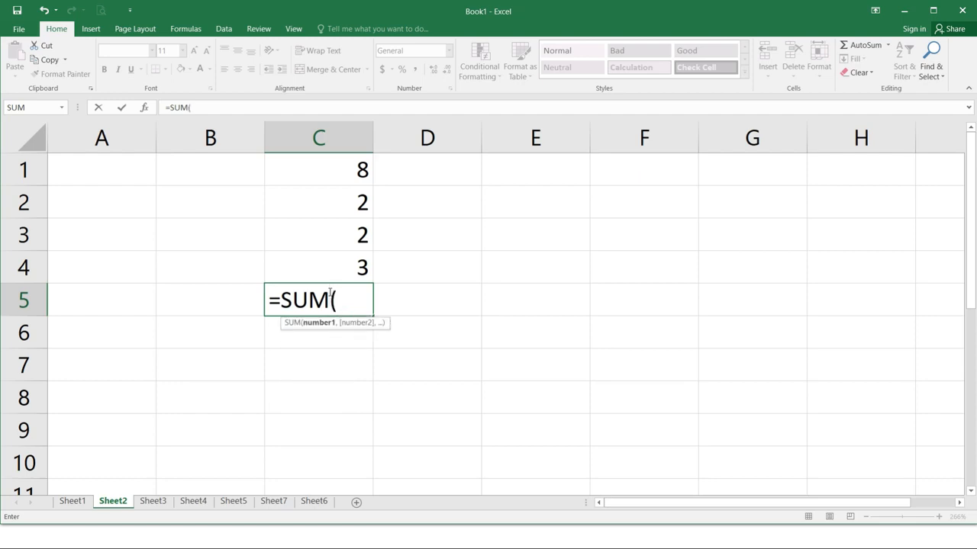
text(C)
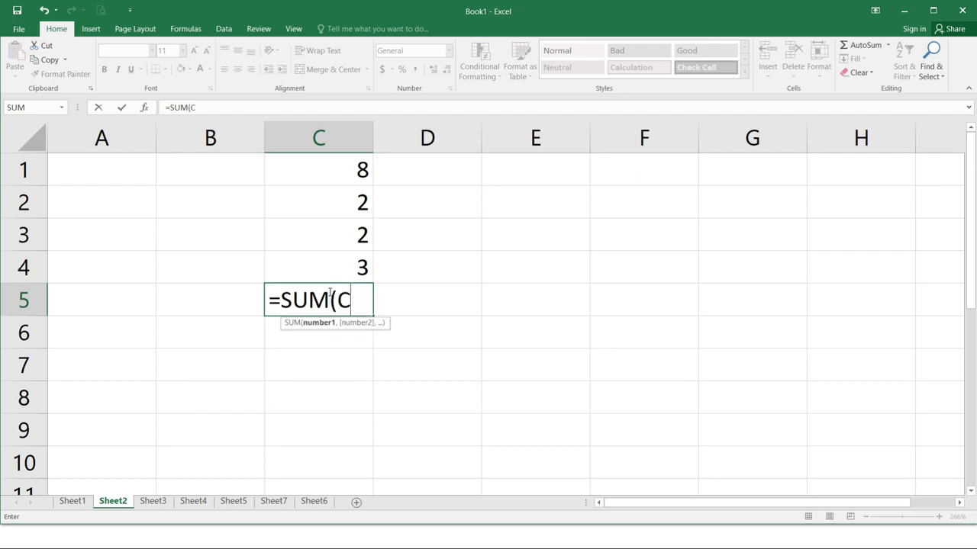
click(318, 170)
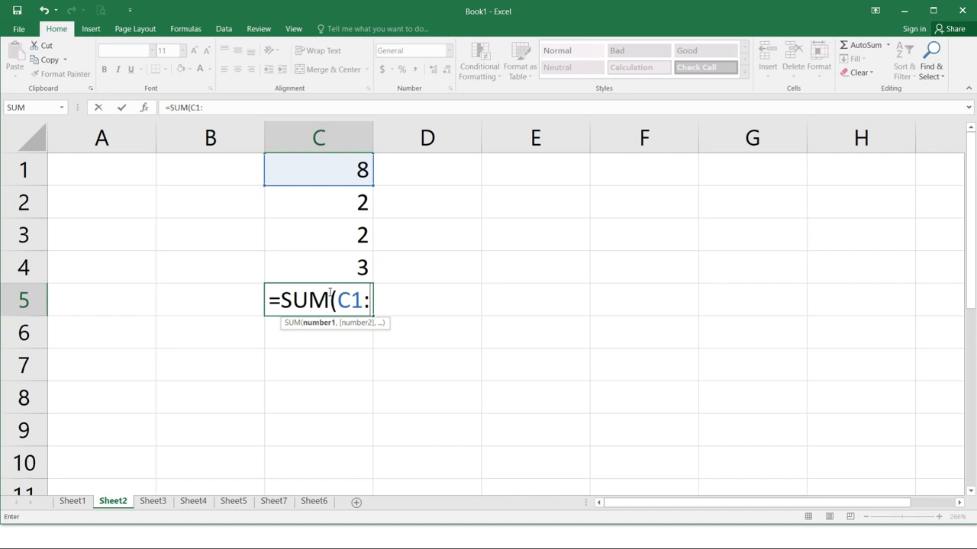
click(318, 267)
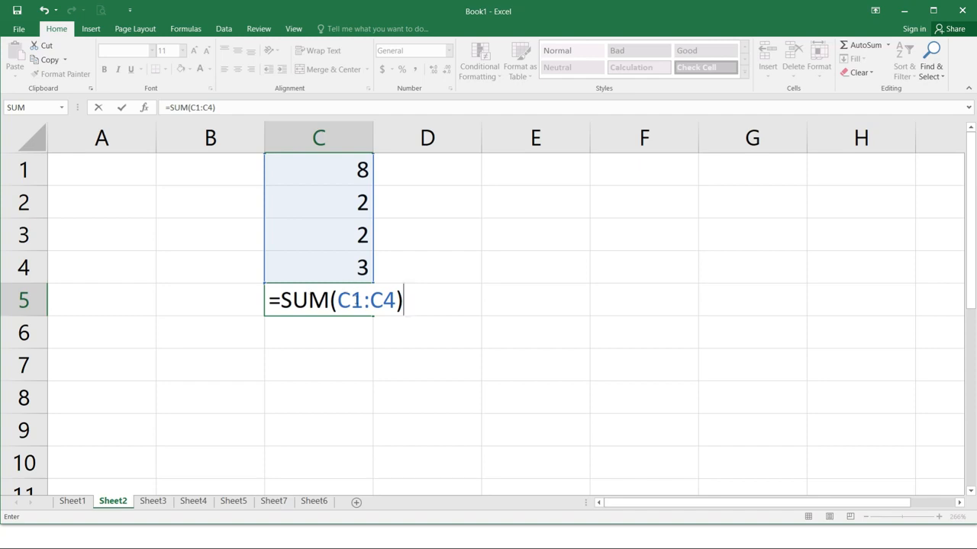
mouse_move(296, 167)
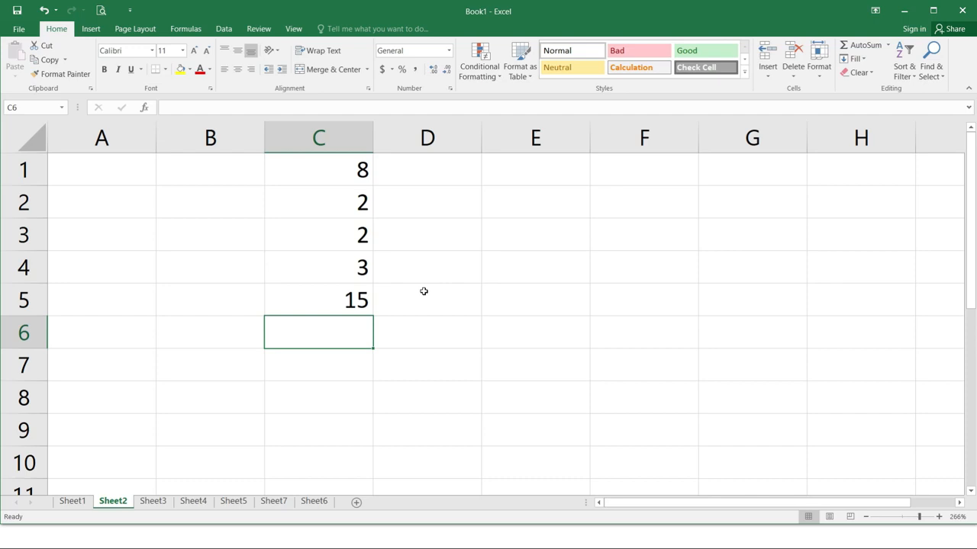
click(318, 300)
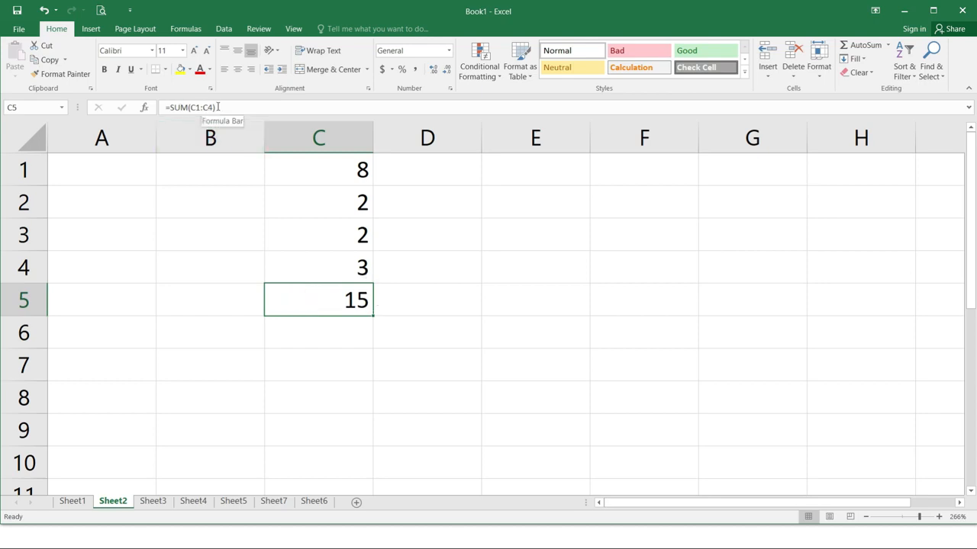
mouse_move(363, 220)
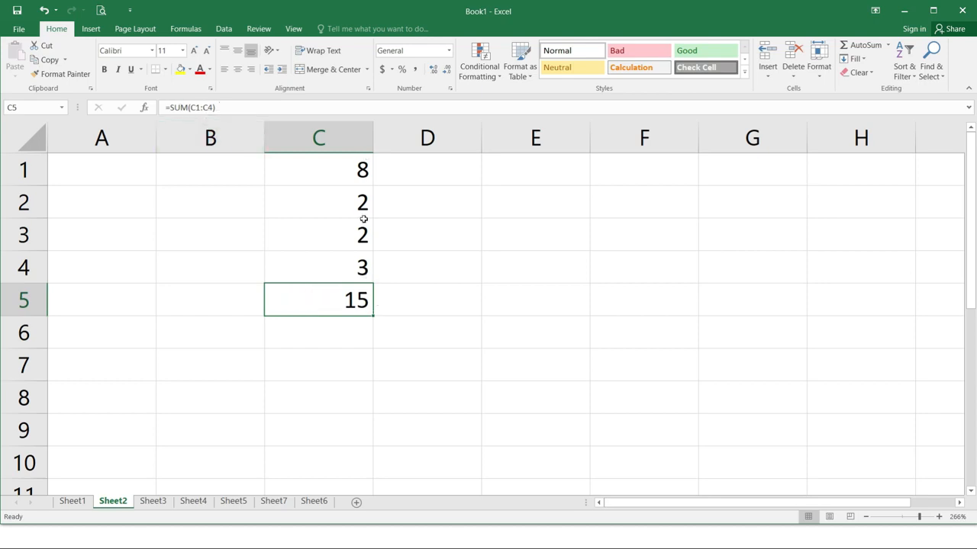
mouse_move(328, 285)
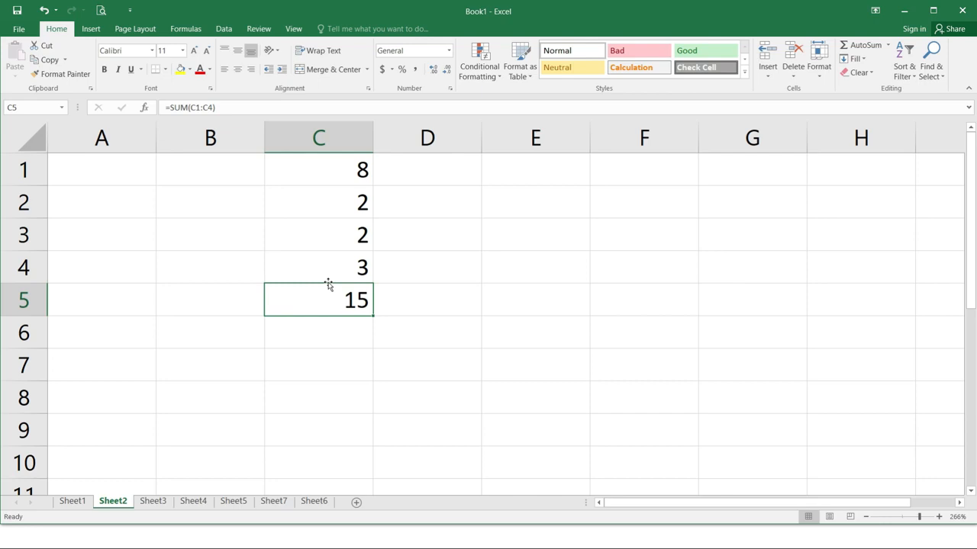
- Add 2 in A1 and 2, 3, 4 in B2:B4, then reopen C5's formula
text(2)
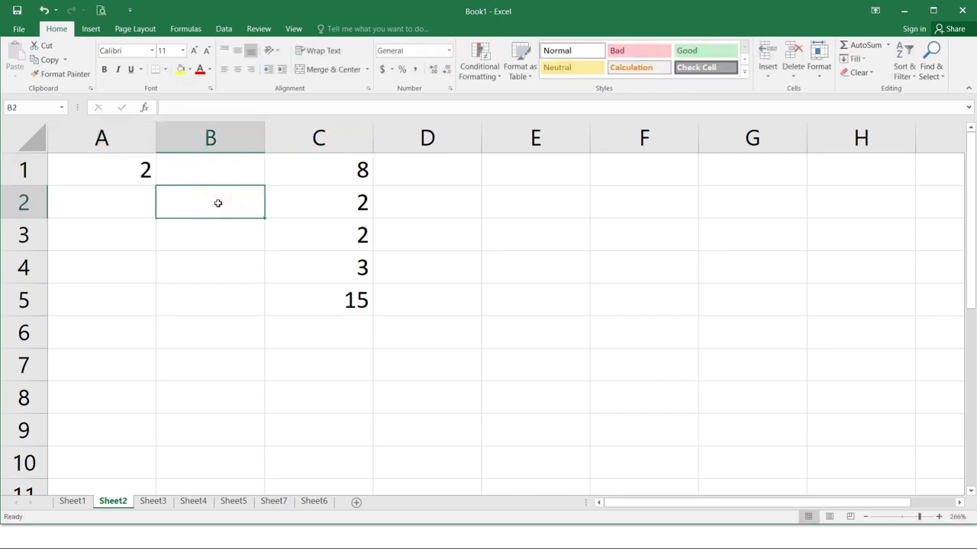
text(2)
click(210, 235)
text(3)
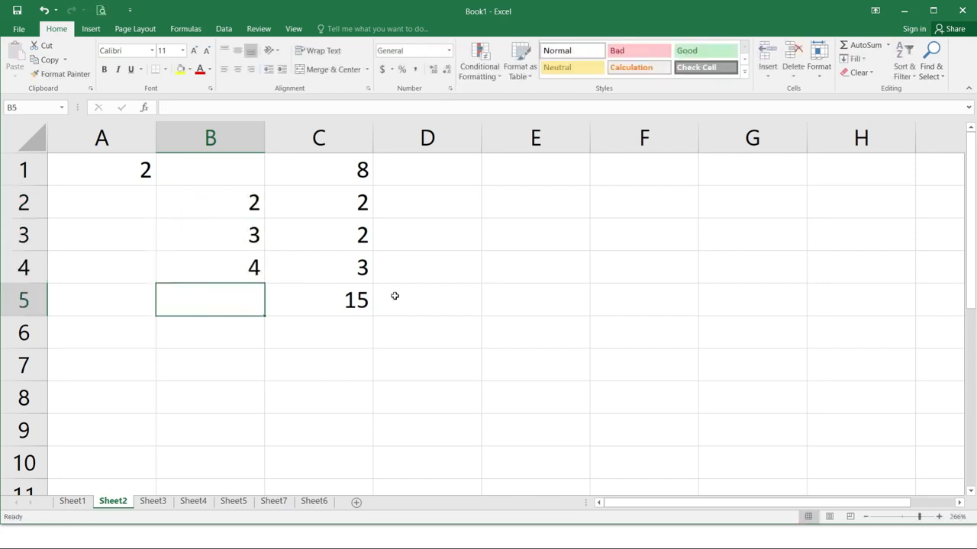
click(318, 299)
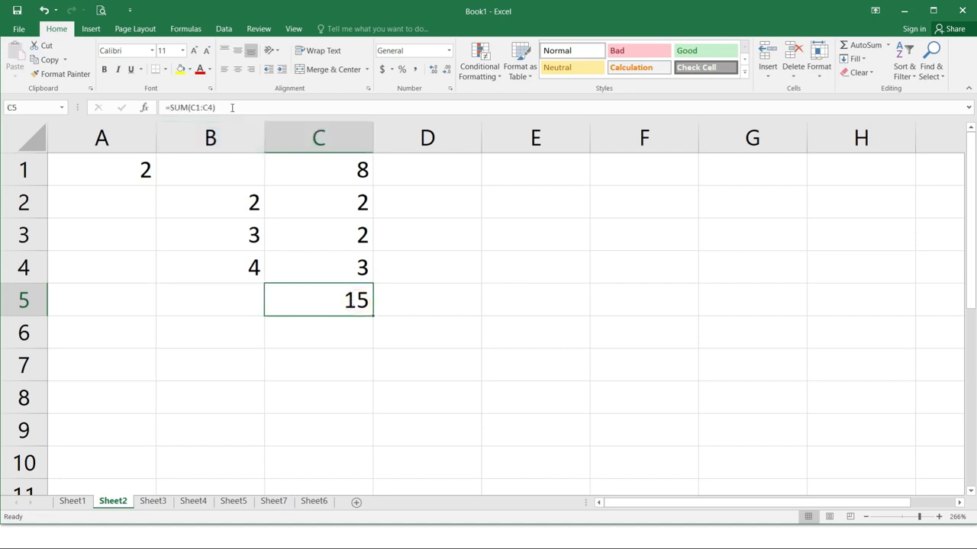
double_click(318, 300)
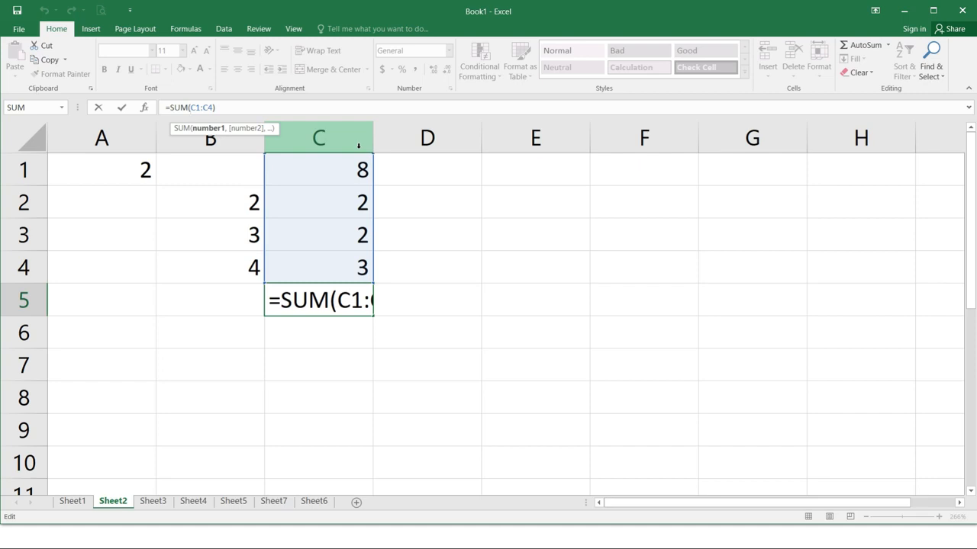
- Extend C5 to =SUM(A1,B2:B4,C1:C4), giving 26, and verify it
click(102, 169)
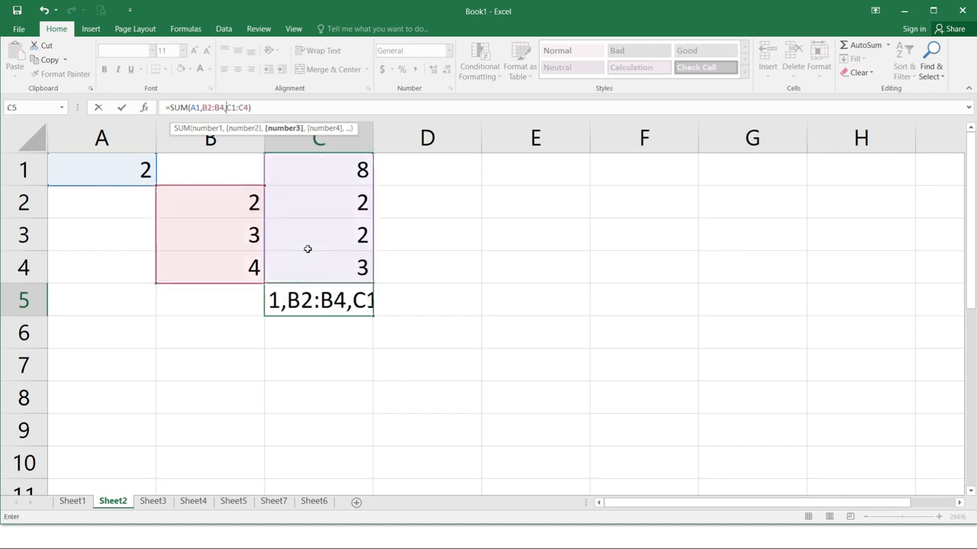
mouse_move(540, 394)
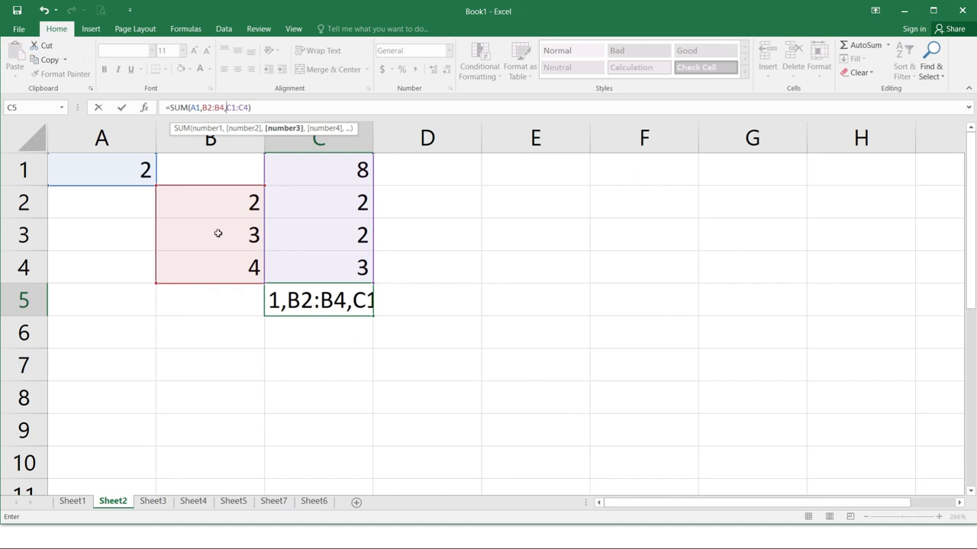
mouse_move(226, 262)
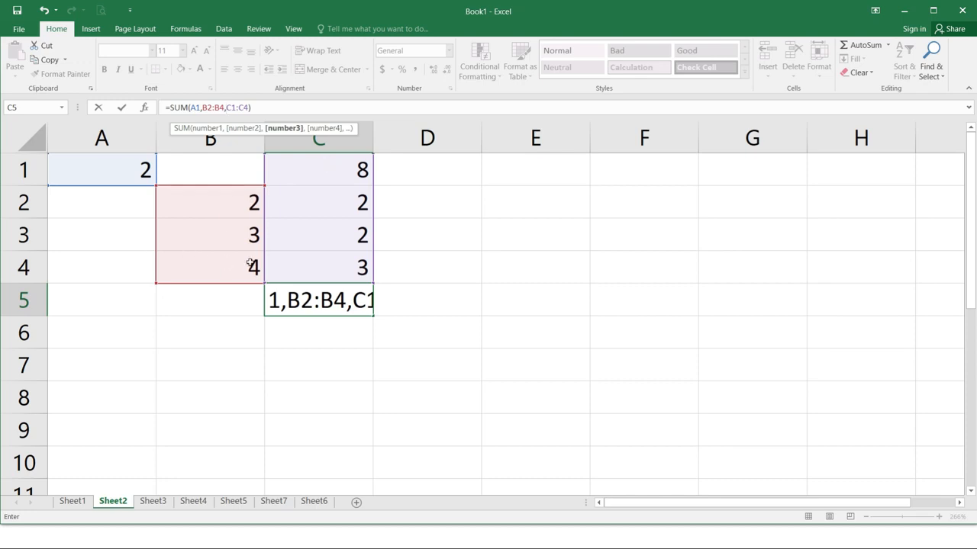
key(enter)
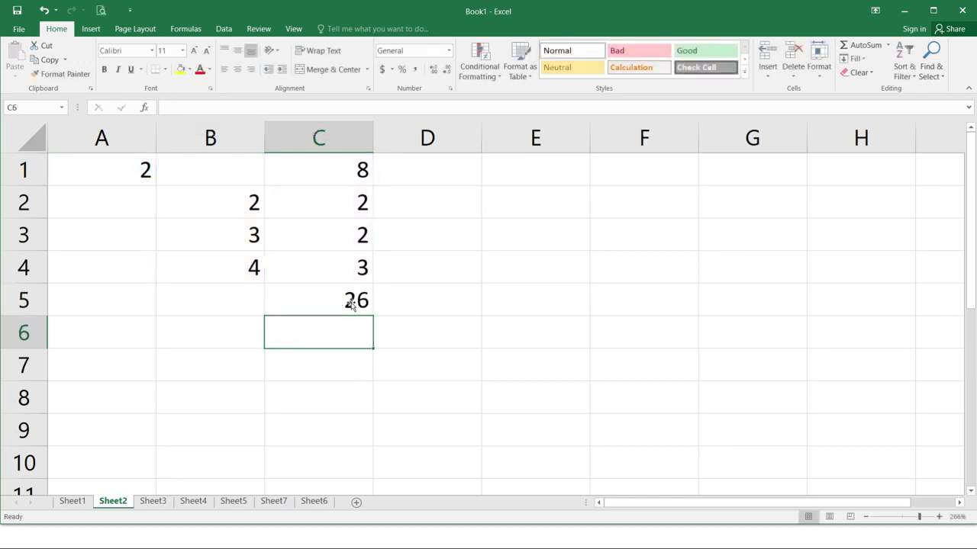
click(319, 300)
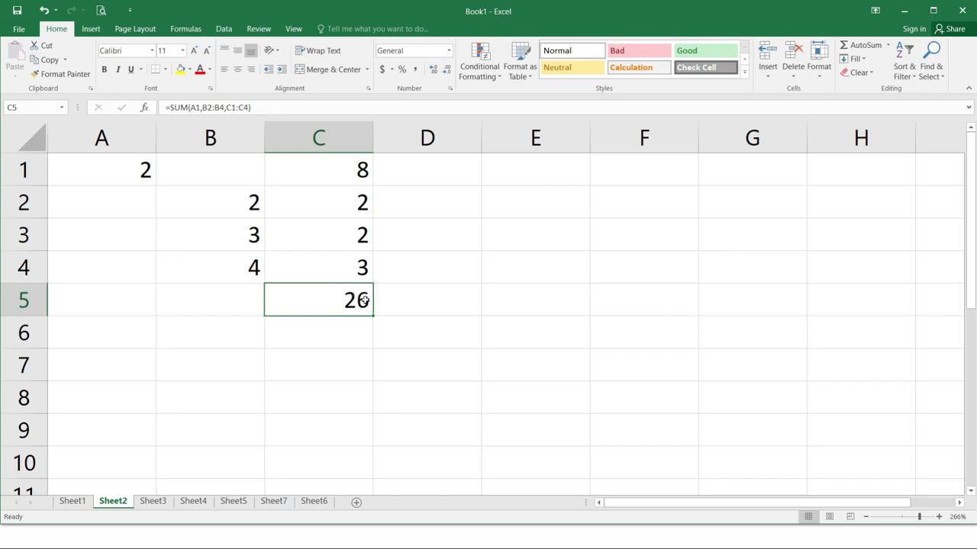
mouse_move(359, 304)
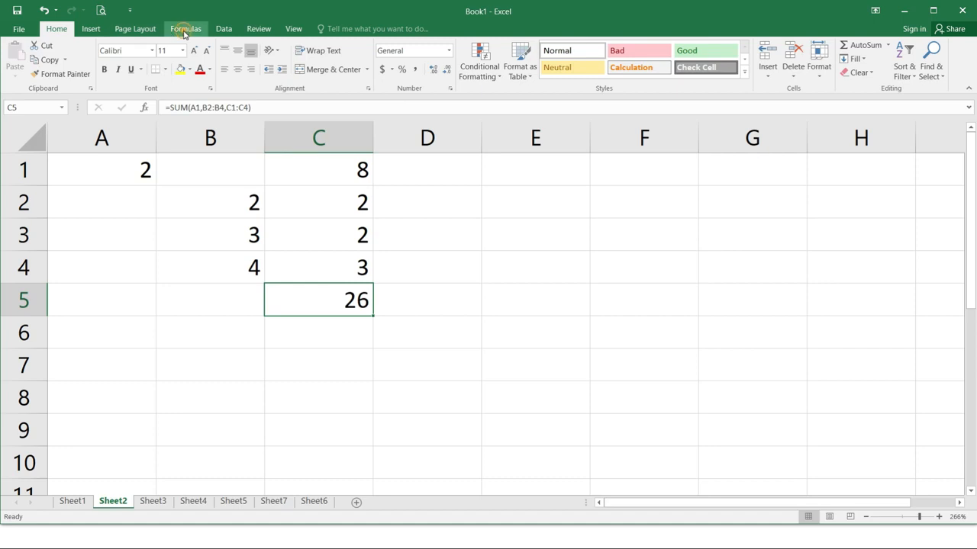
- Show the Formulas ribbon with Insert Function and the Function Library
click(186, 28)
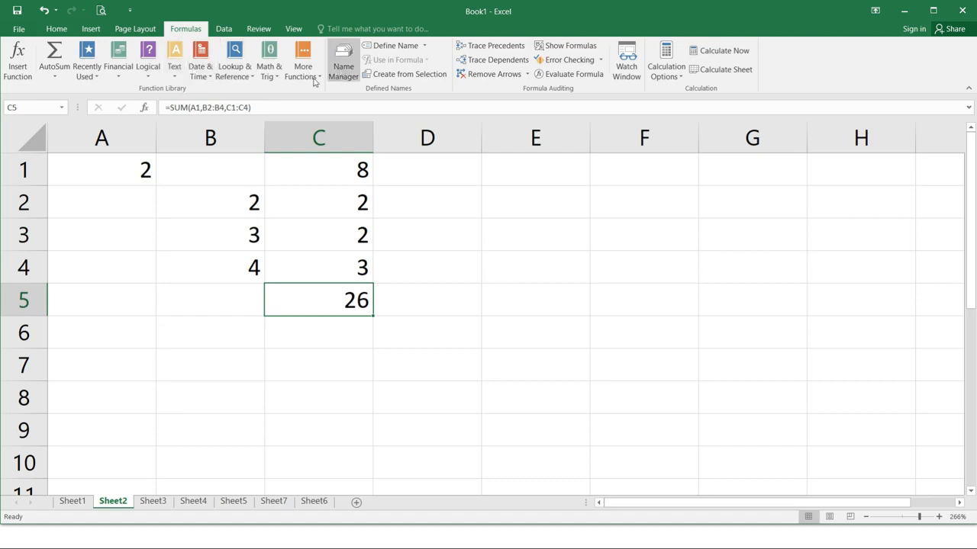
mouse_move(240, 94)
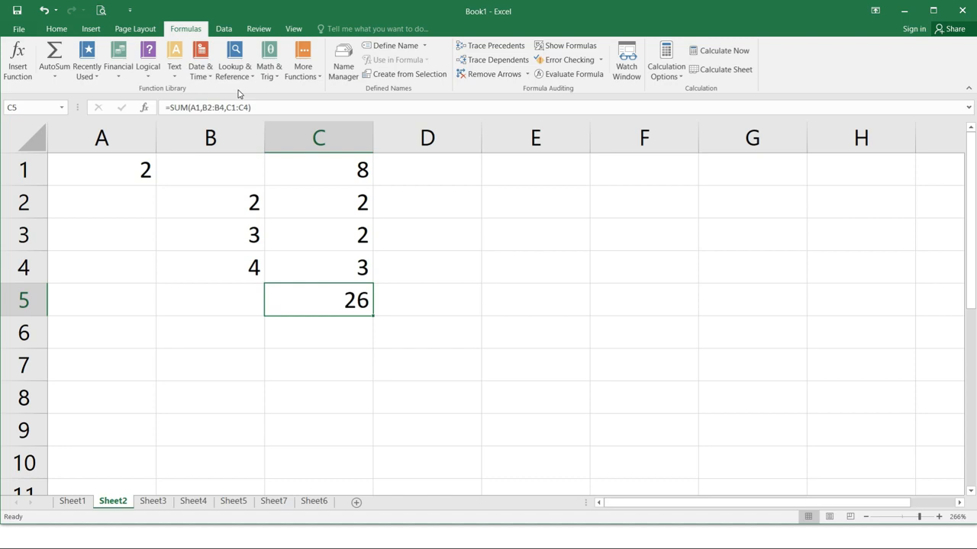
mouse_move(237, 93)
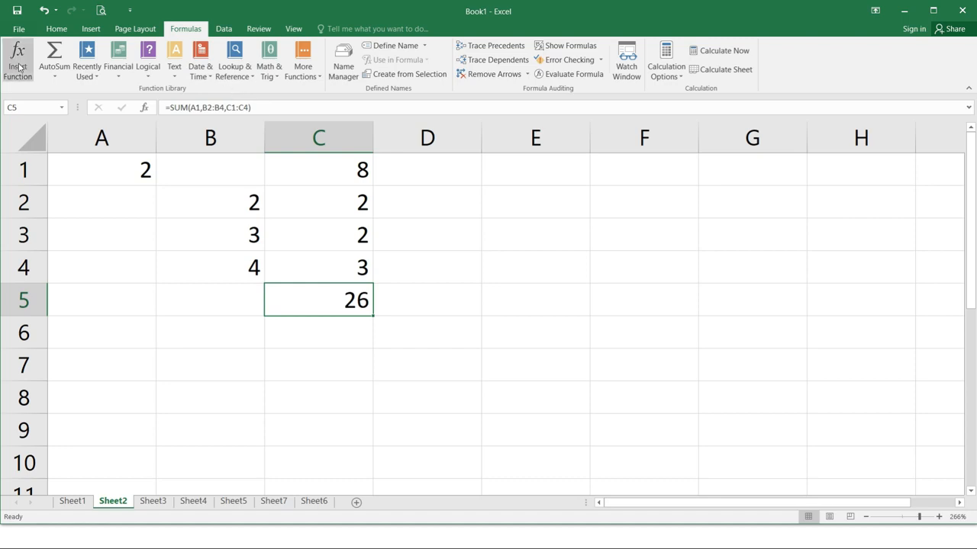
mouse_move(17, 61)
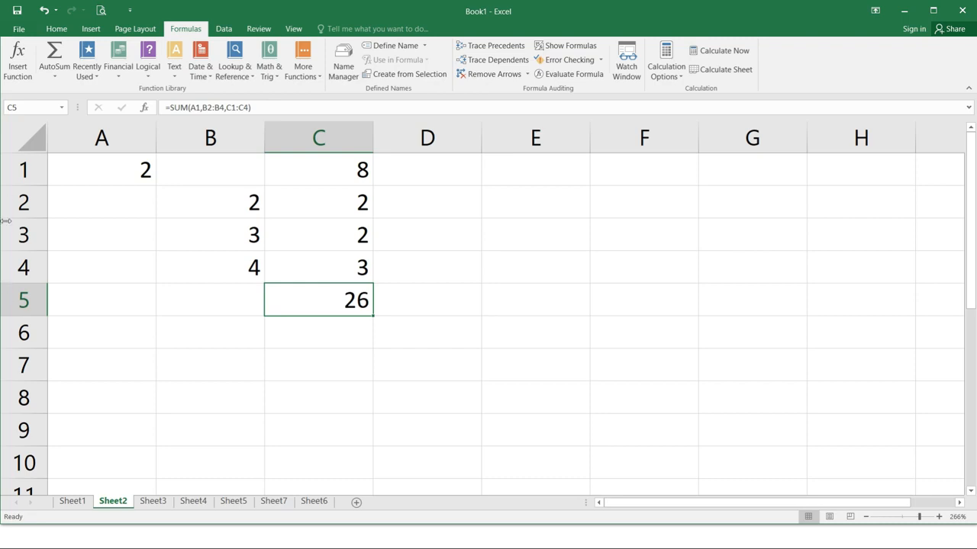
- Switch to Sheet3 and select B12 beside Total Number of Students for a formula
click(152, 501)
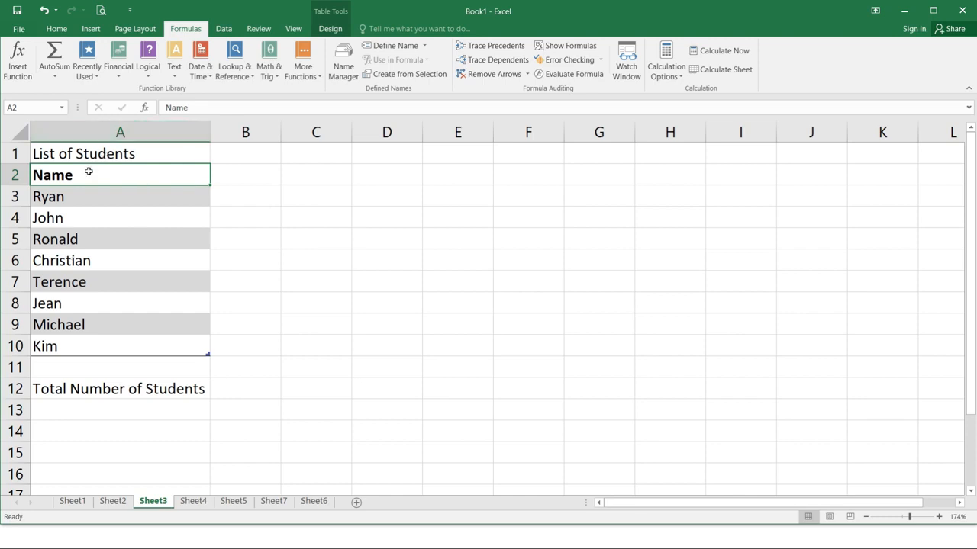
mouse_move(106, 202)
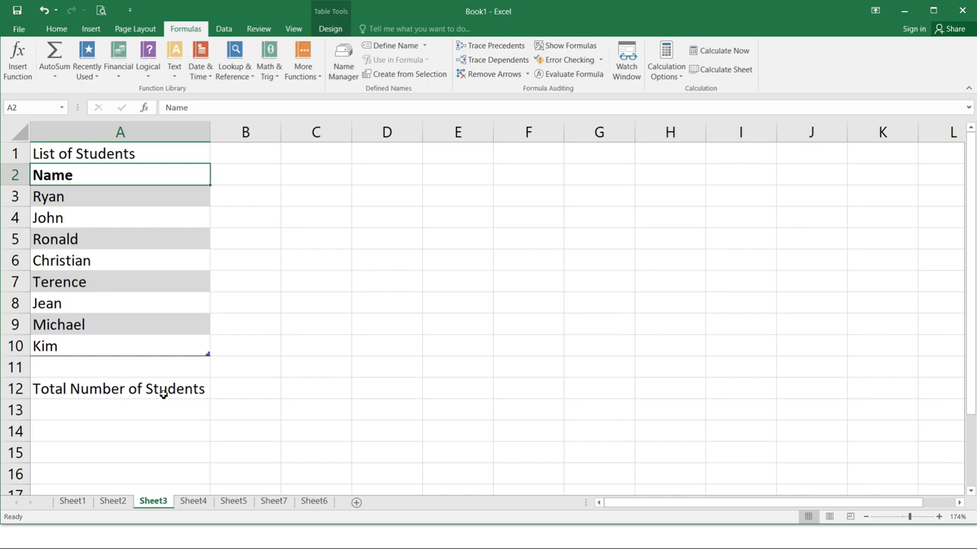
mouse_move(650, 375)
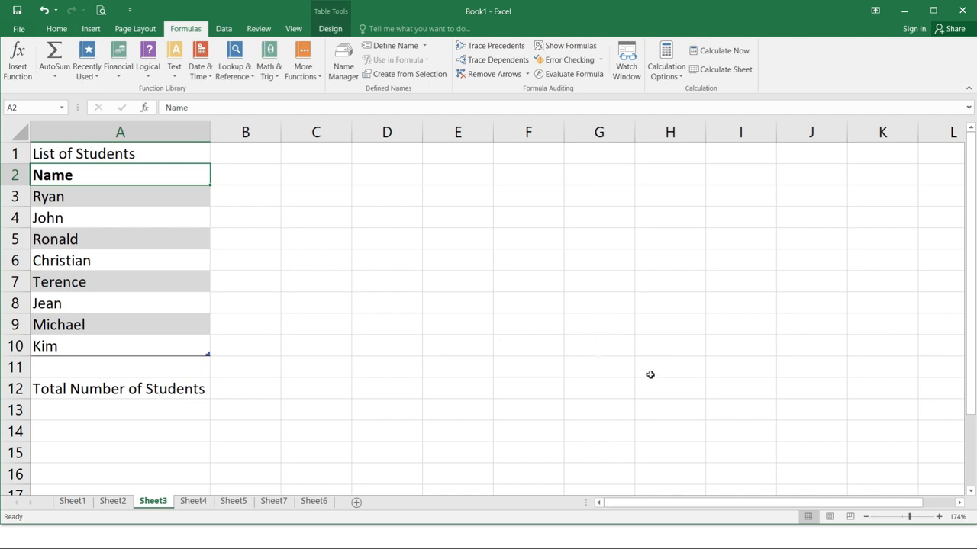
mouse_move(669, 376)
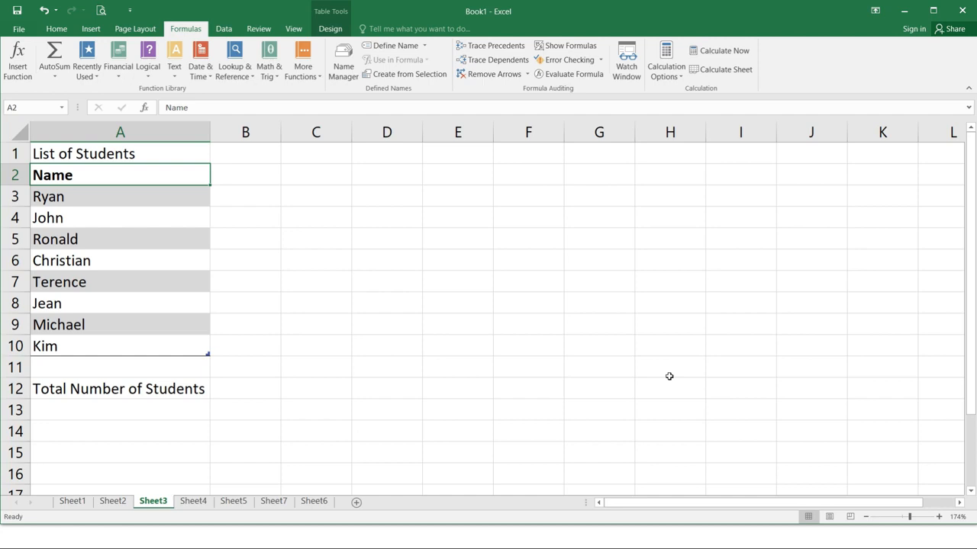
mouse_move(178, 320)
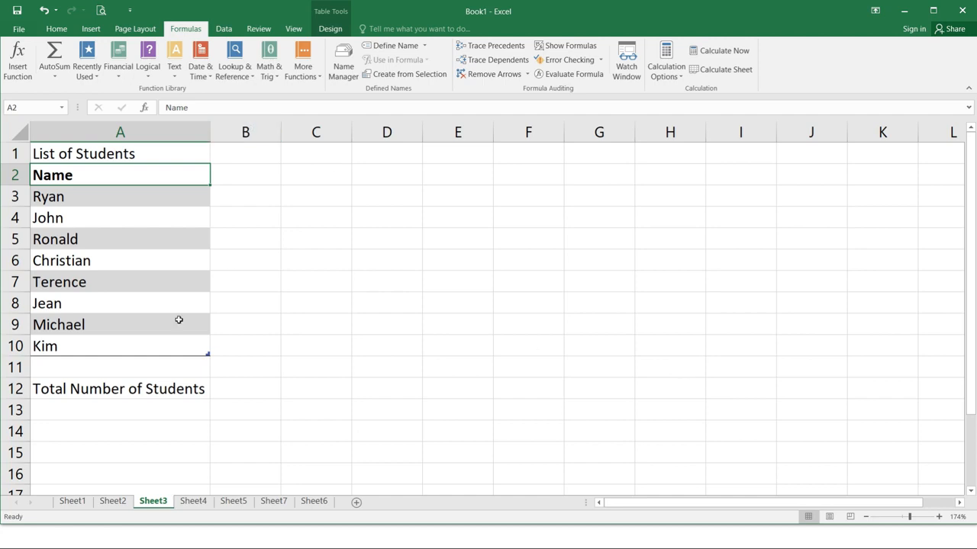
click(245, 388)
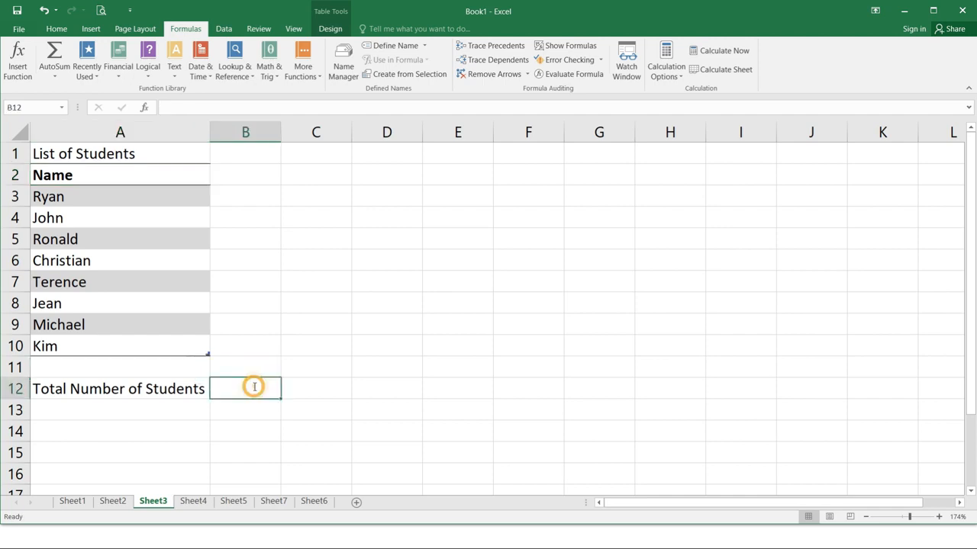
click(244, 388)
text(=)
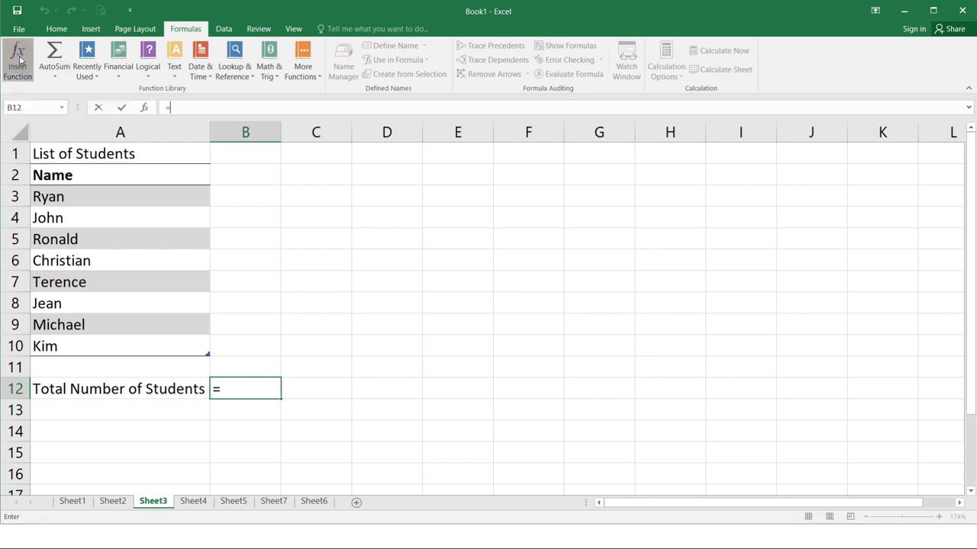
- Search Insert Function for functions matching COUNT
click(17, 57)
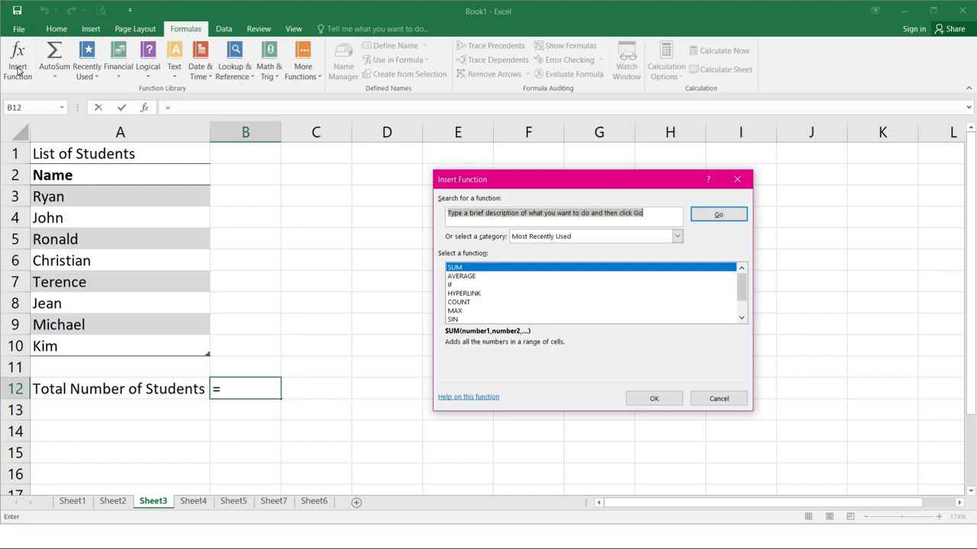
mouse_move(620, 351)
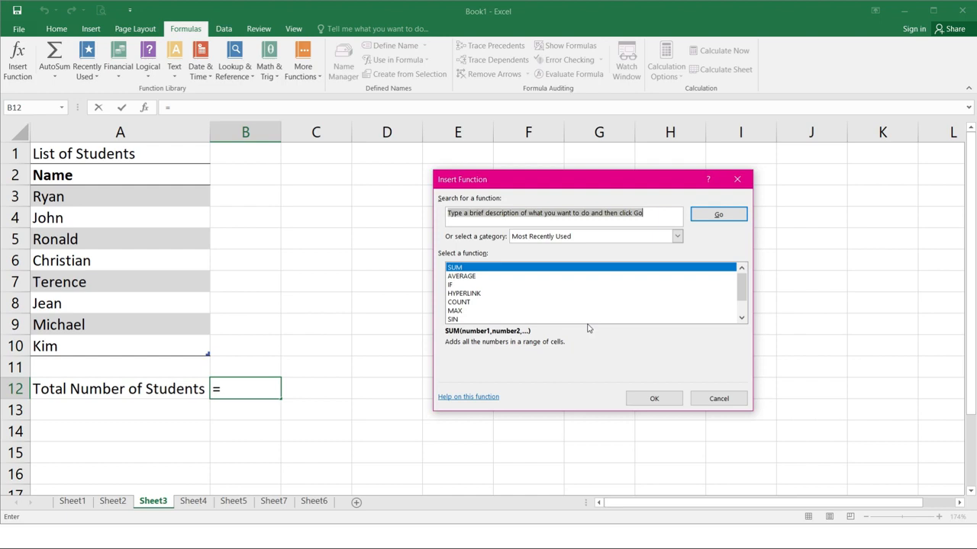
mouse_move(586, 328)
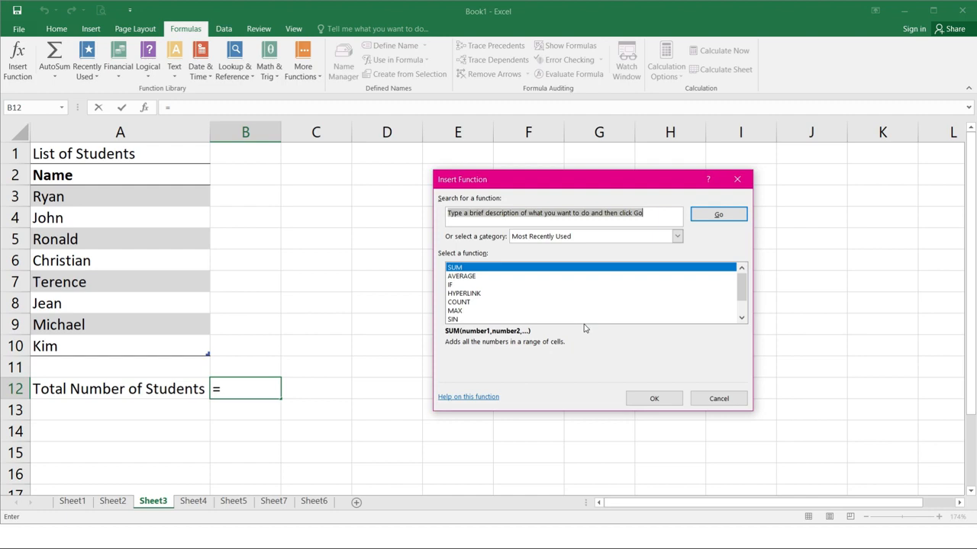
mouse_move(554, 218)
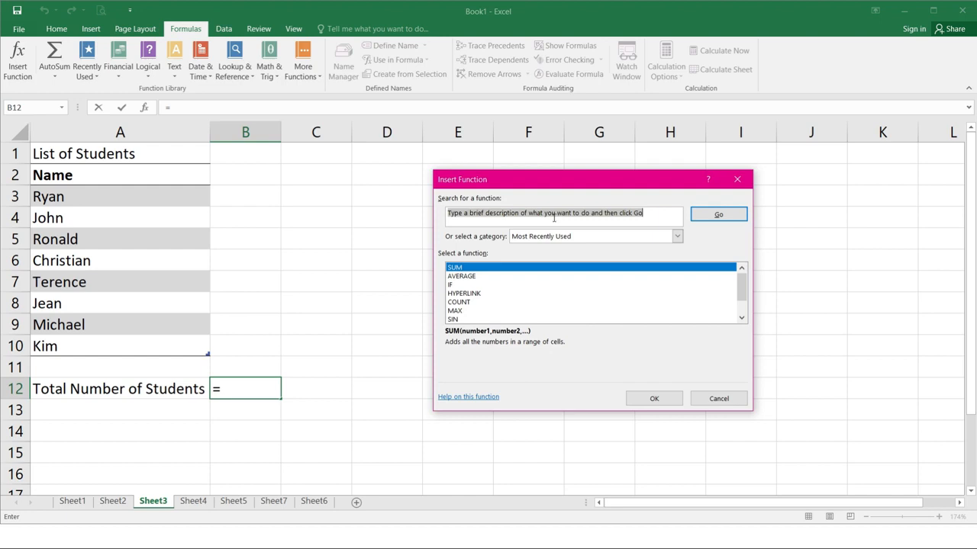
text(co)
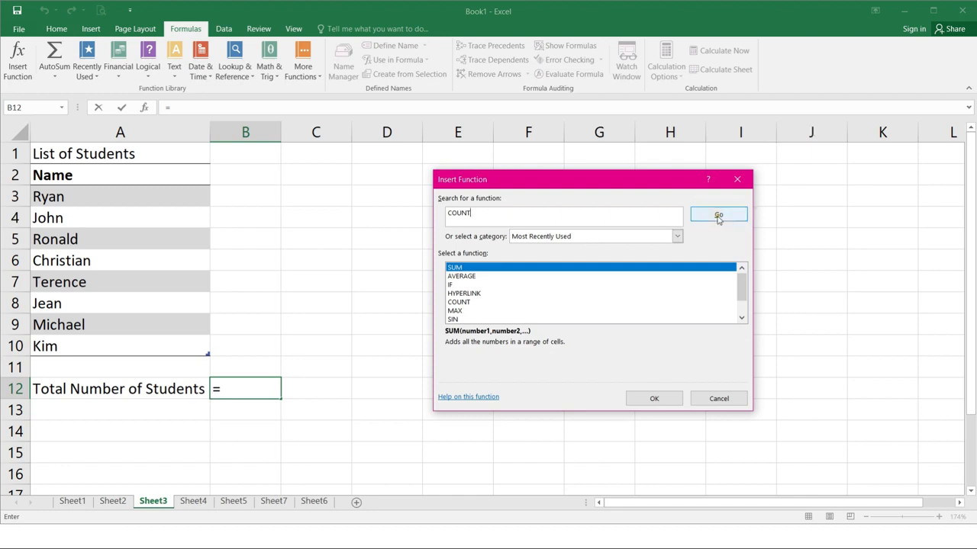
click(718, 215)
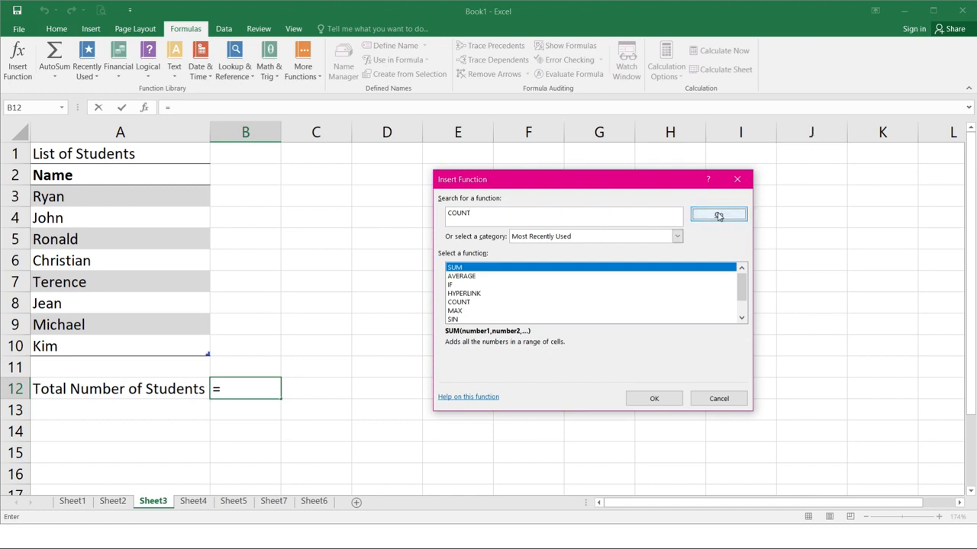
click(718, 214)
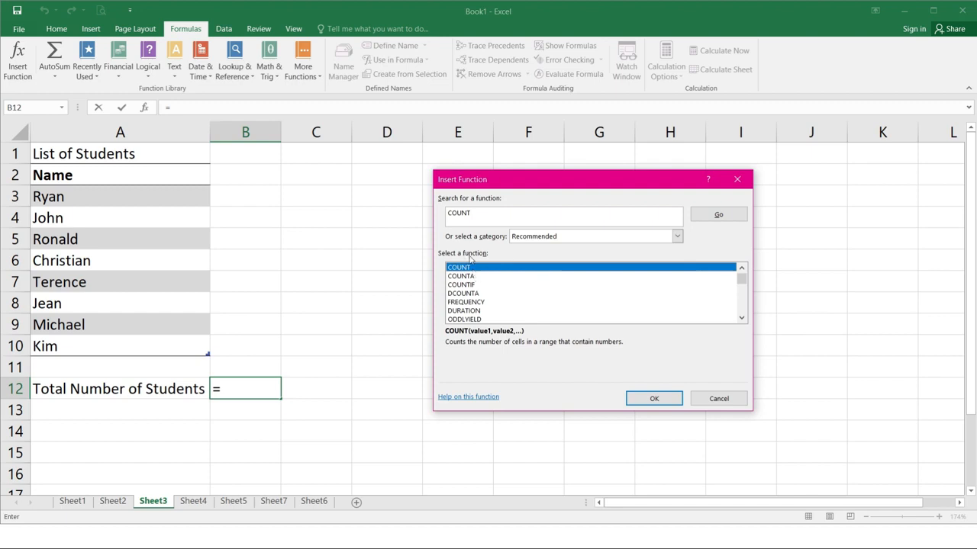
mouse_move(488, 278)
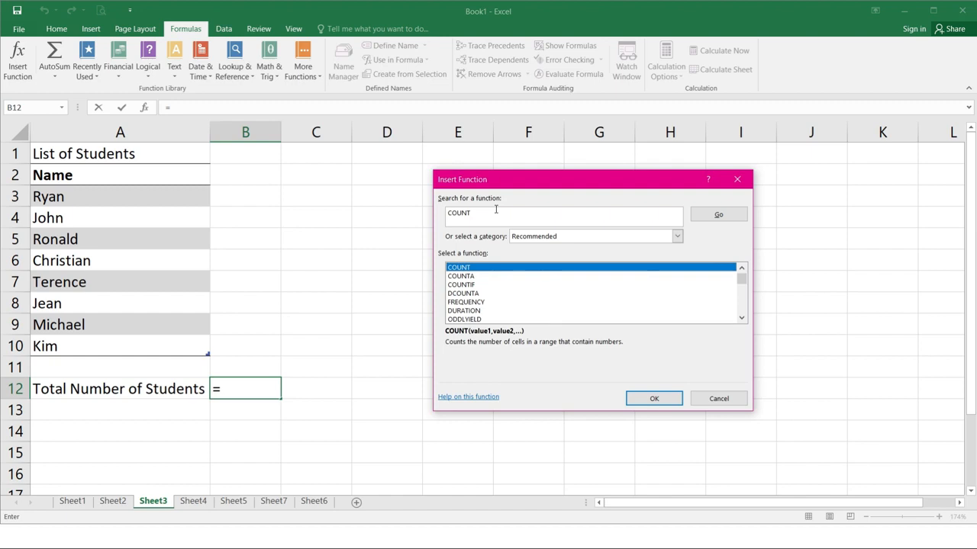
mouse_move(496, 211)
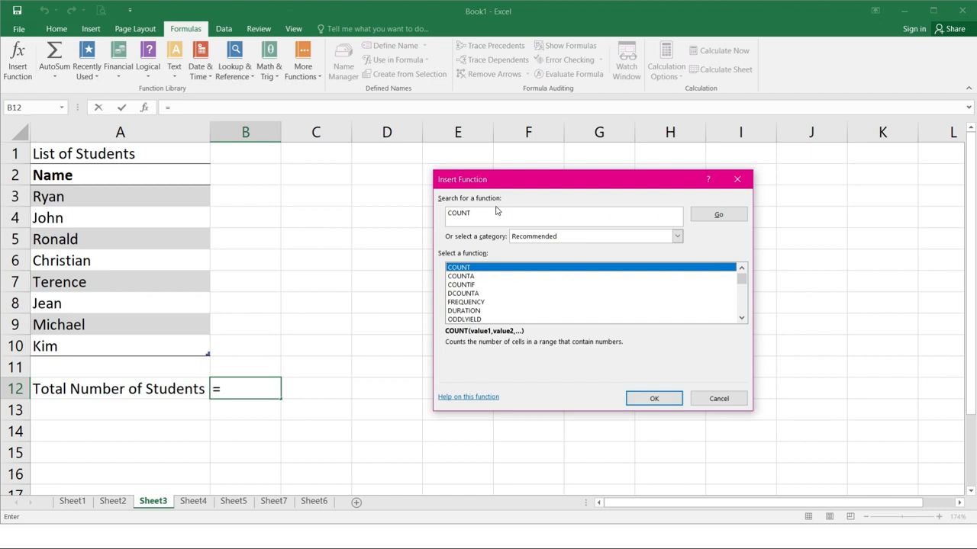
- Choose COUNTA from the results so B12 reads =COUNTA()
click(461, 276)
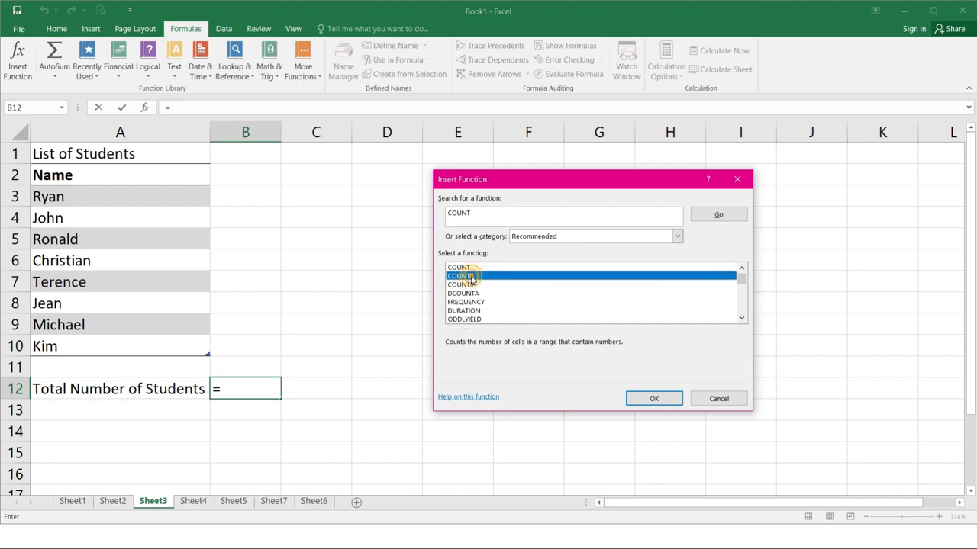
click(460, 275)
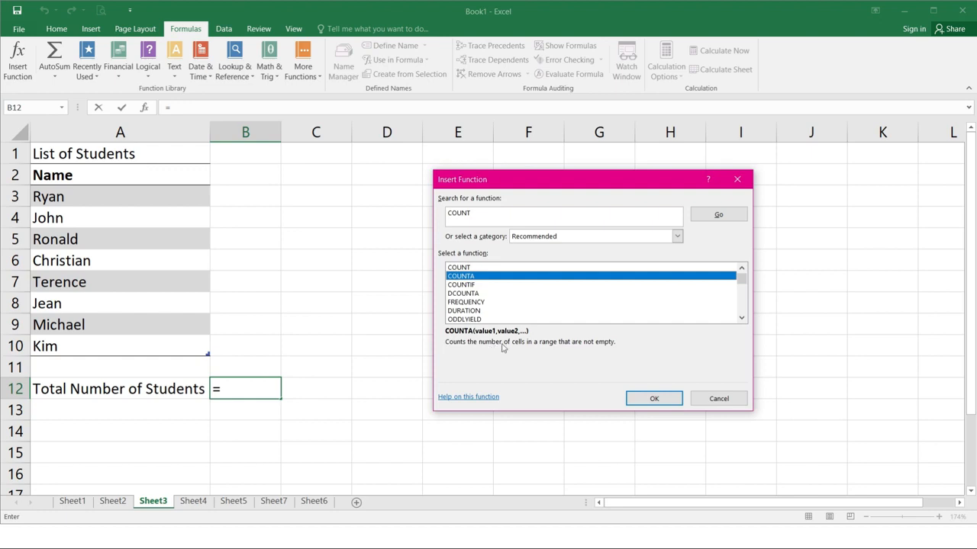
mouse_move(624, 348)
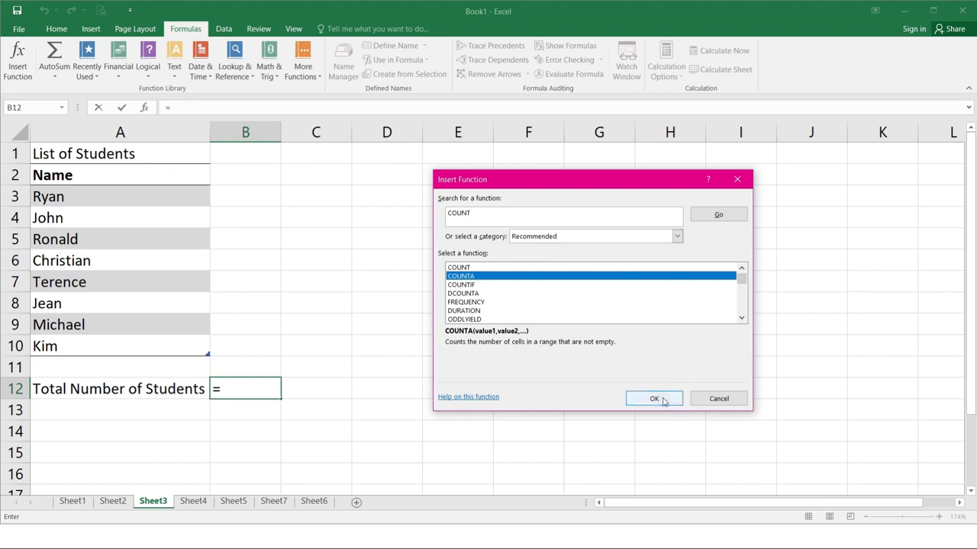
click(654, 398)
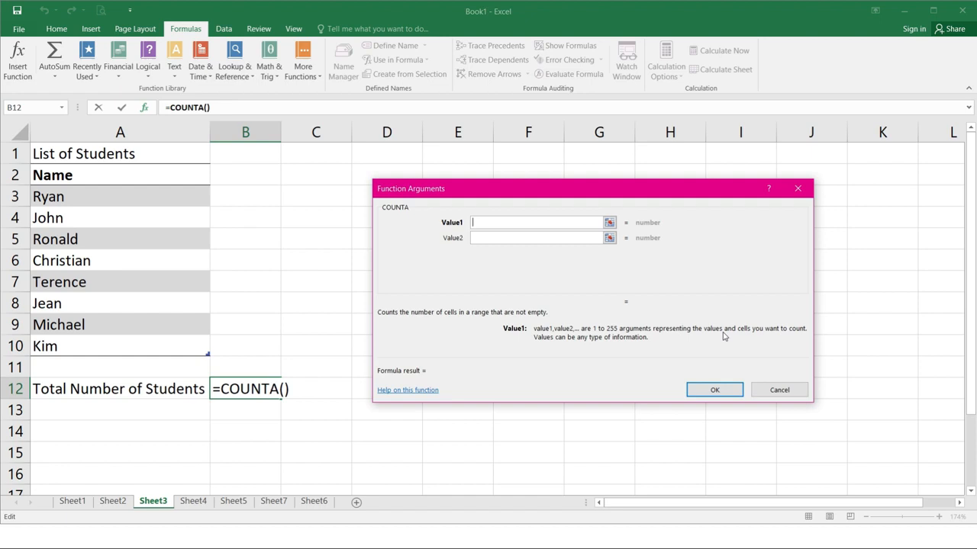
mouse_move(748, 324)
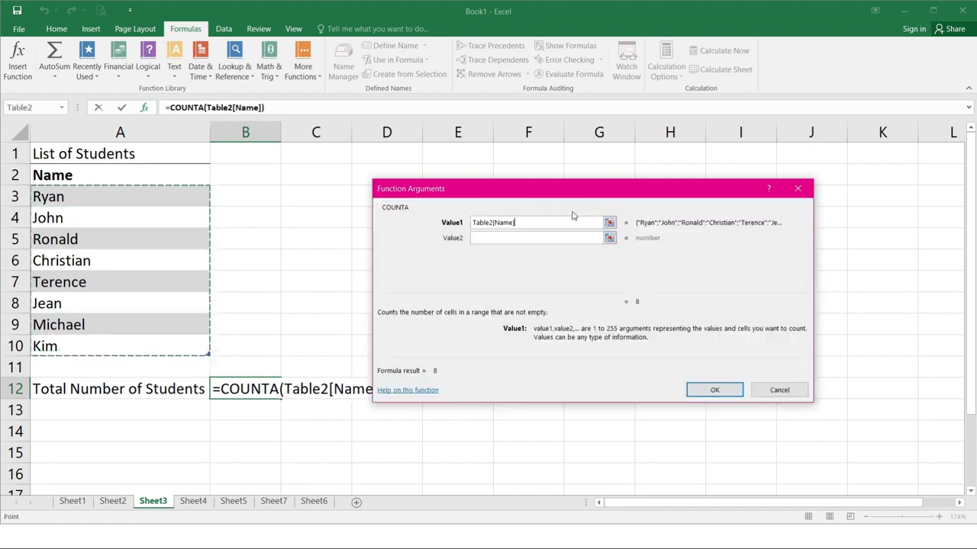
mouse_move(580, 212)
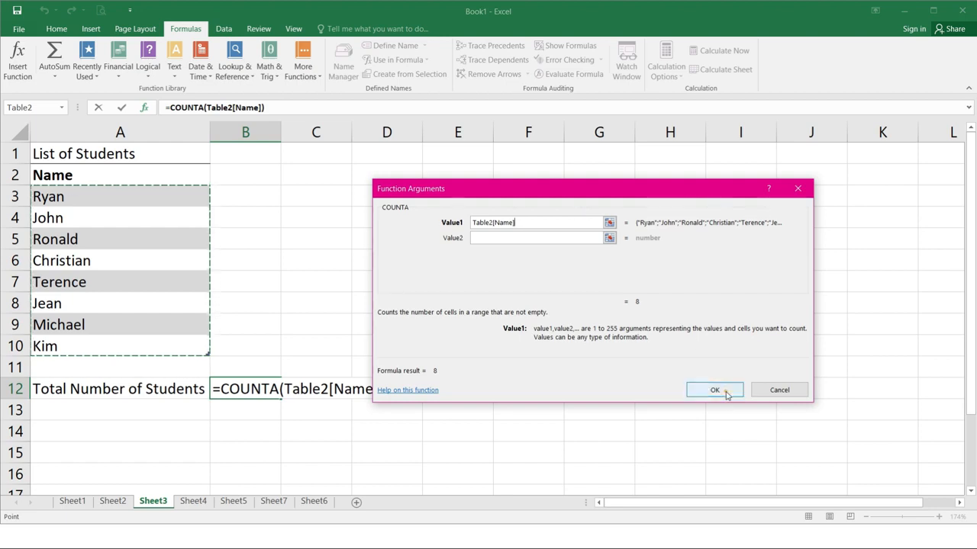
- Confirm COUNTA over Table2[Name], so B12 shows 8 students
click(714, 390)
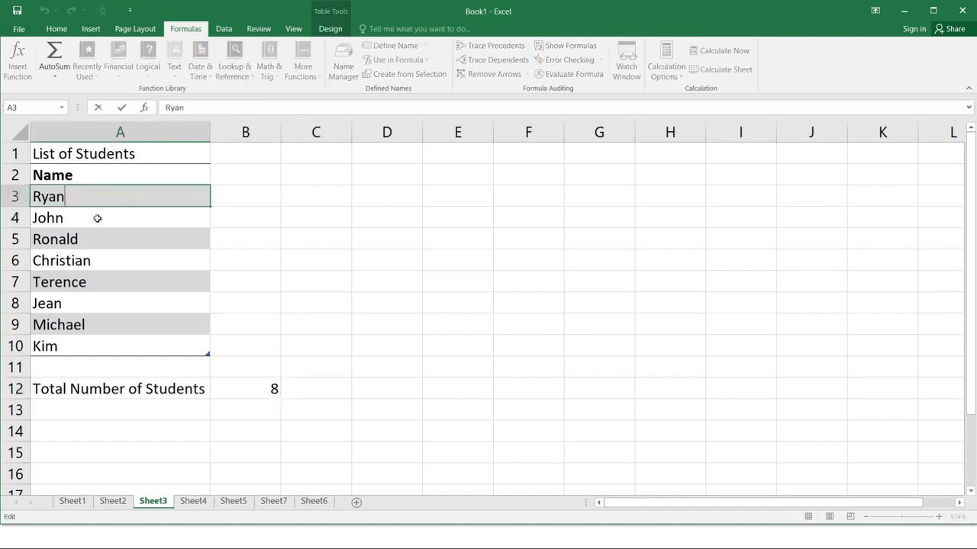
click(120, 260)
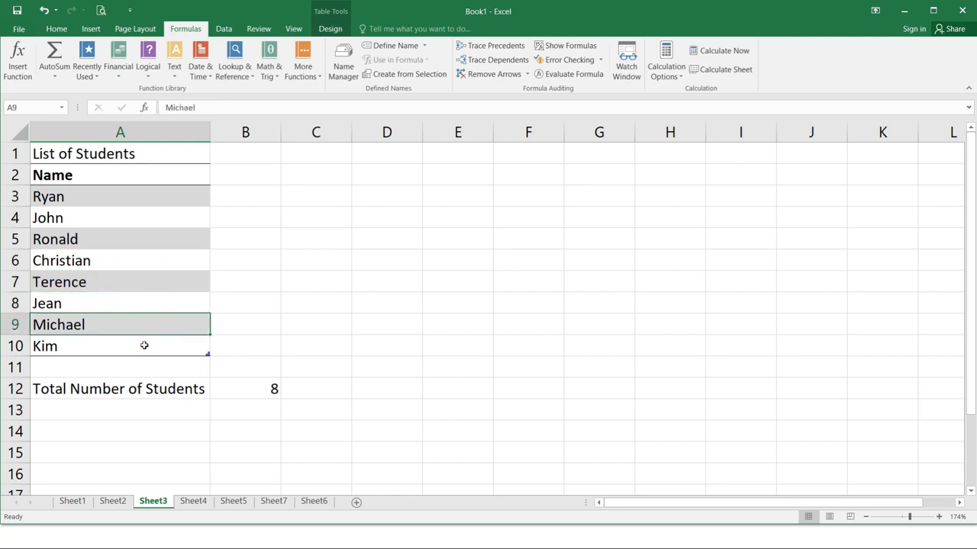
click(528, 367)
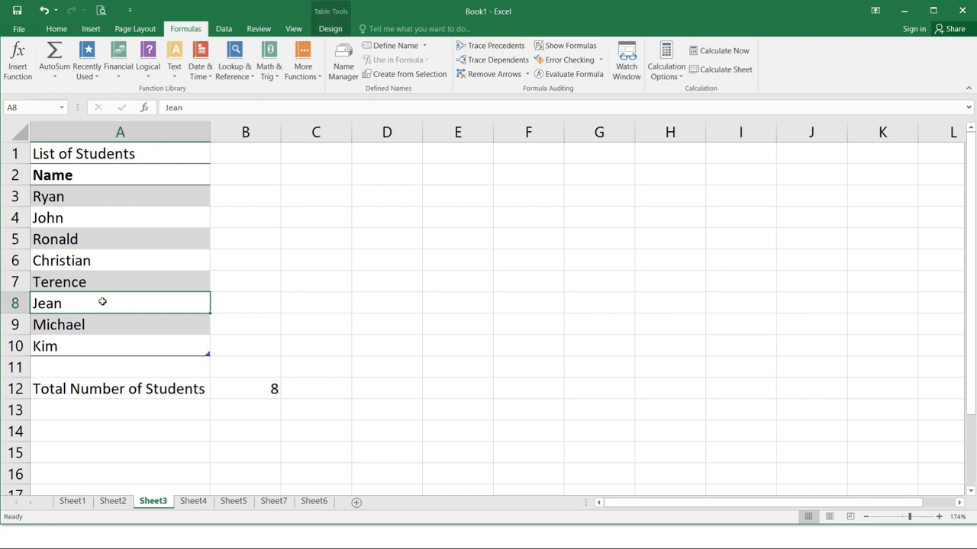
key(Delete)
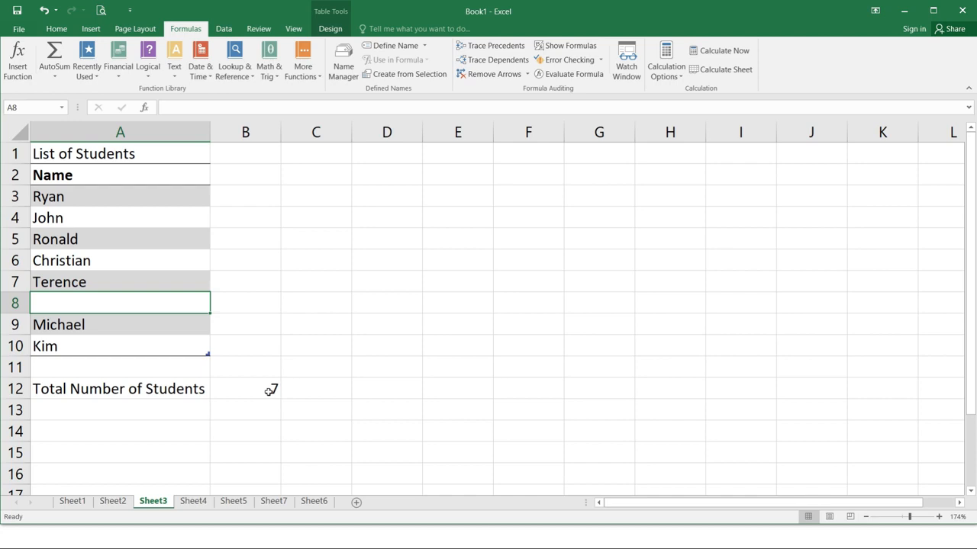
text(Jean)
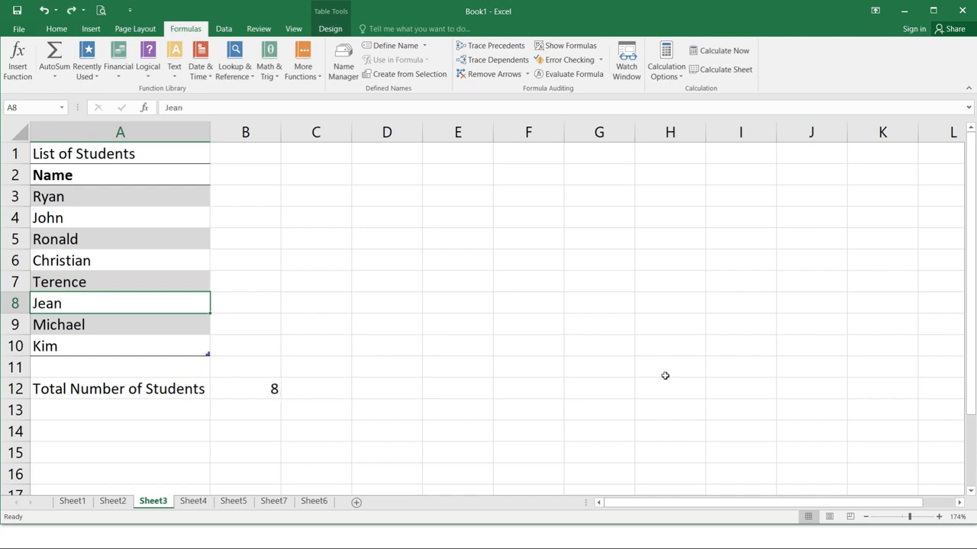
click(194, 501)
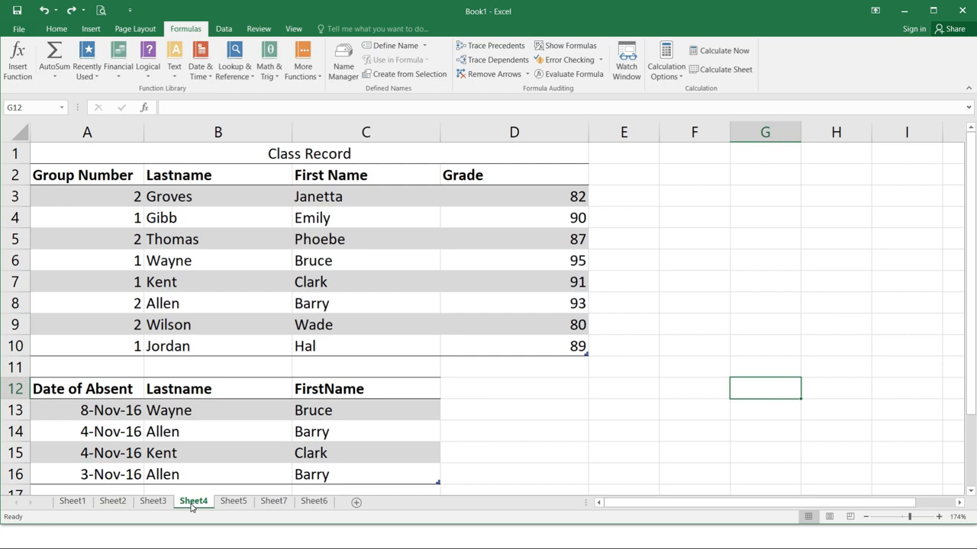
mouse_move(239, 305)
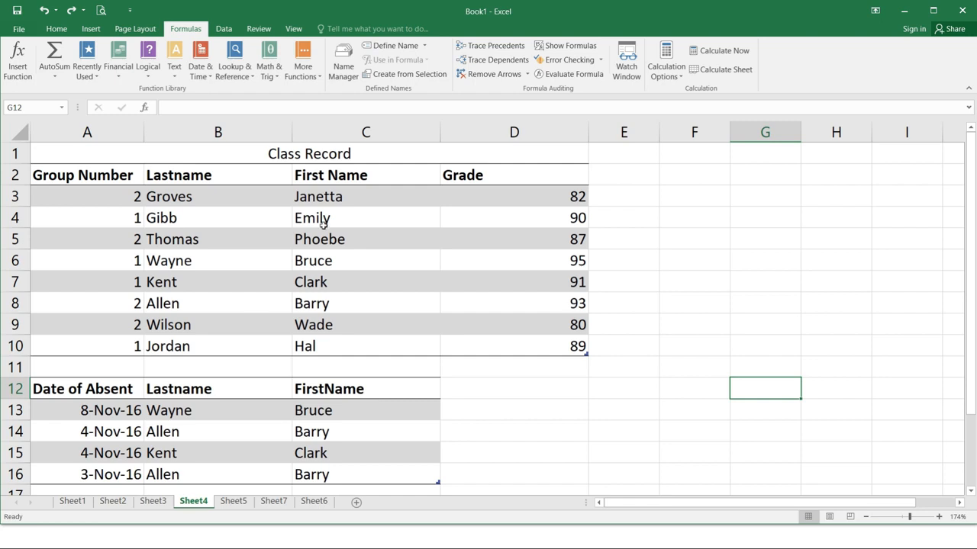
- Select a Class Record cell and bring up the Data tab's sorting and filtering tools
double_click(218, 196)
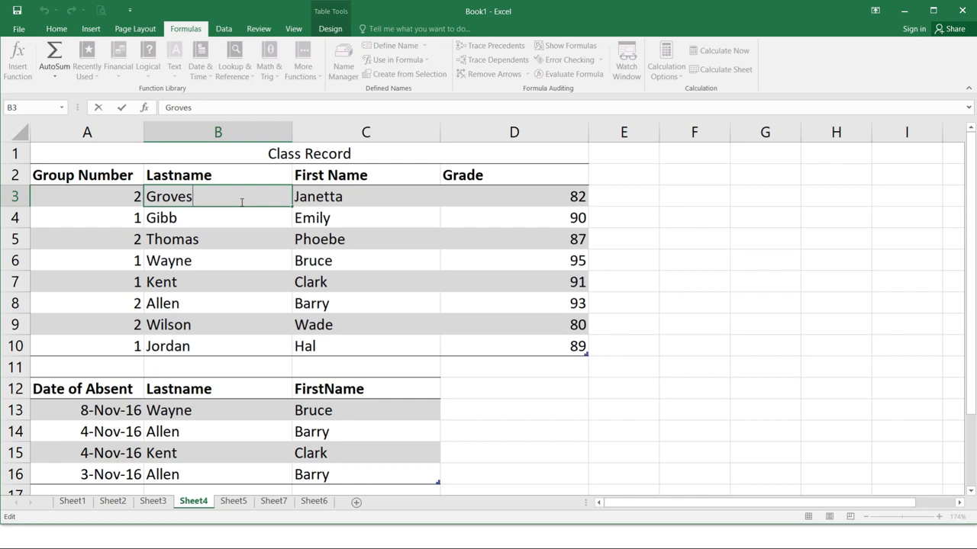
click(223, 28)
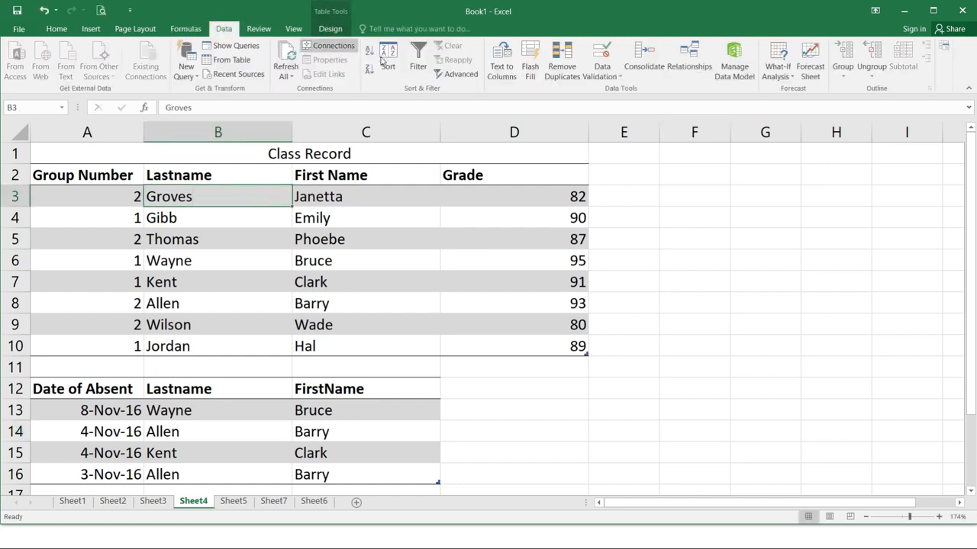
mouse_move(387, 57)
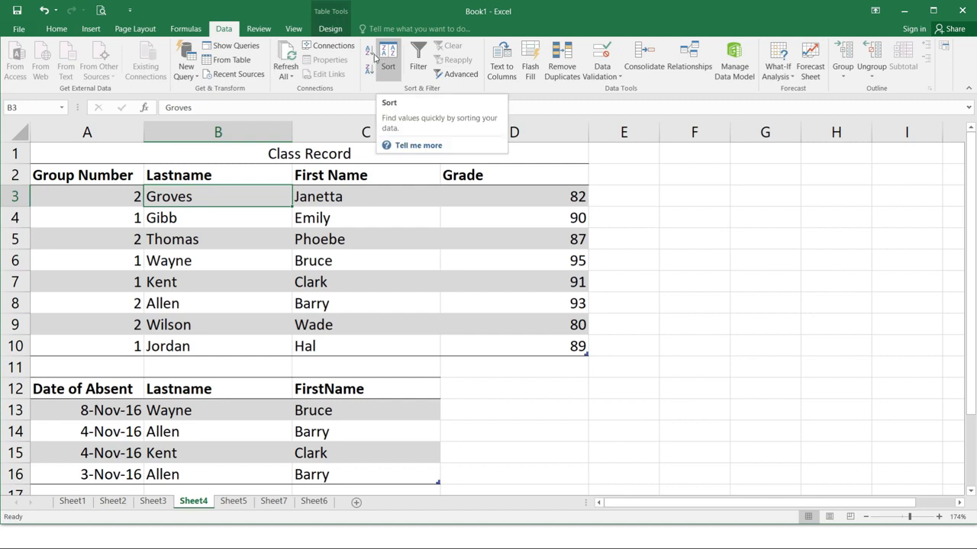
mouse_move(369, 57)
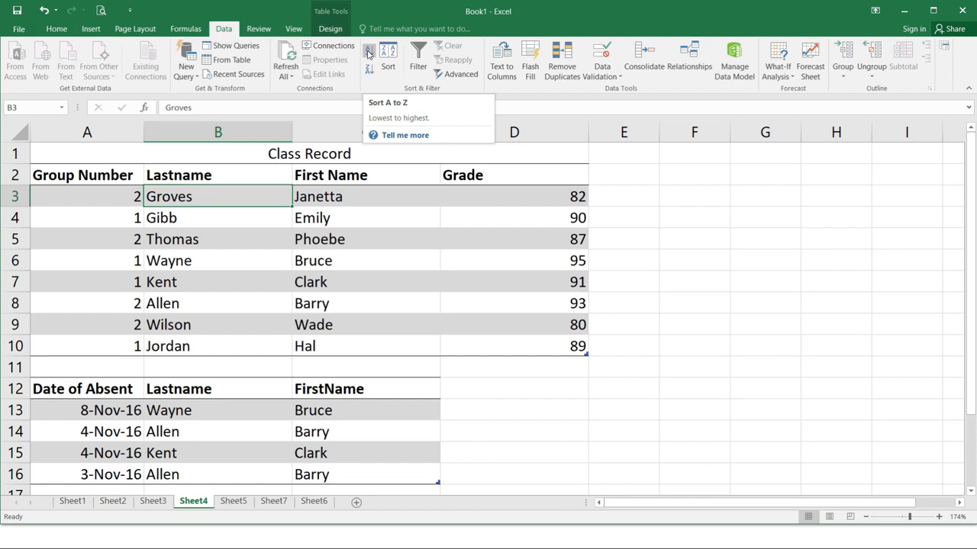
- Sort the Class Record by Lastname A to Z, Allen through Wilson
click(367, 53)
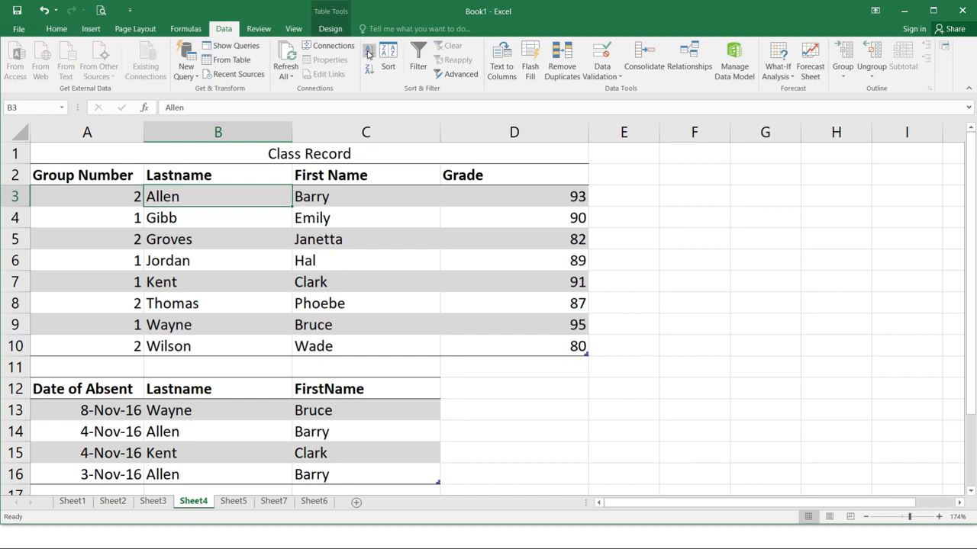
click(514, 452)
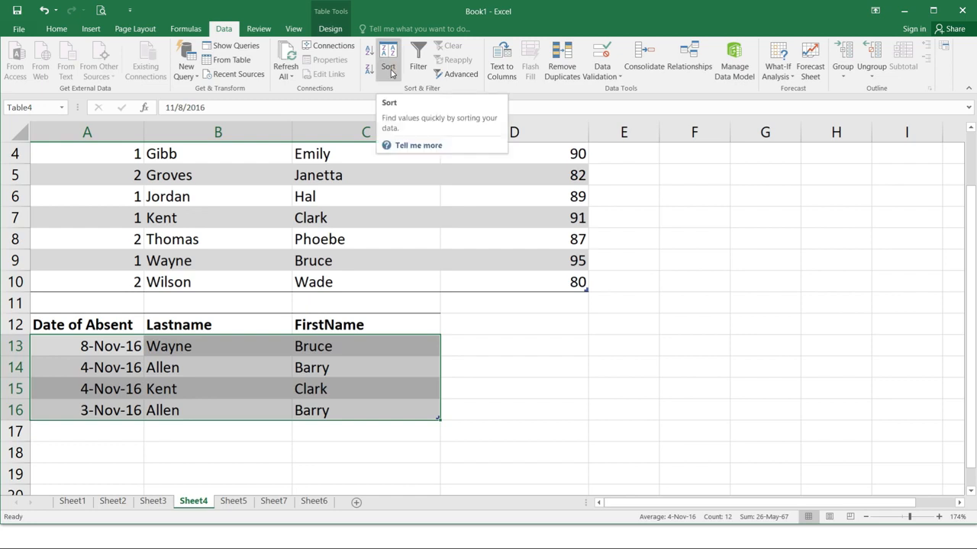
- Custom-sort the absence table by Lastname A to Z (Allen, Allen, Kent, Wayne)
click(388, 57)
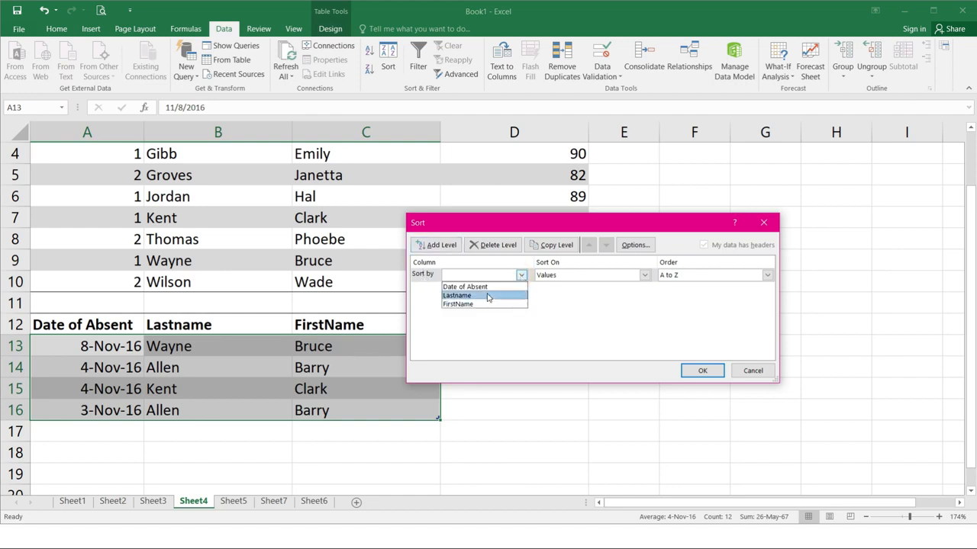
click(457, 295)
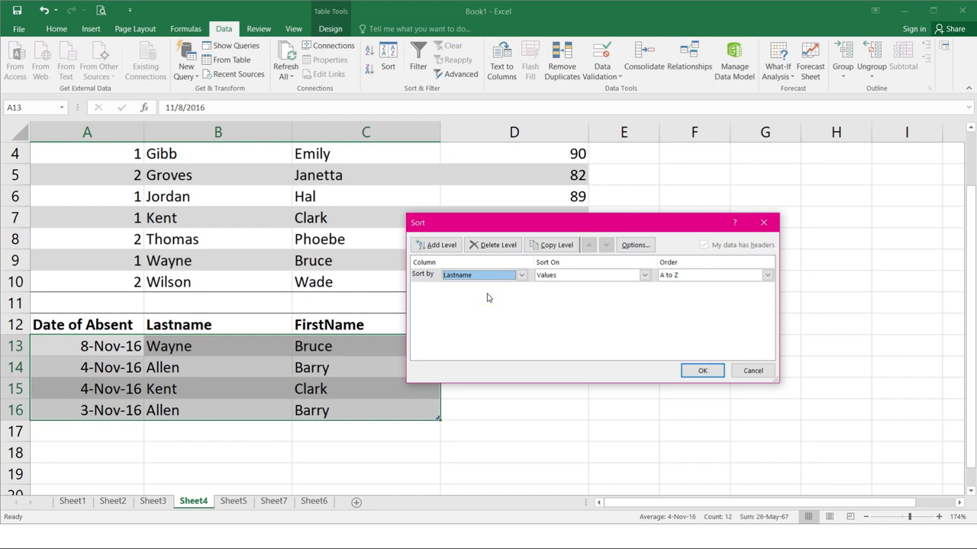
mouse_move(484, 298)
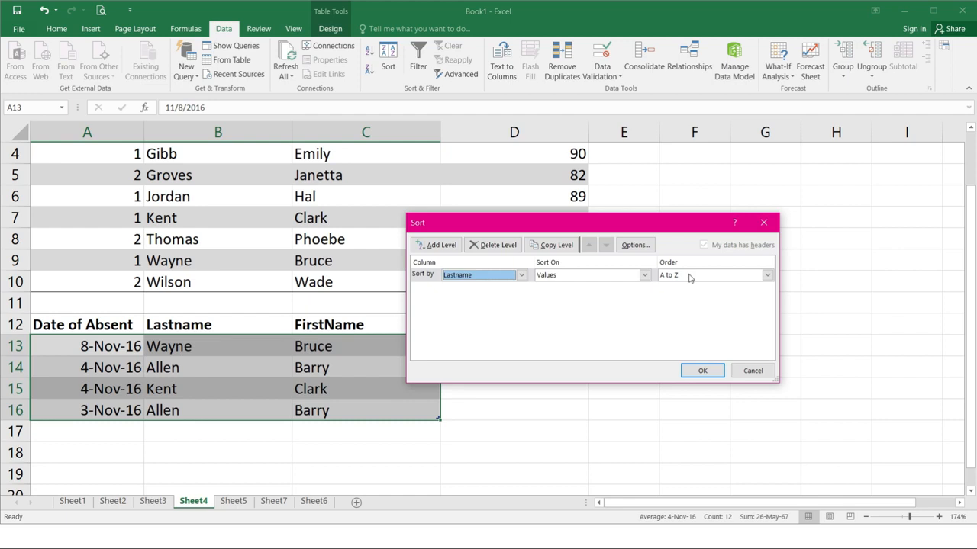
click(702, 371)
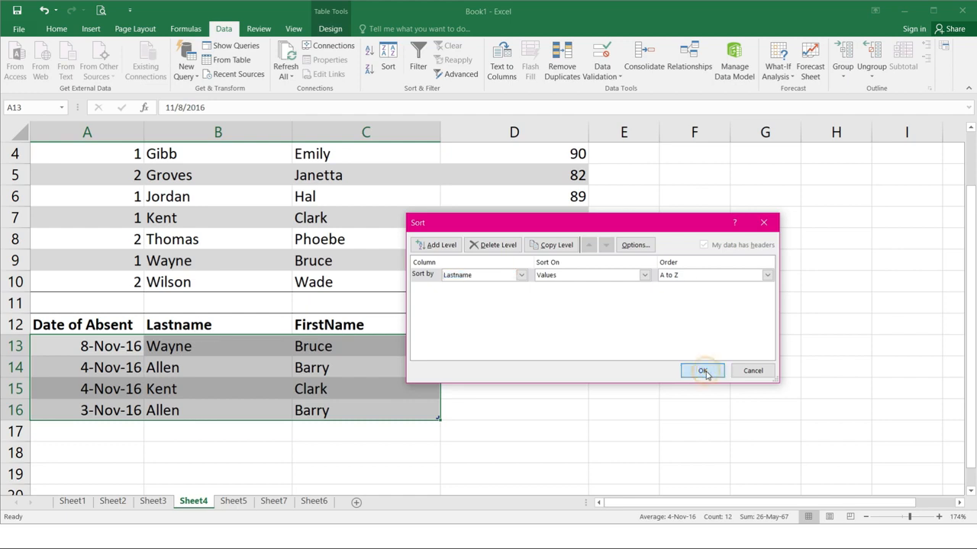
click(703, 370)
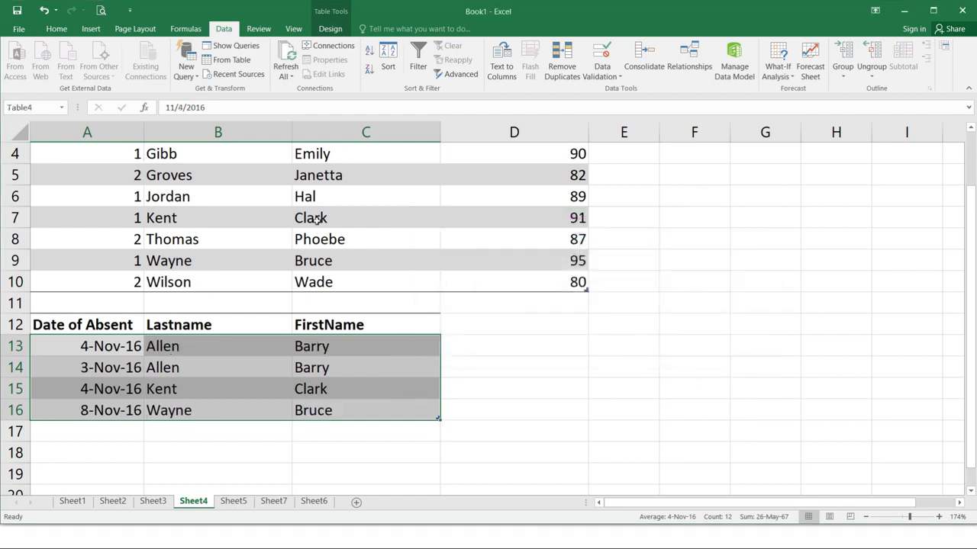
mouse_move(340, 282)
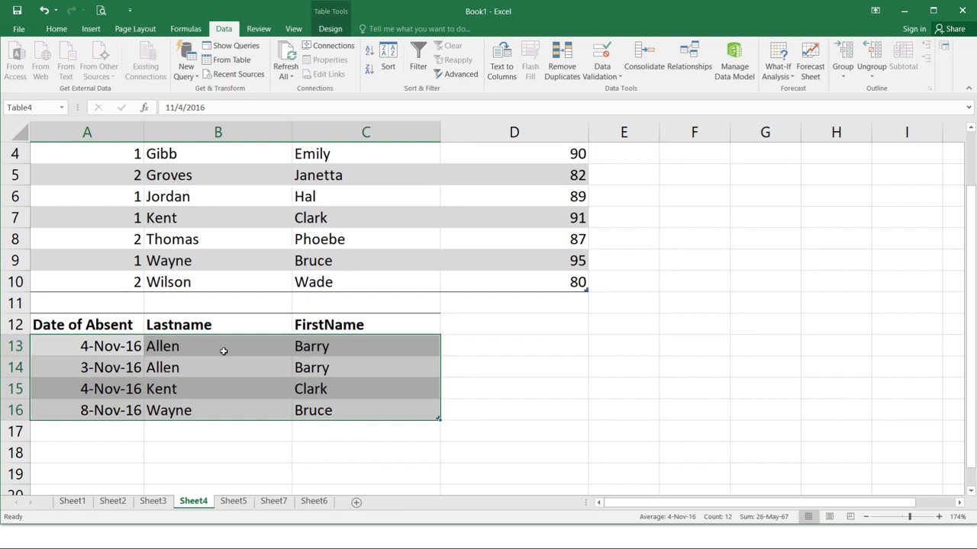
mouse_move(255, 400)
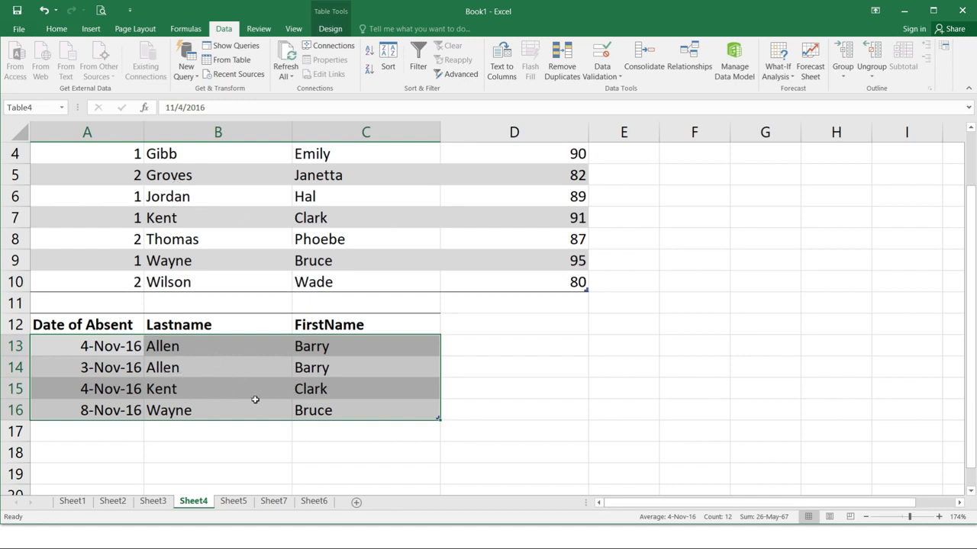
- Switch to Sheet5 with the product price list
click(232, 501)
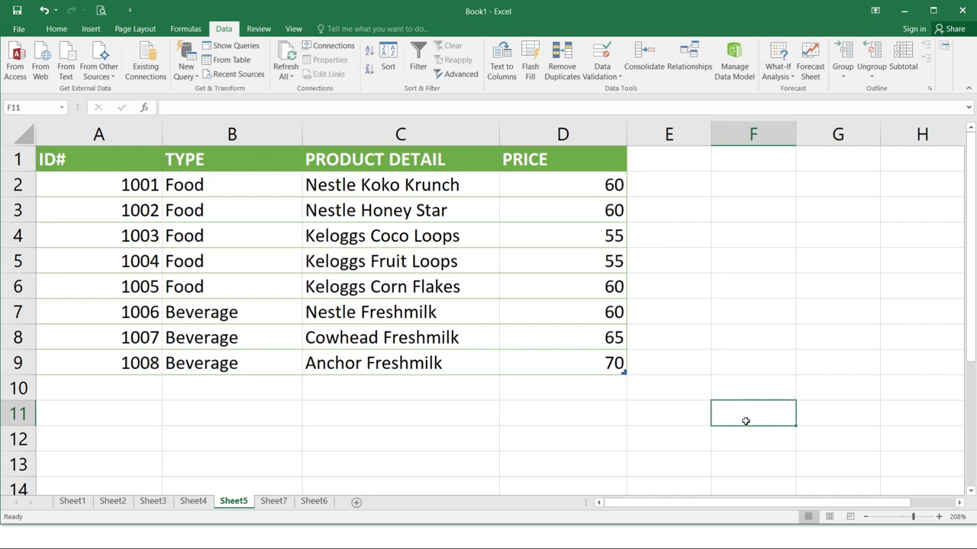
- Turn on filters for the product table headers ID#, TYPE, PRODUCT DETAIL and PRICE
click(98, 159)
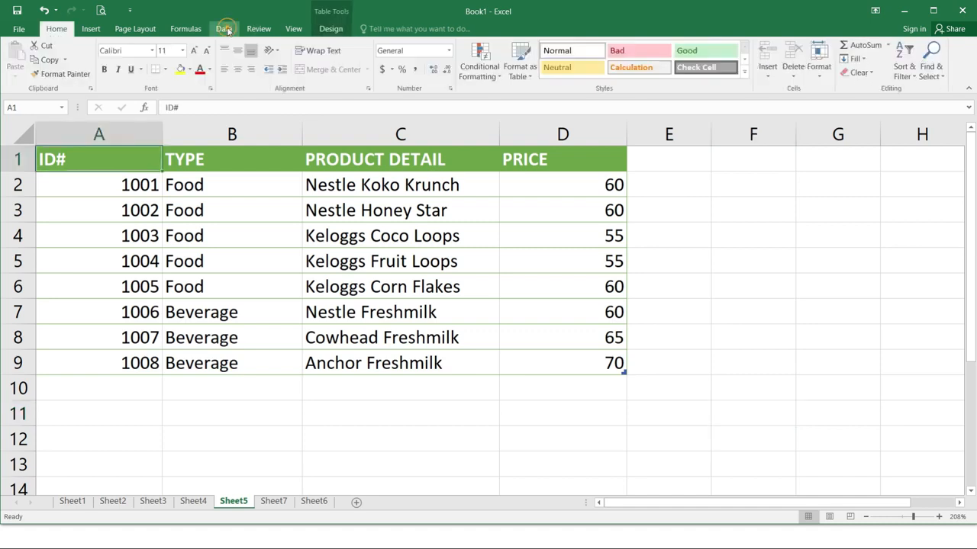
click(223, 28)
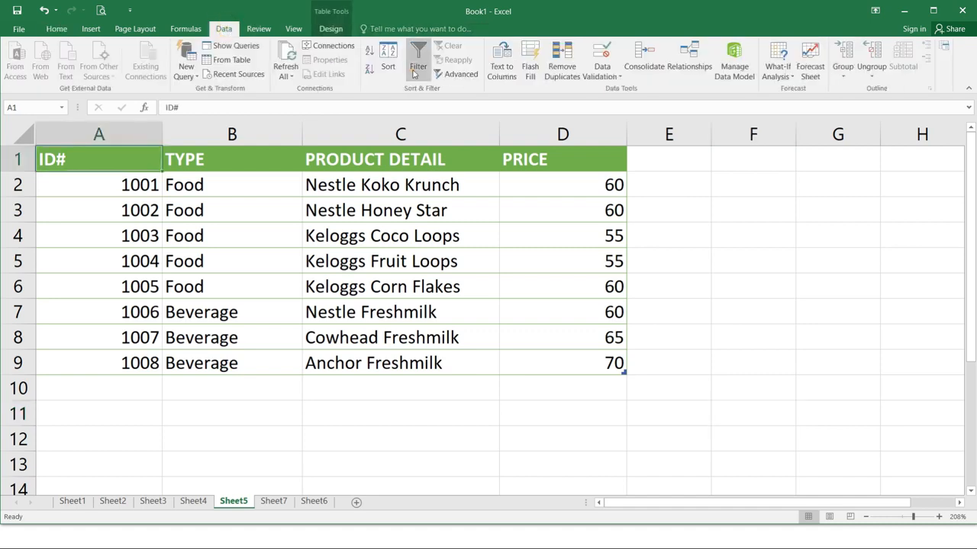
click(418, 57)
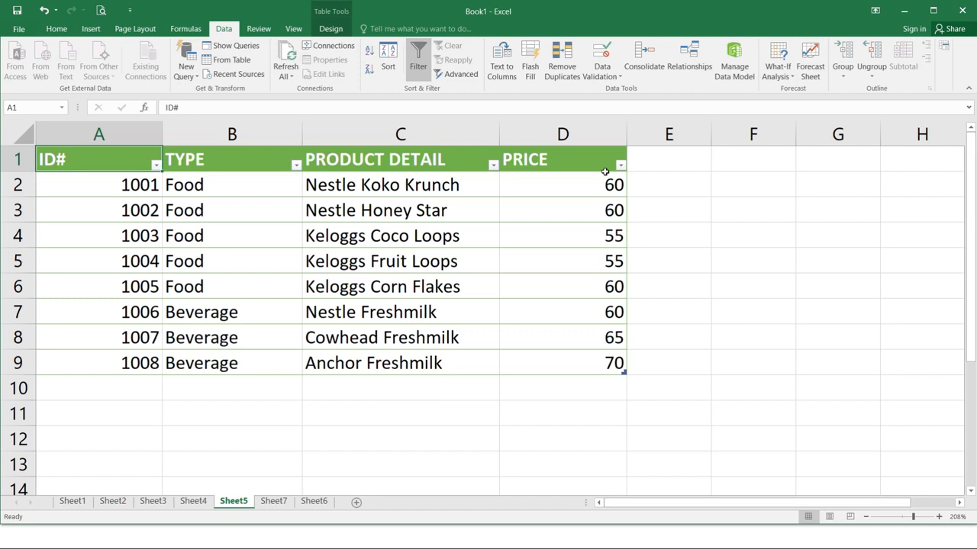
click(297, 165)
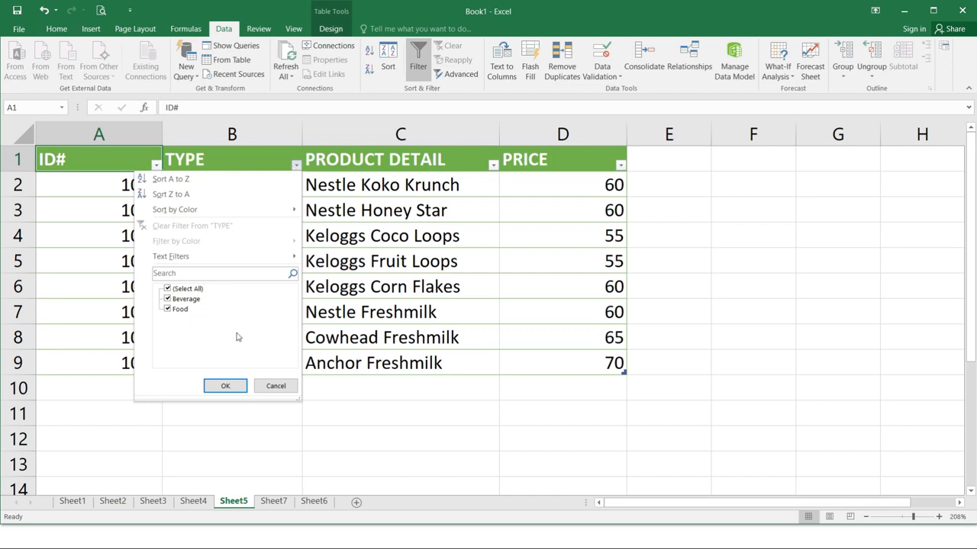
mouse_move(240, 353)
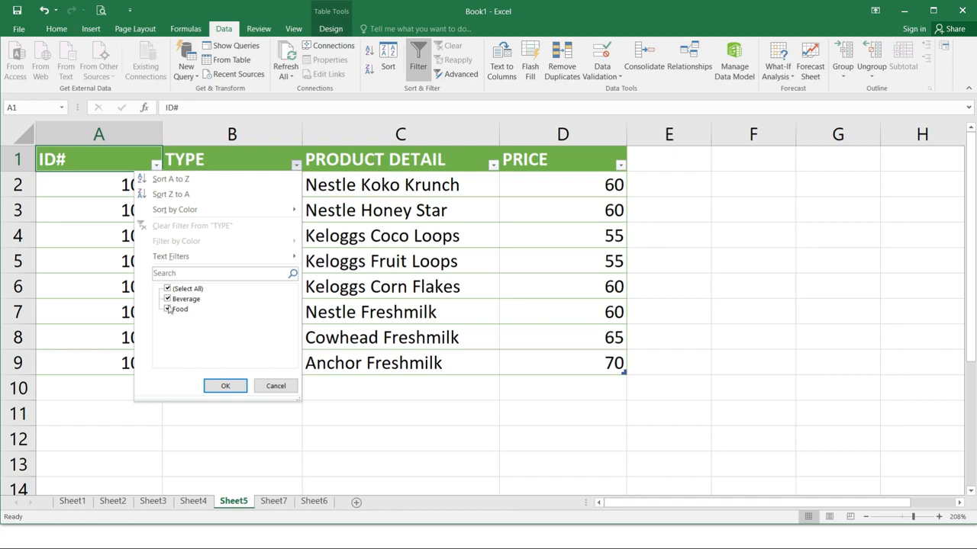
click(167, 309)
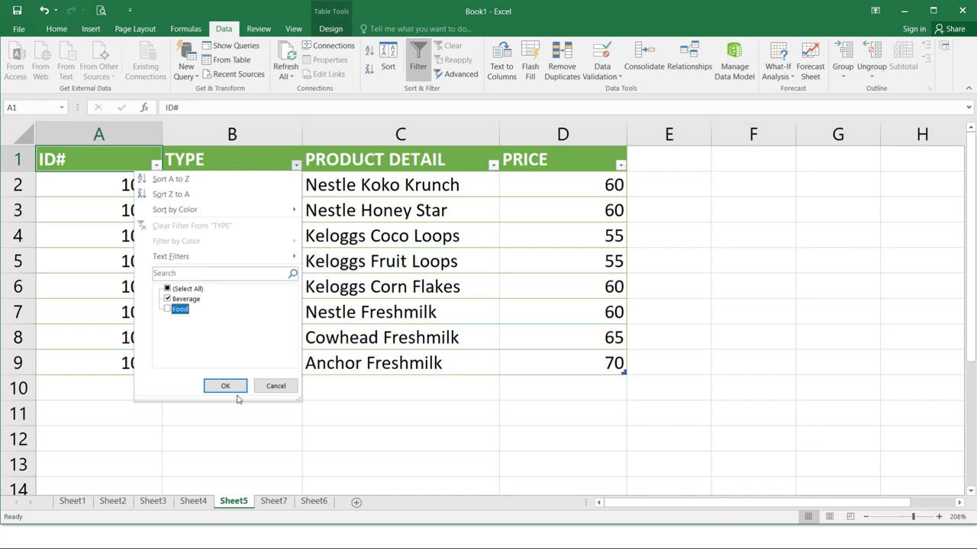
click(225, 385)
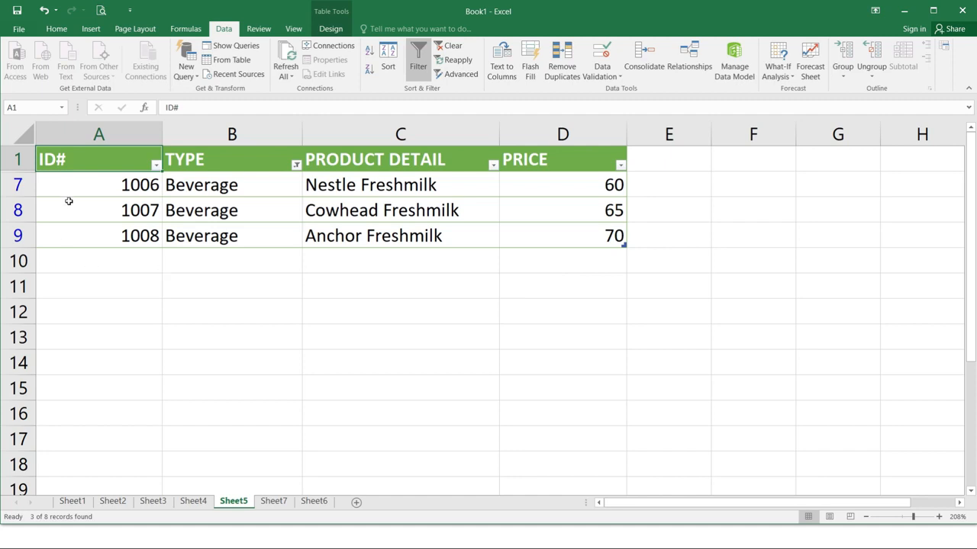
mouse_move(195, 192)
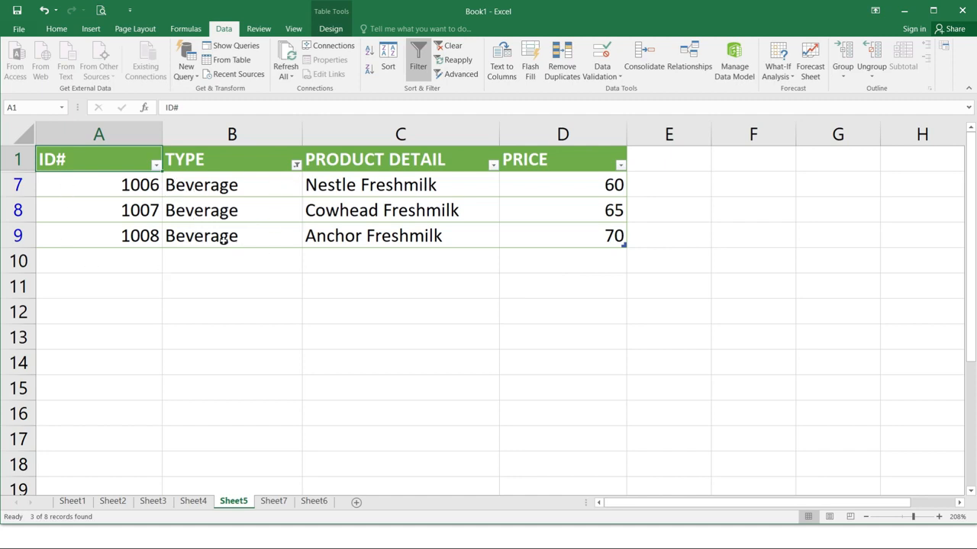
mouse_move(260, 199)
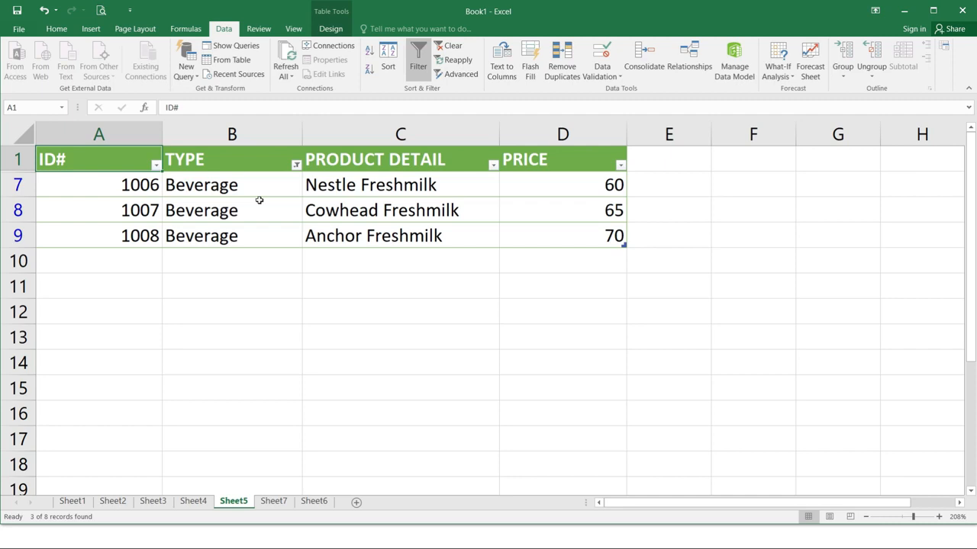
click(296, 164)
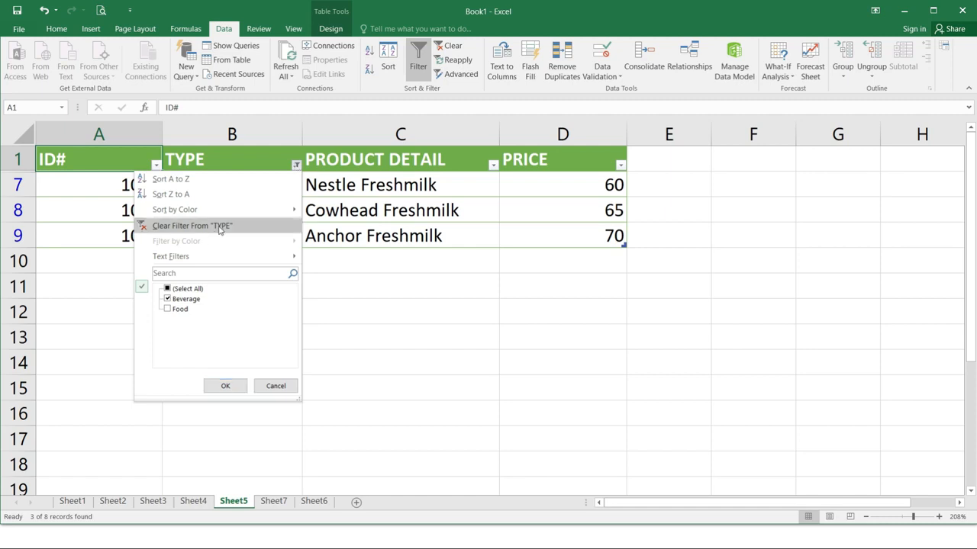
click(192, 226)
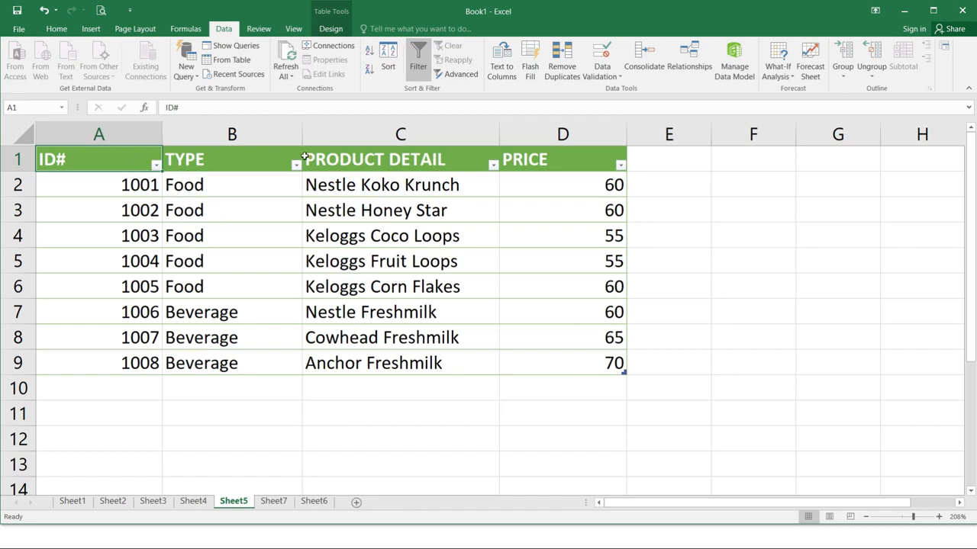
mouse_move(158, 165)
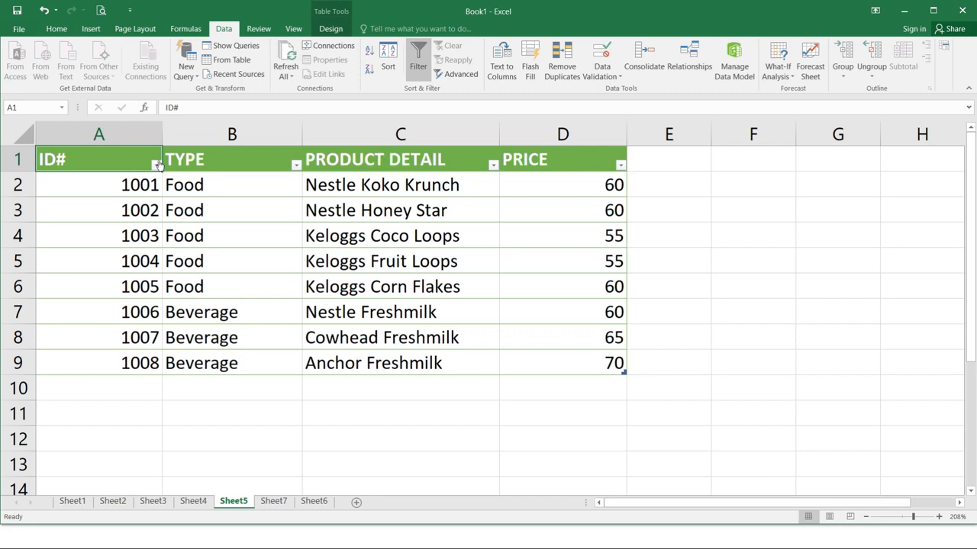
mouse_move(610, 161)
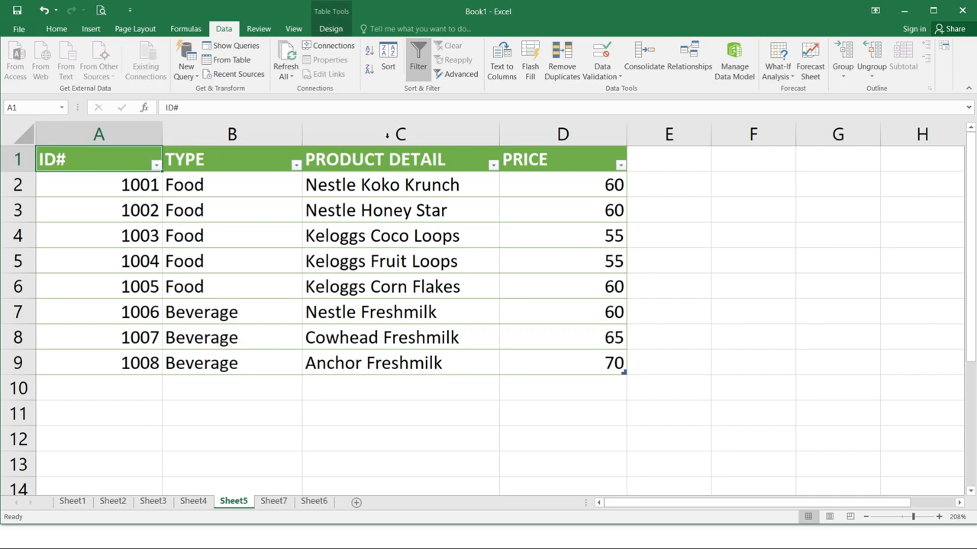
click(157, 164)
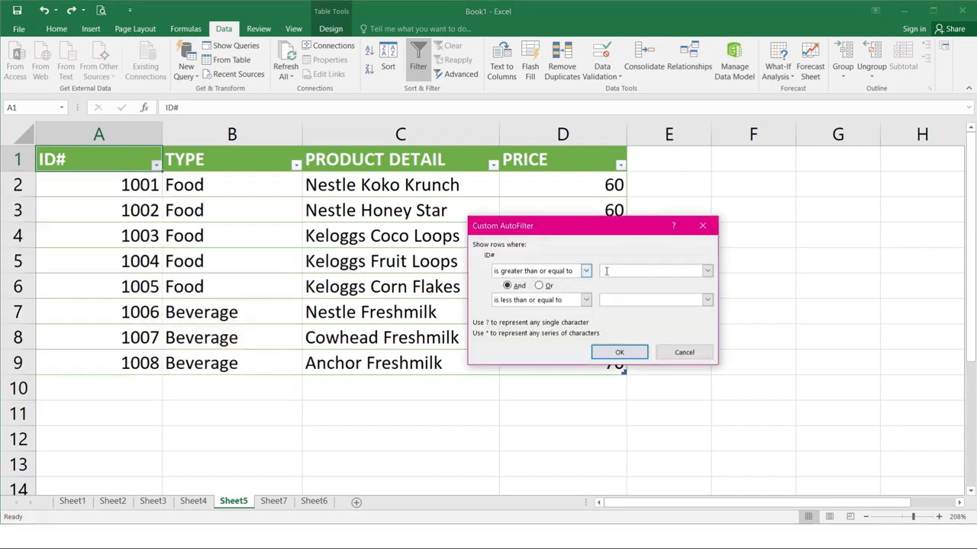
- Filter ID# to values from 1004 through 1008, leaving five of eight records
text(1004)
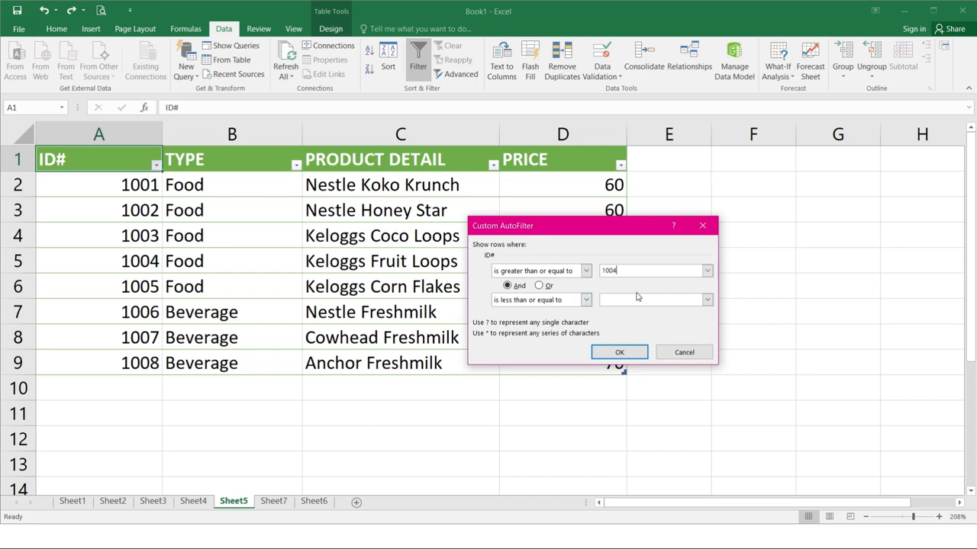
text(1008)
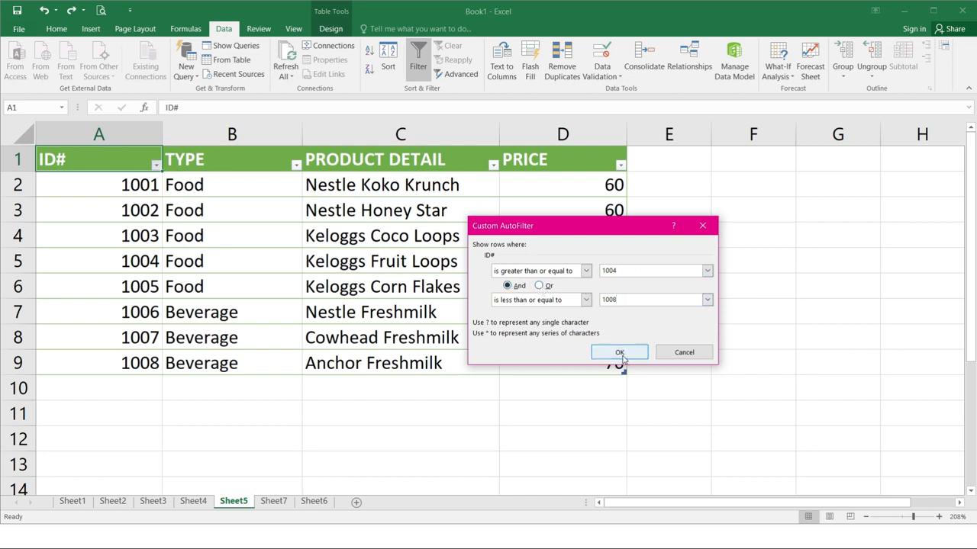
click(619, 352)
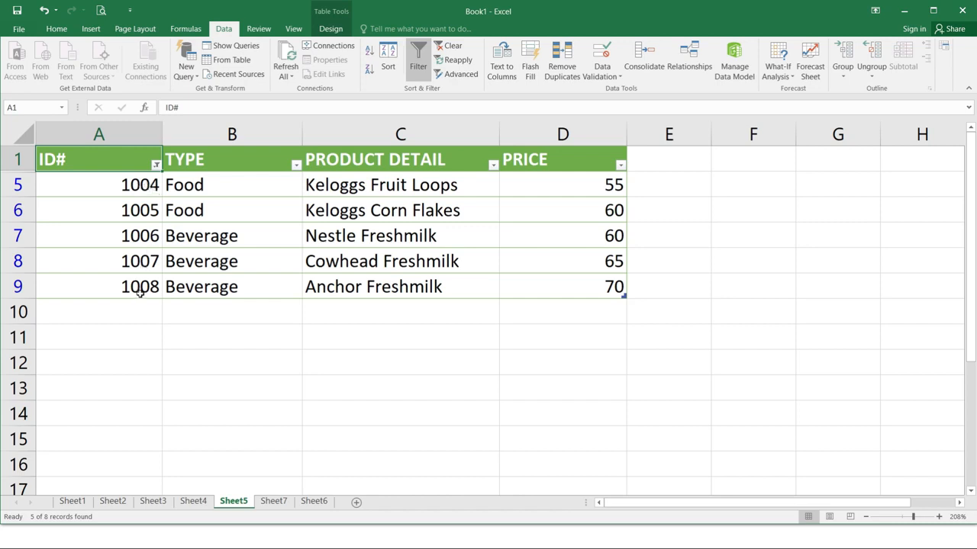
mouse_move(136, 223)
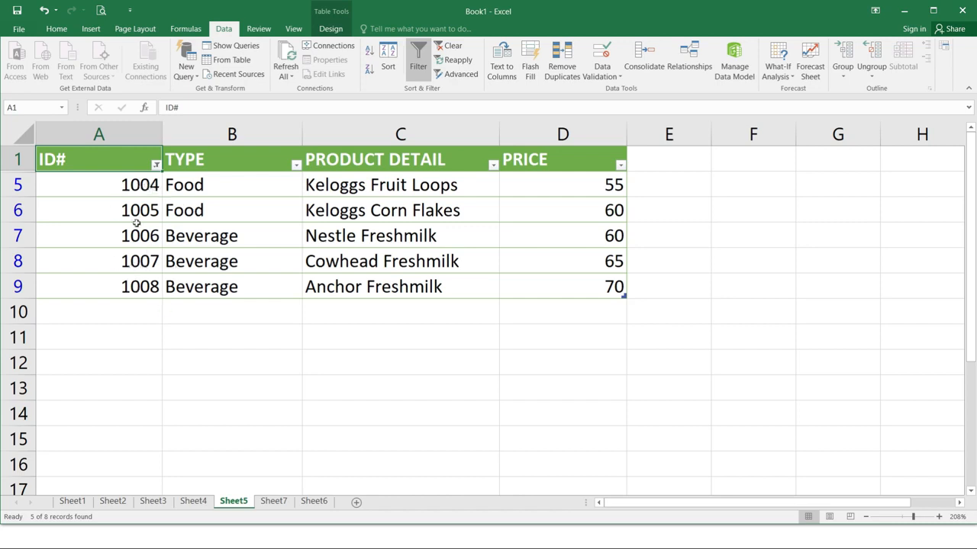
mouse_move(123, 261)
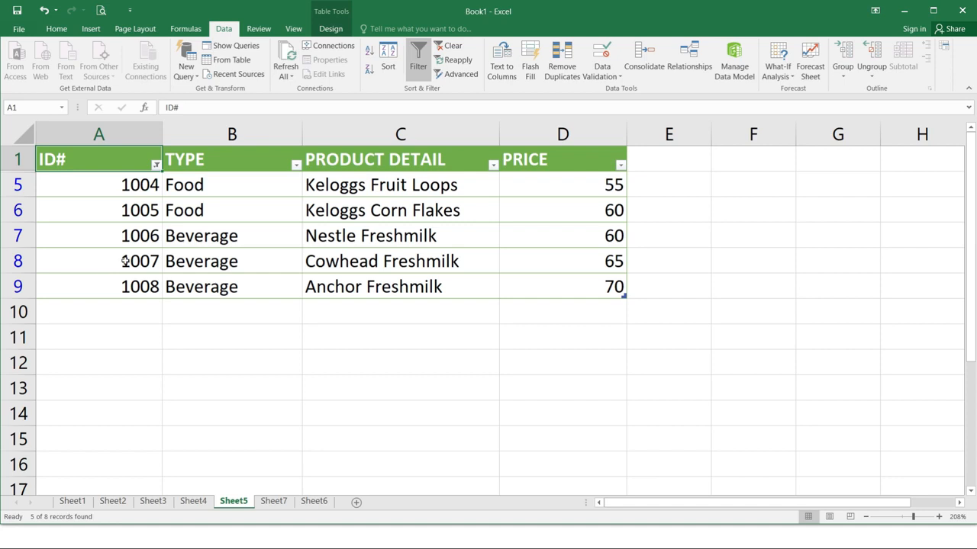
- Switch to Sheet7 with the 2014-2016 genre table
click(274, 501)
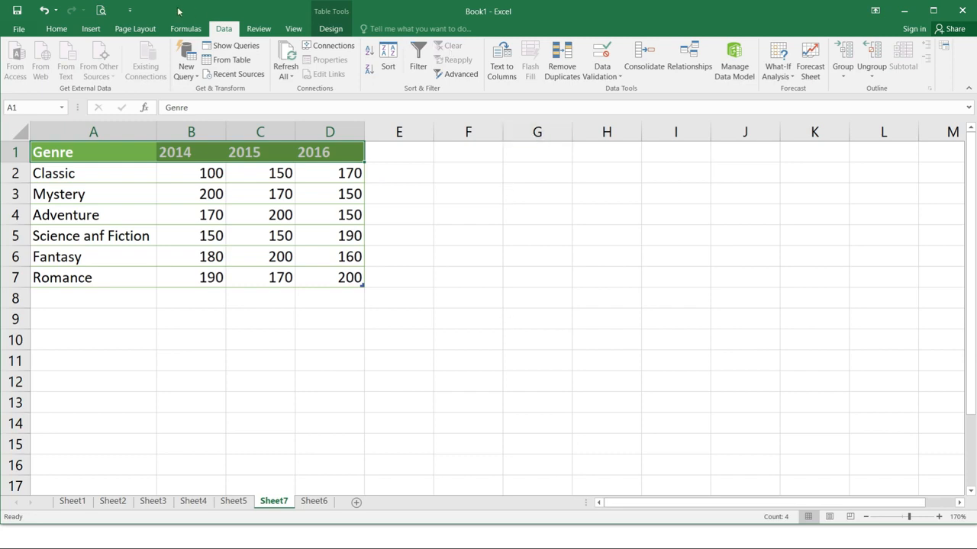
mouse_move(91, 29)
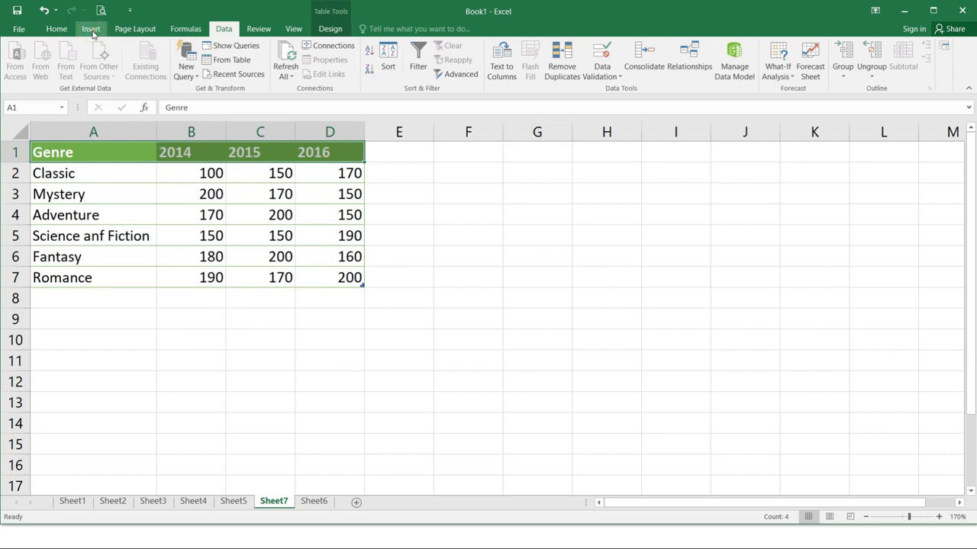
click(91, 28)
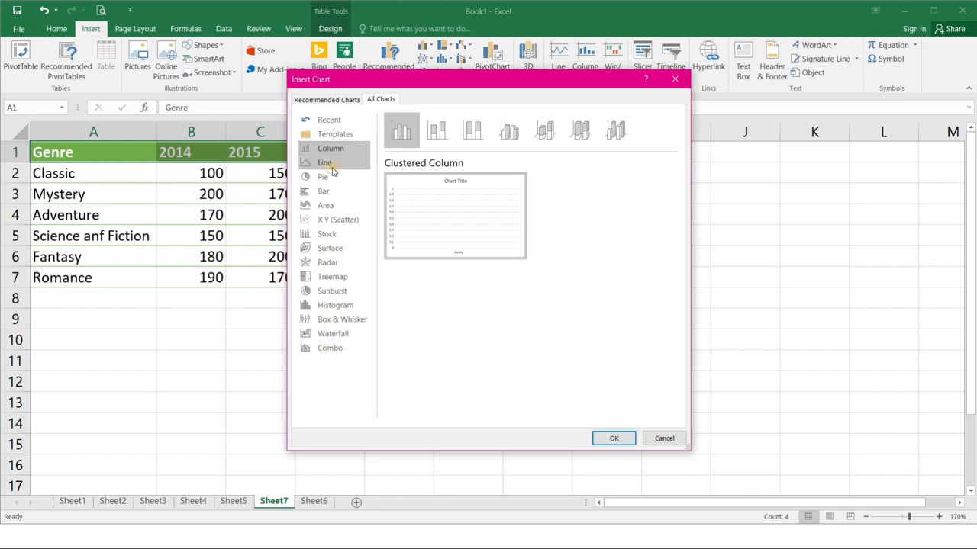
click(324, 163)
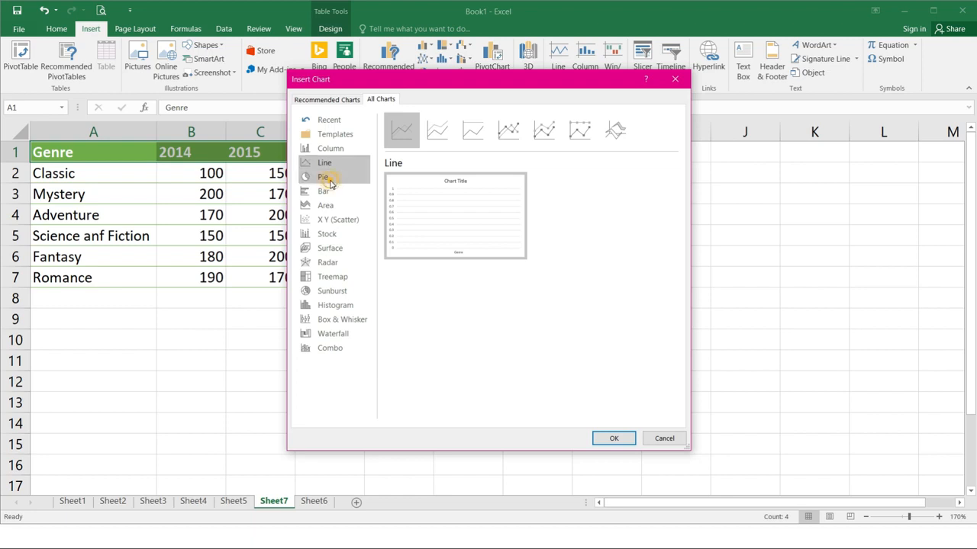
click(323, 176)
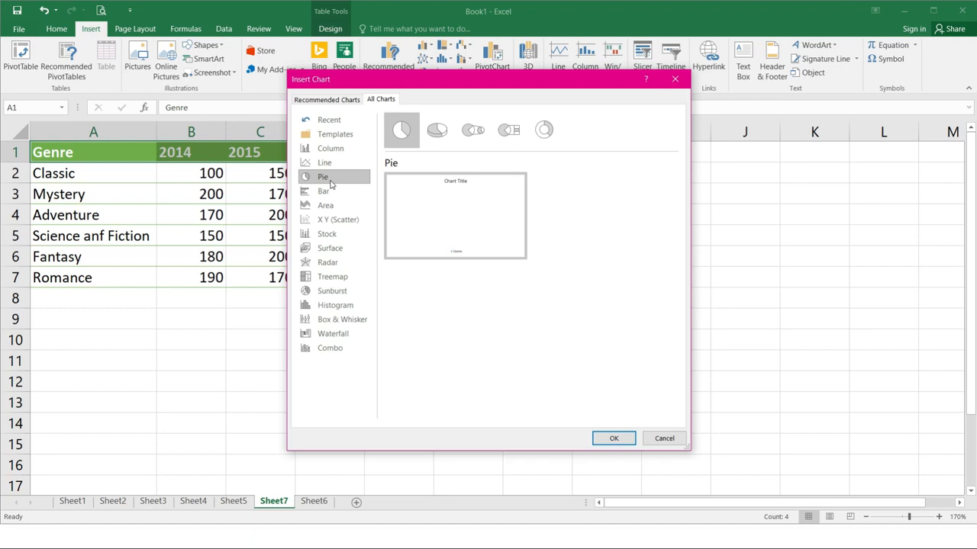
click(323, 190)
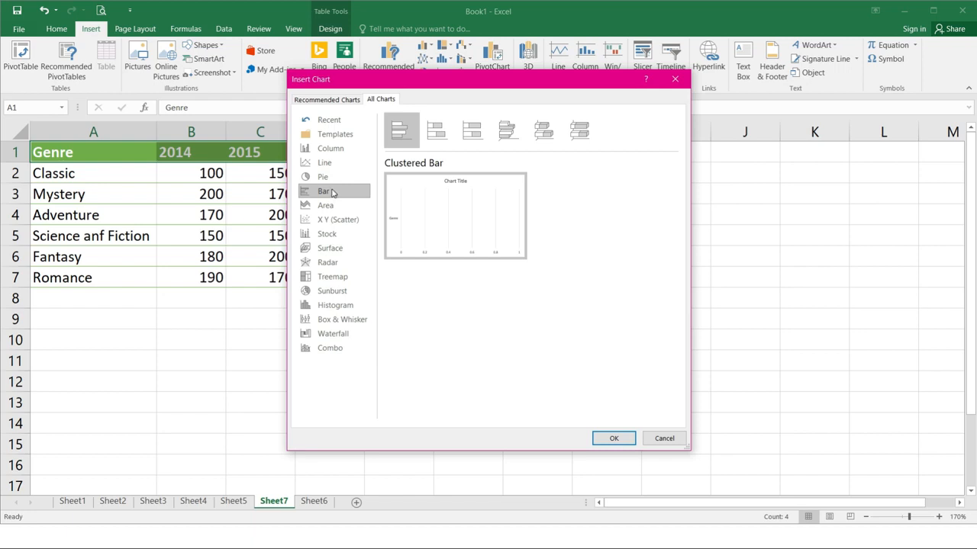
click(325, 205)
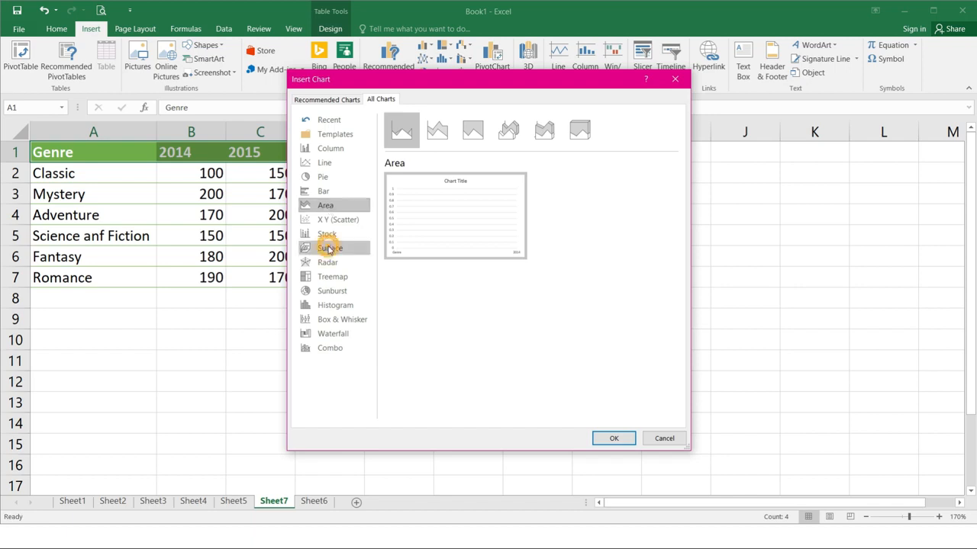
click(329, 248)
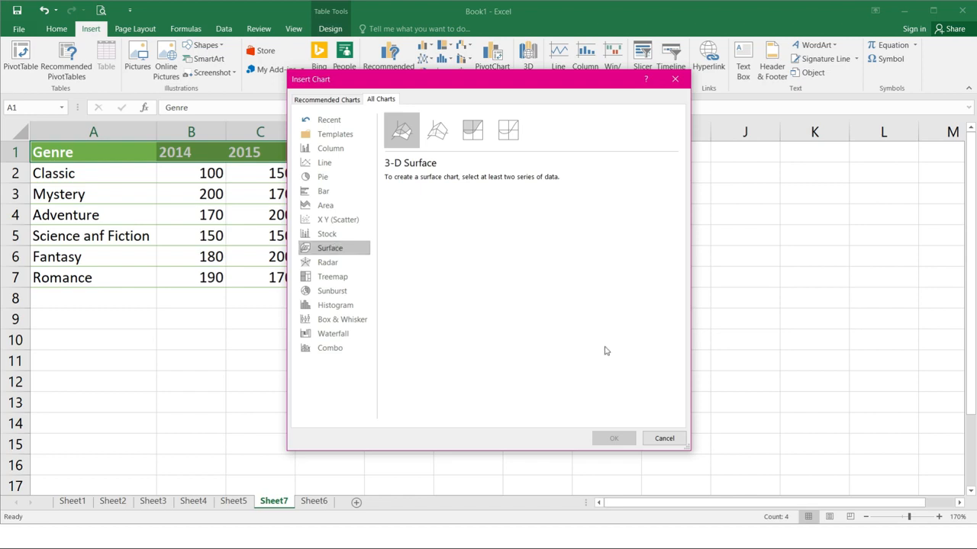
click(663, 438)
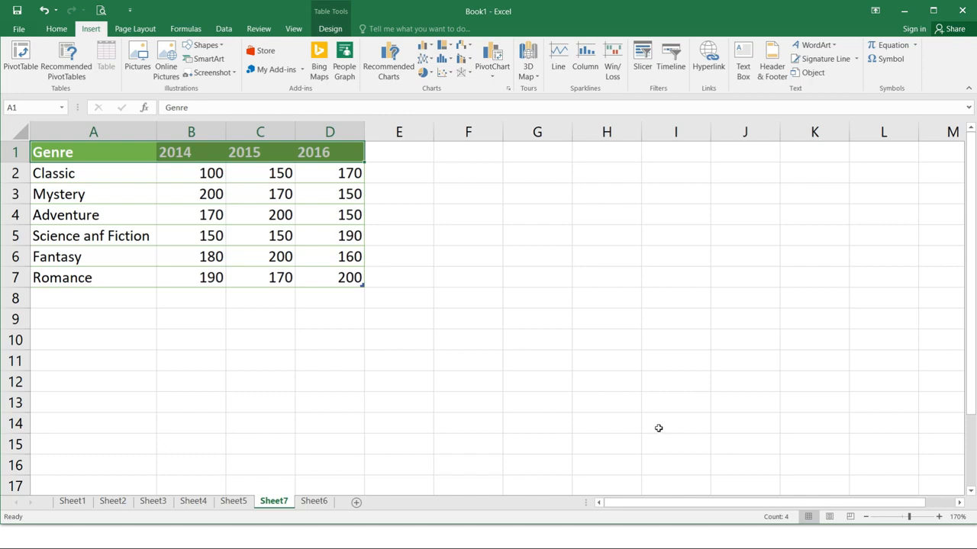
mouse_move(658, 426)
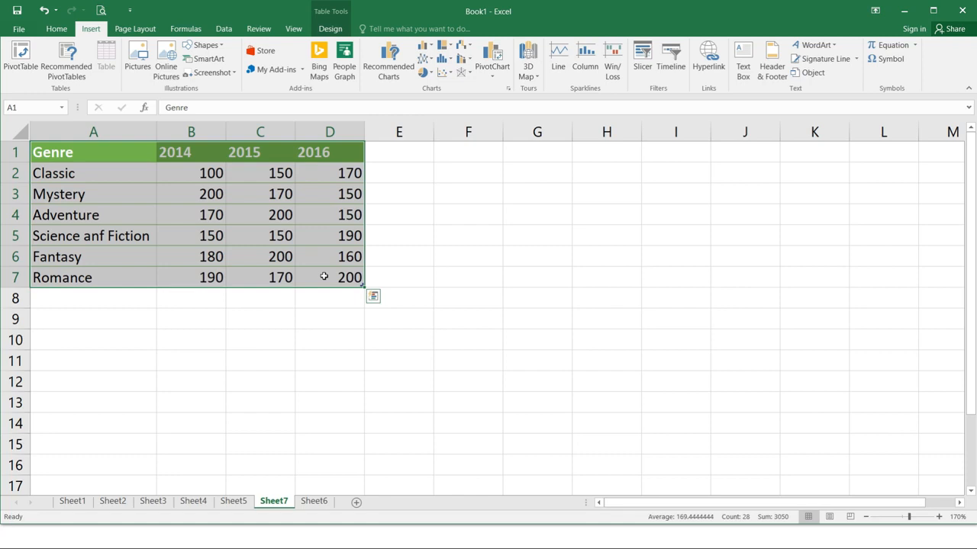
mouse_move(389, 61)
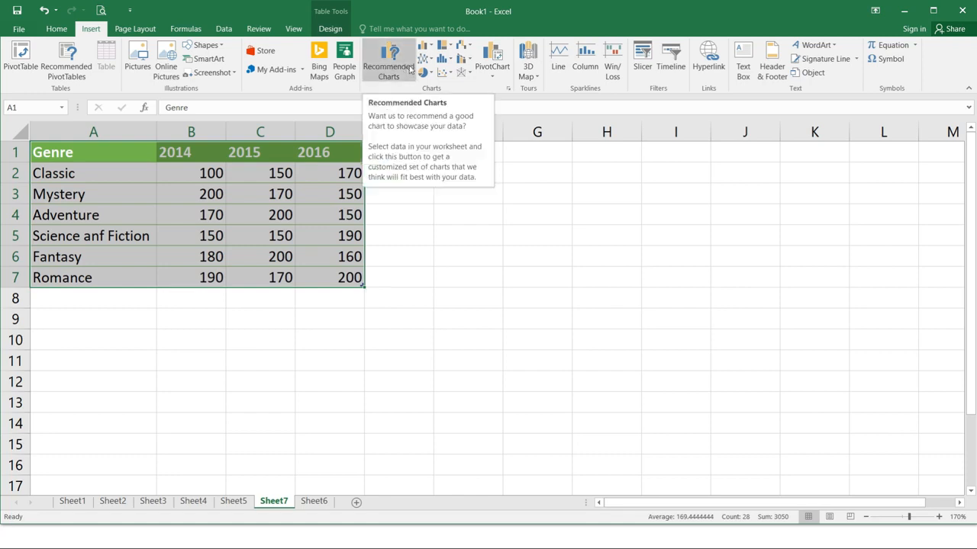
- Insert a clustered column chart of the genre values from Recommended Charts > All Charts
click(389, 57)
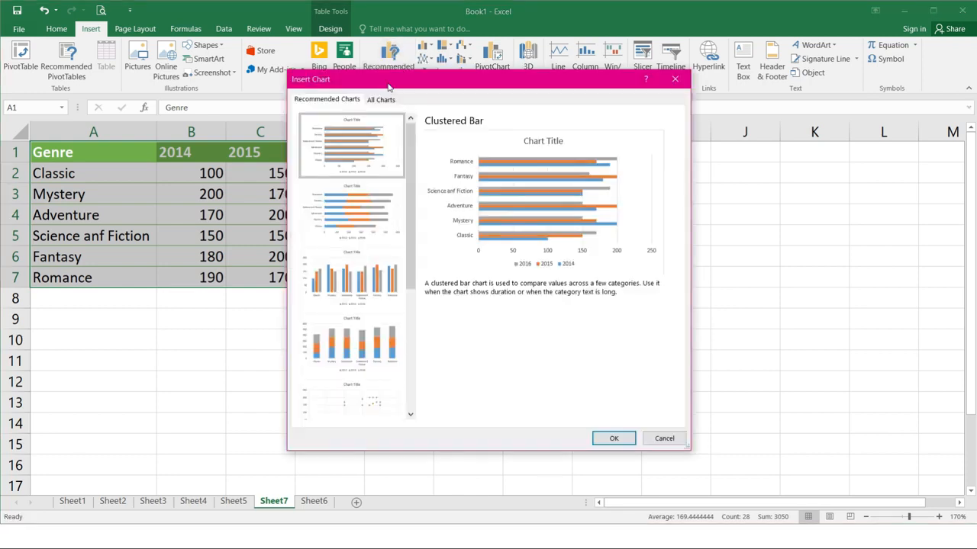
click(380, 99)
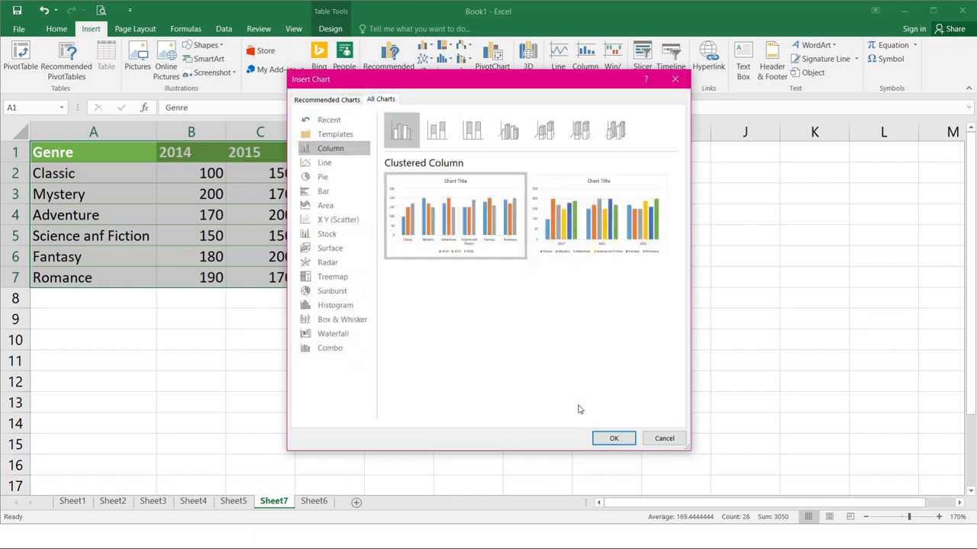
click(614, 438)
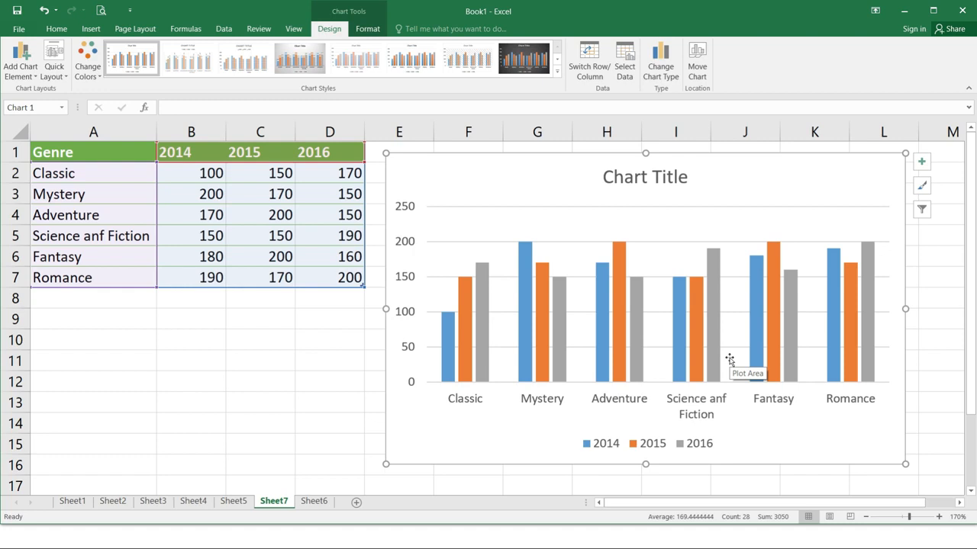
mouse_move(328, 36)
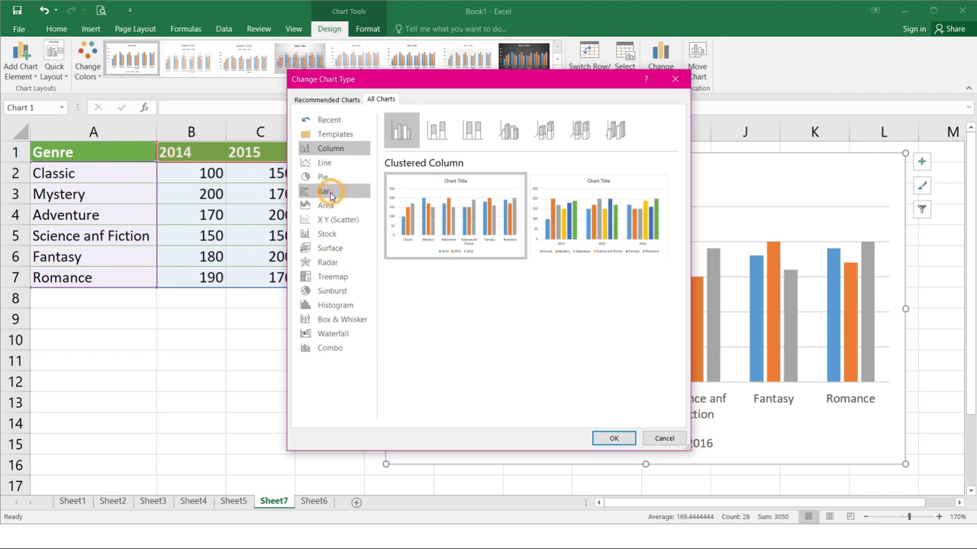
- Change the genre chart to a clustered bar chart with horizontal bars
click(324, 191)
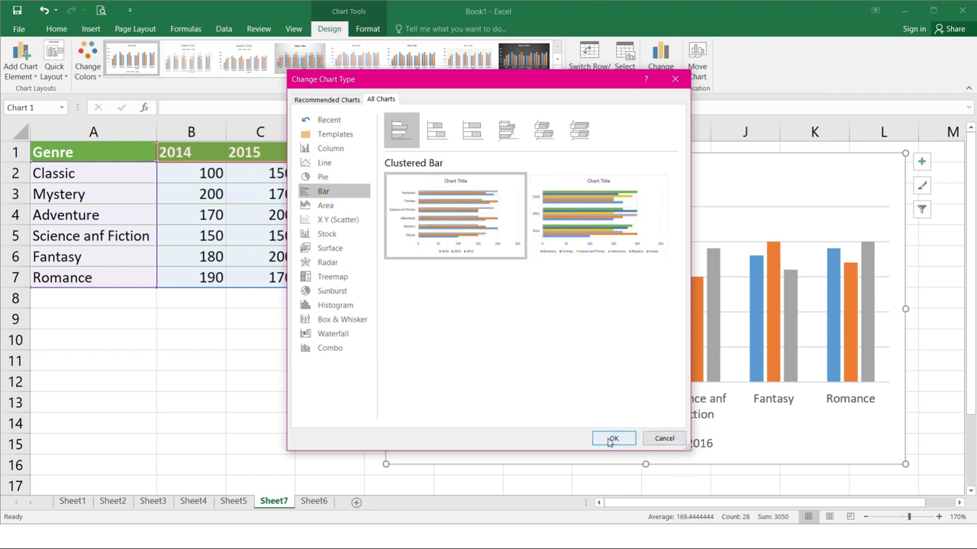
click(613, 439)
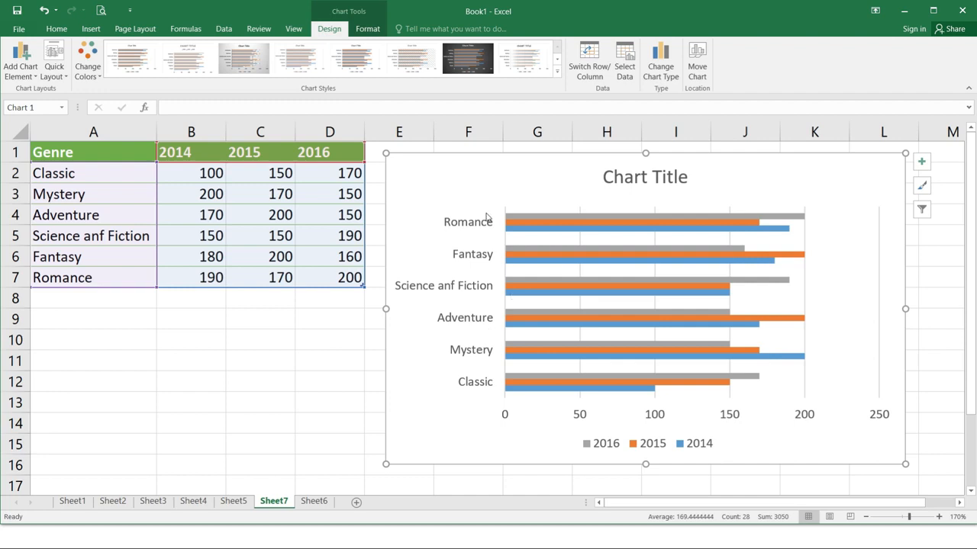
mouse_move(465, 181)
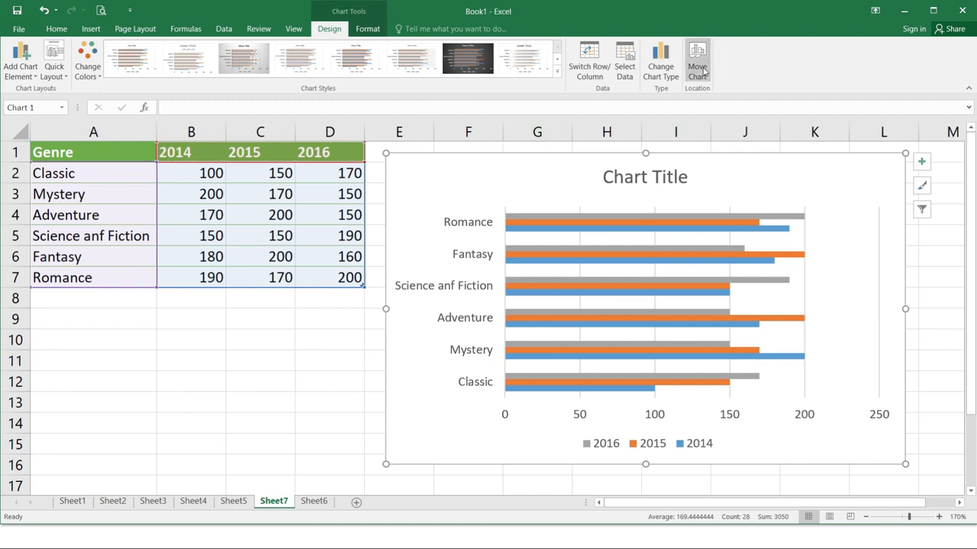
- Bring up the Move Chart placement options for the genre bar chart
click(697, 61)
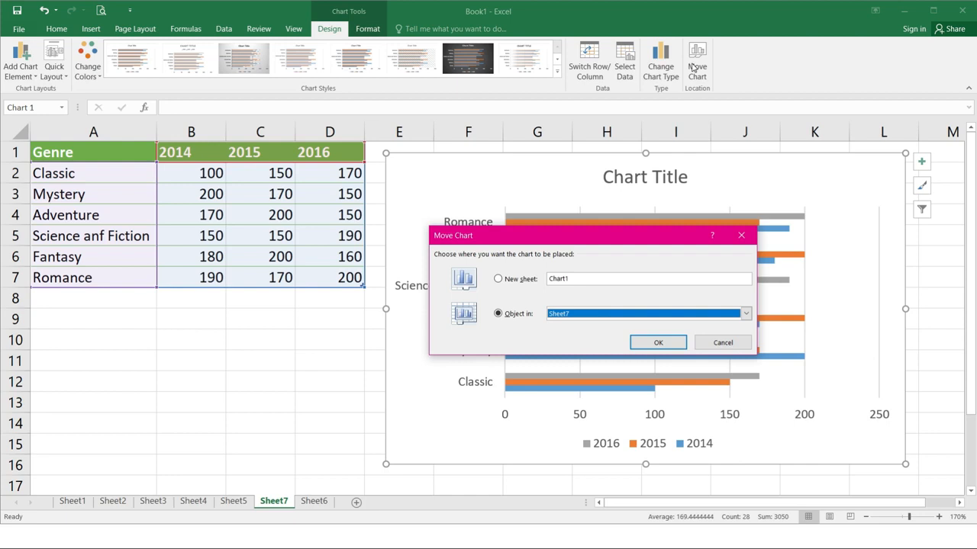
mouse_move(693, 67)
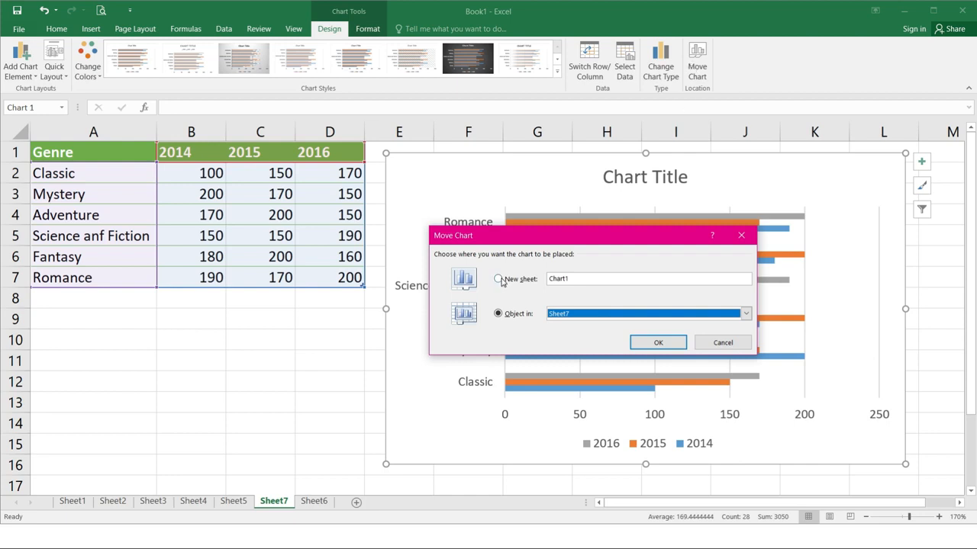
- Move the chart to a new sheet Chart1, check Sheet7 holds only the table, return to Chart1
click(497, 279)
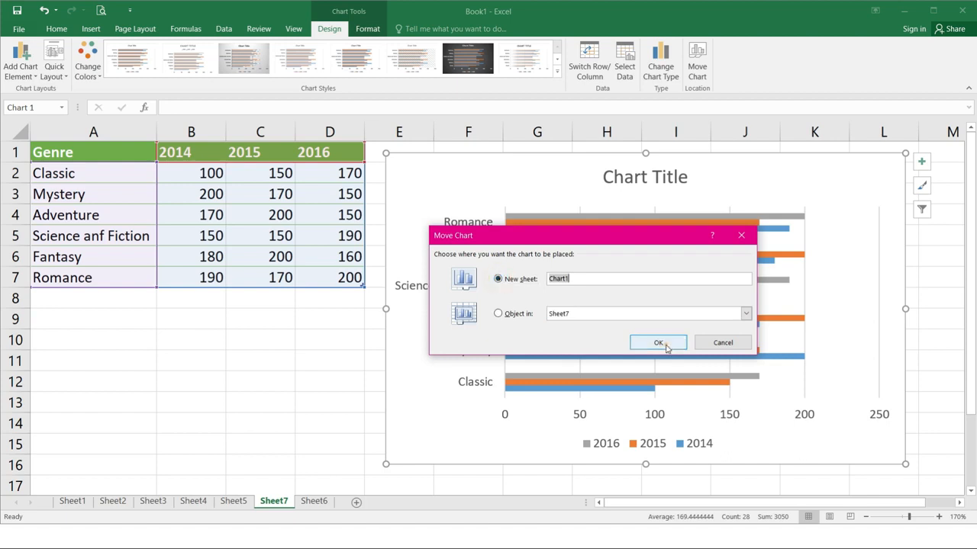
click(658, 343)
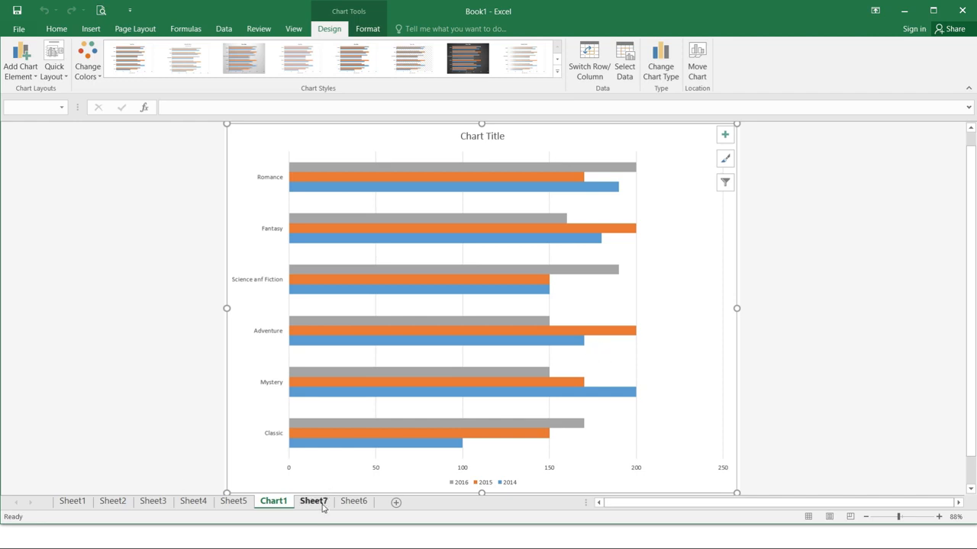
click(313, 501)
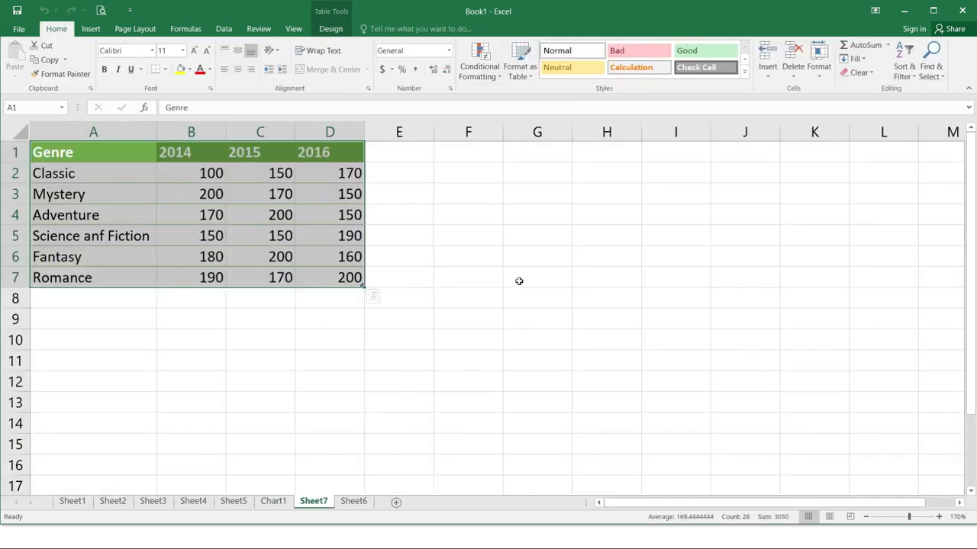
click(272, 501)
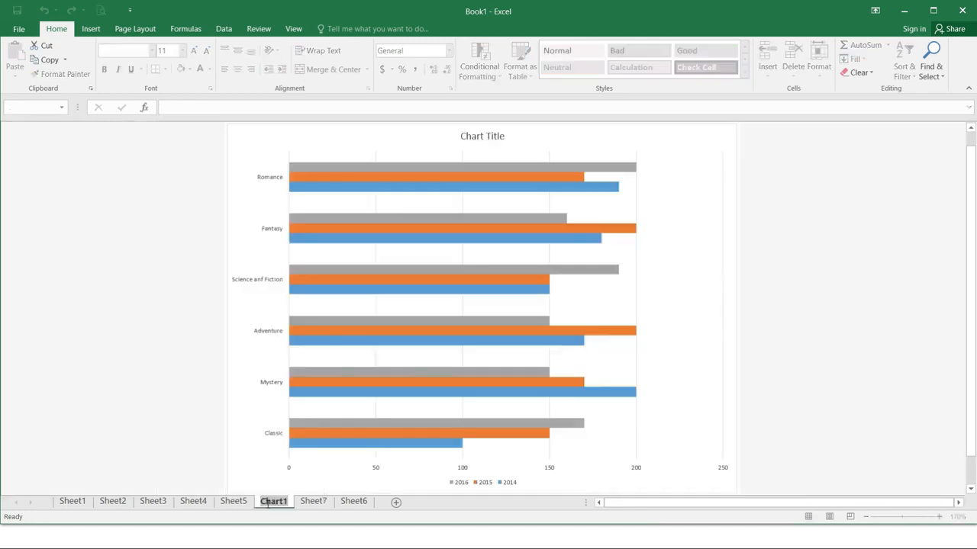